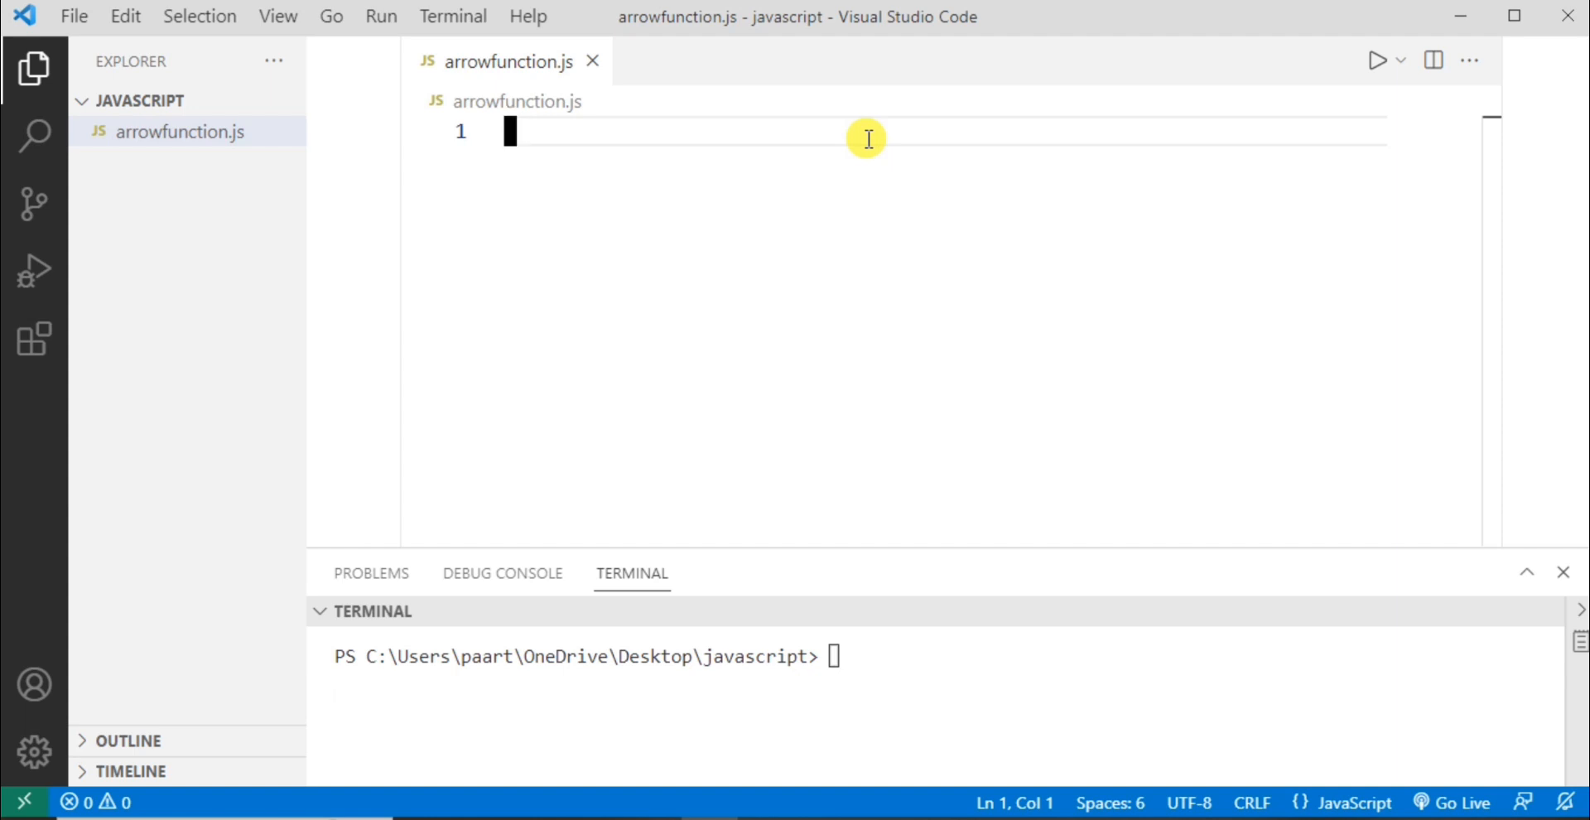
- Type let add= function(n1,n2){ return n1+n2 } on the first lines of arrowfunction.js
type("let")
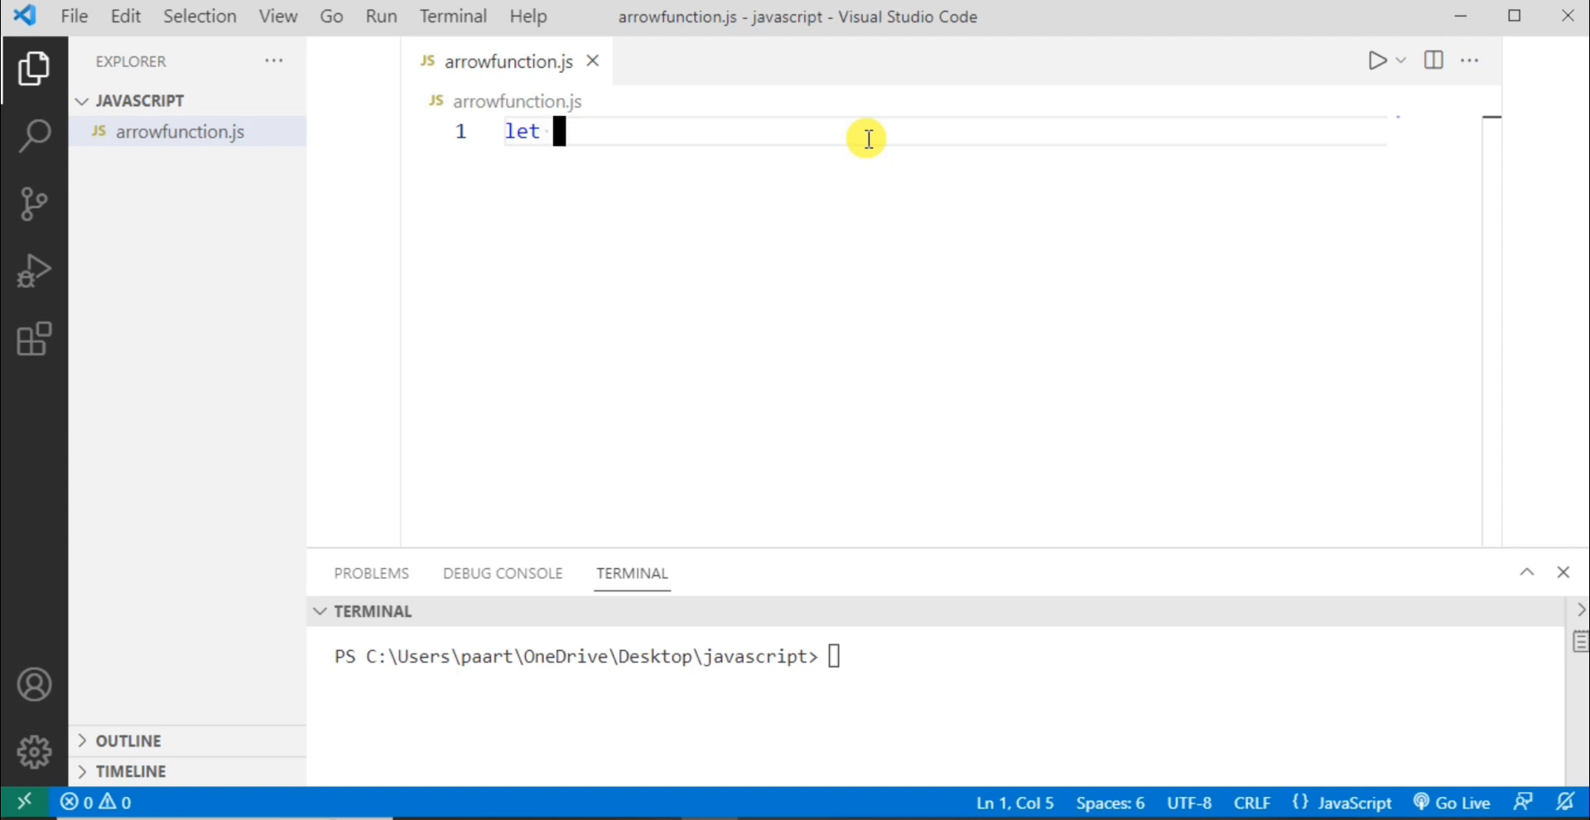
type("add")
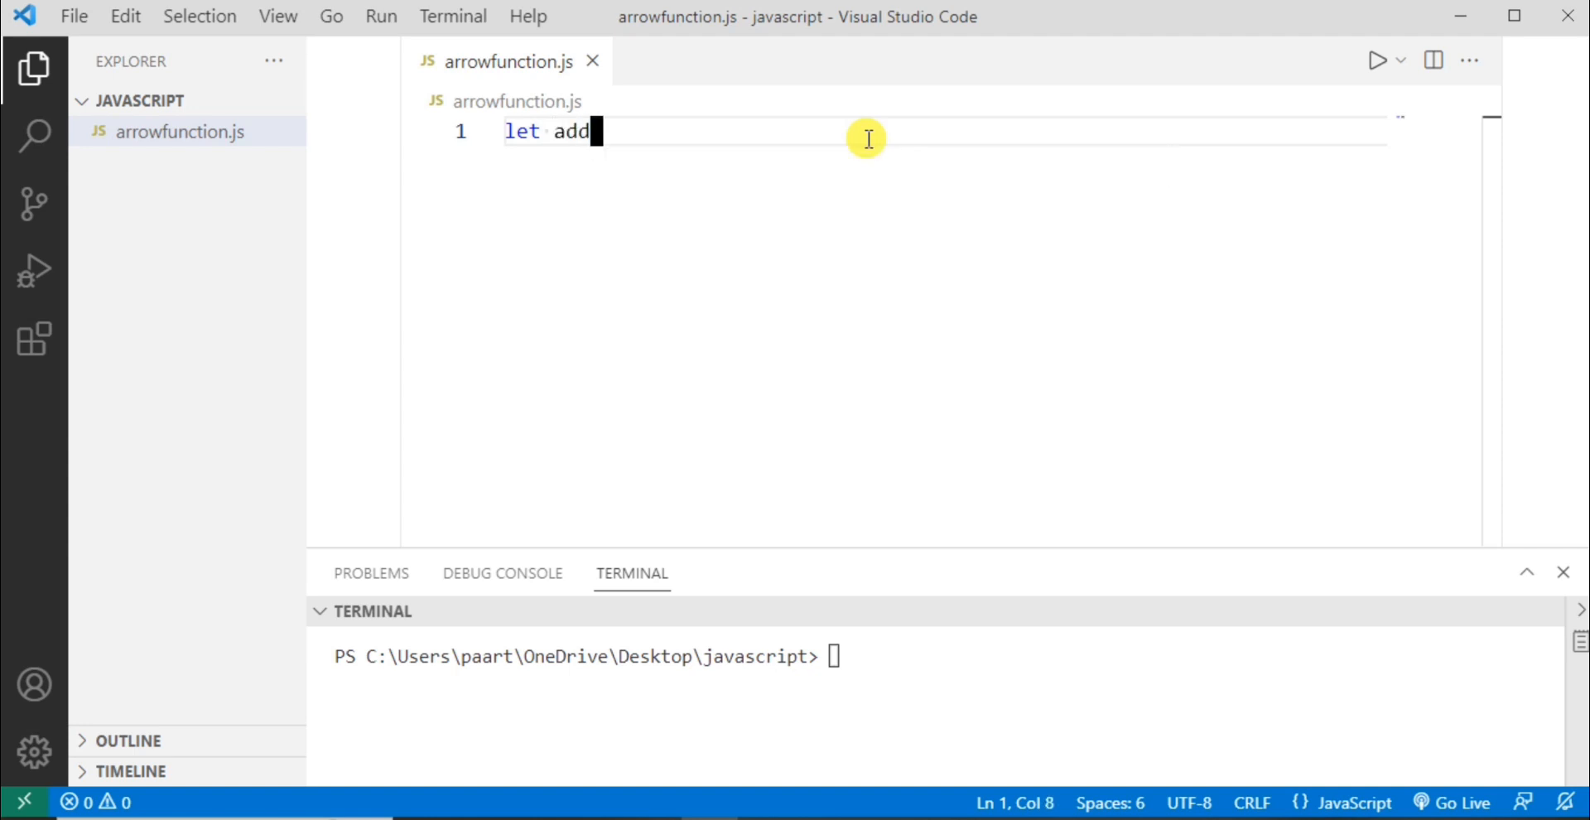
type("= f")
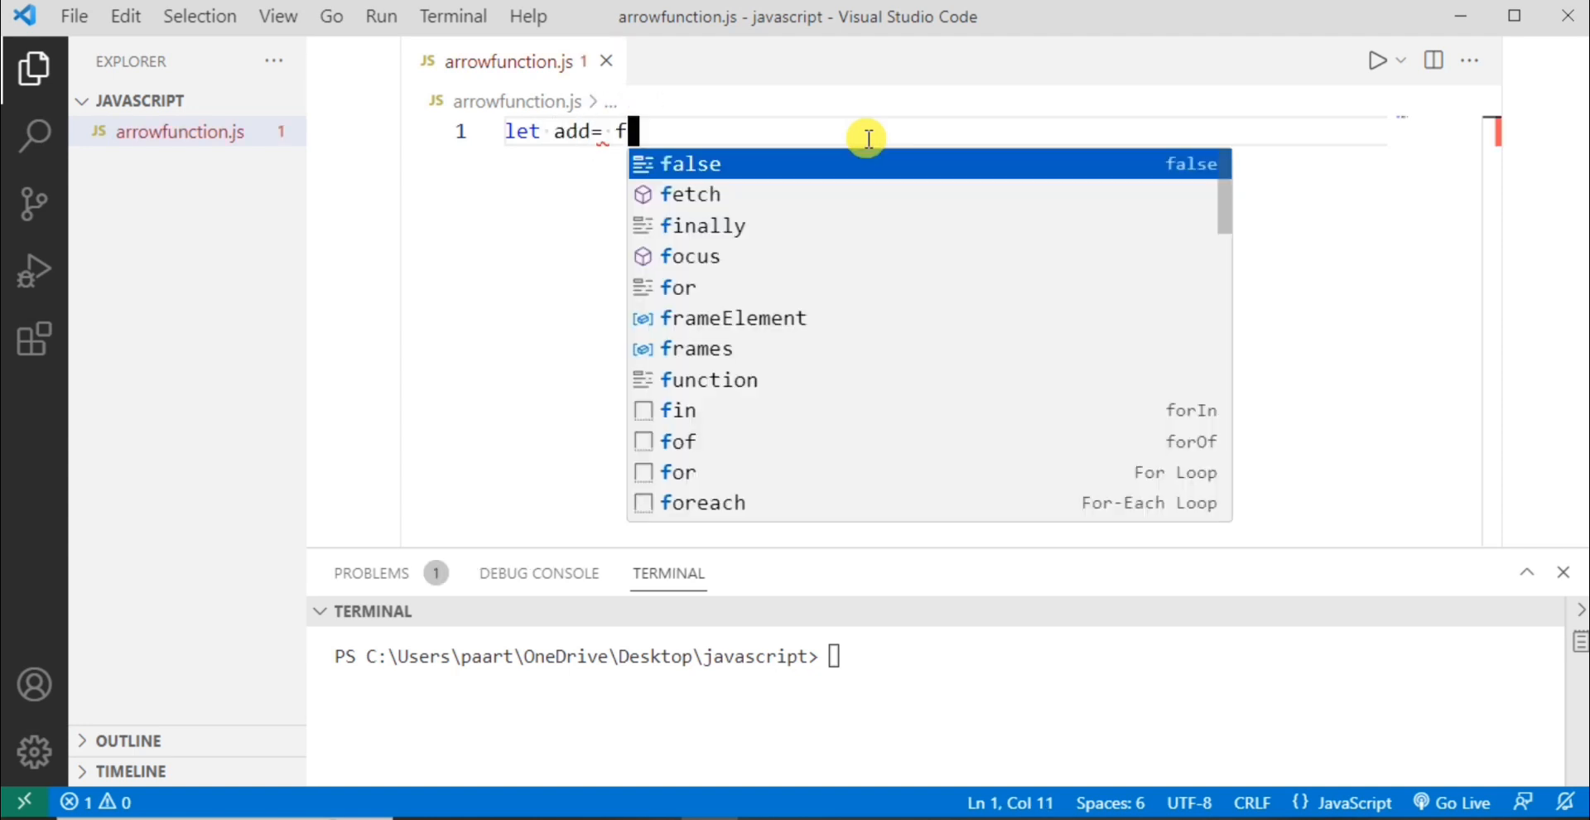
type("unction")
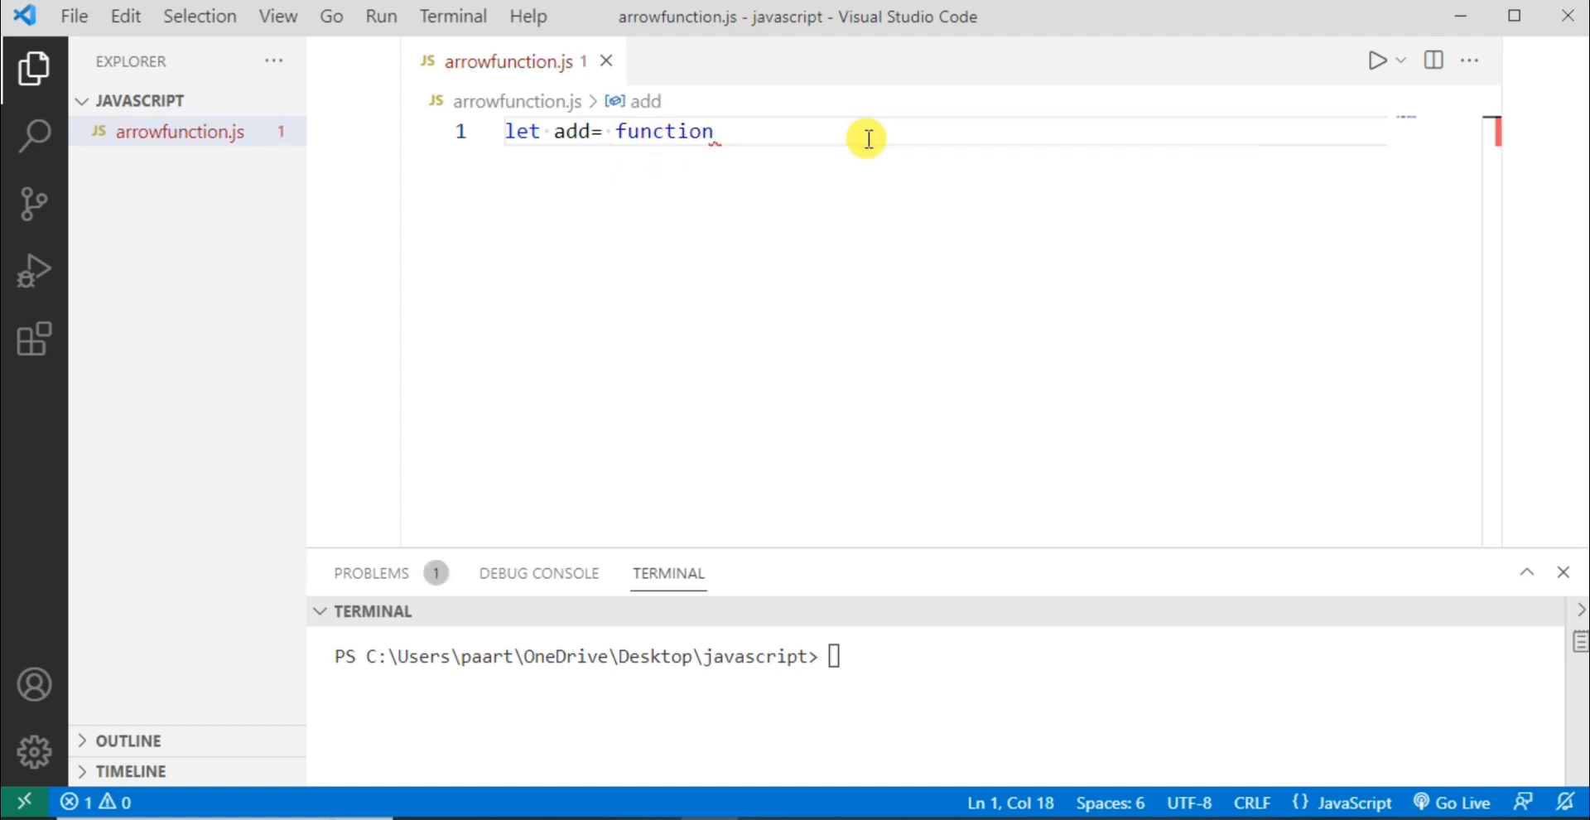
type("(n")
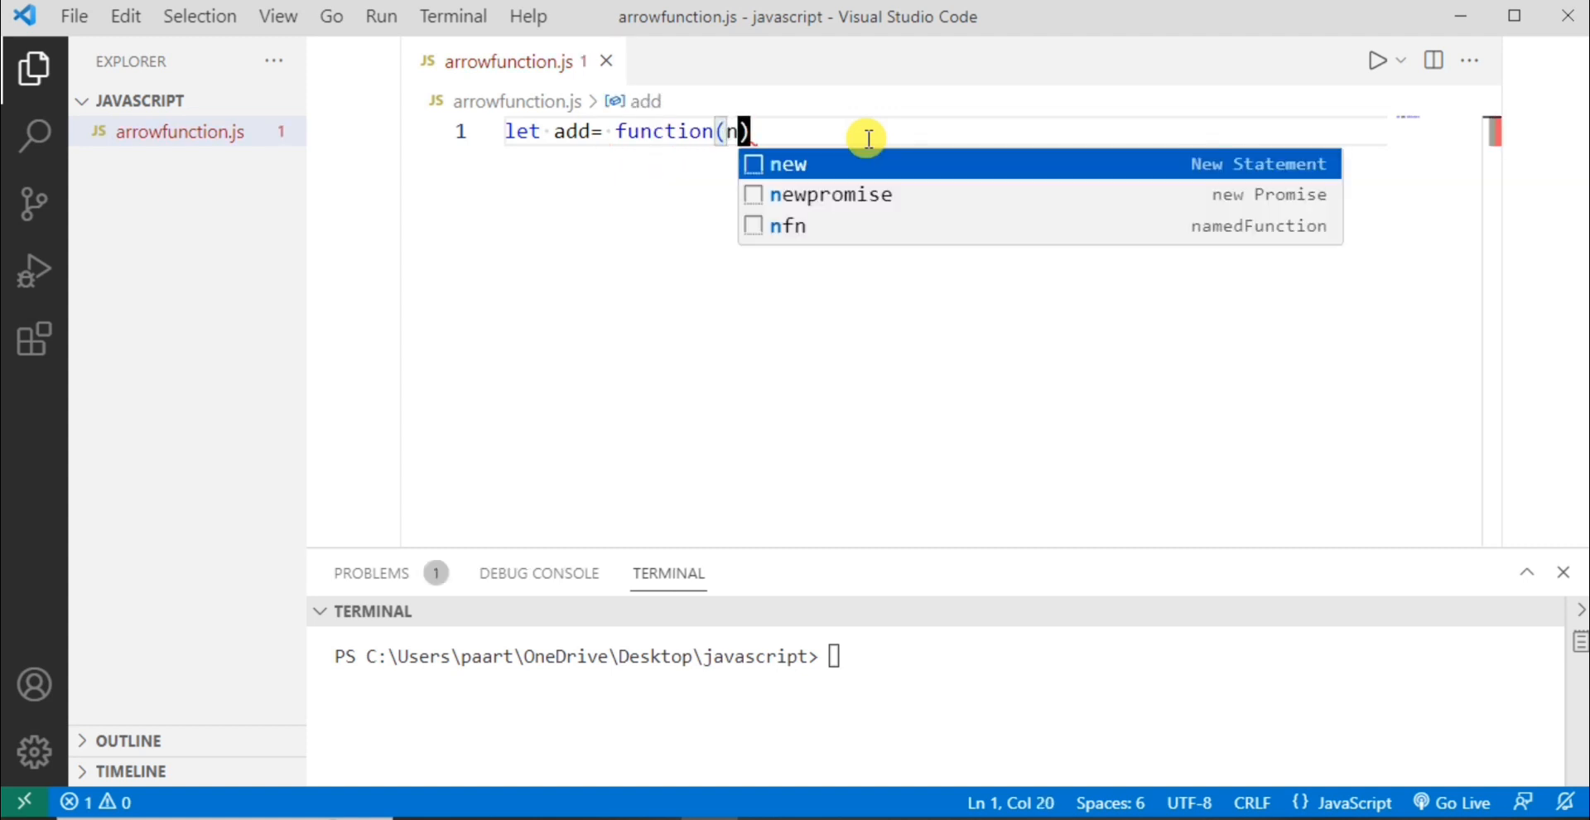
type("1,n")
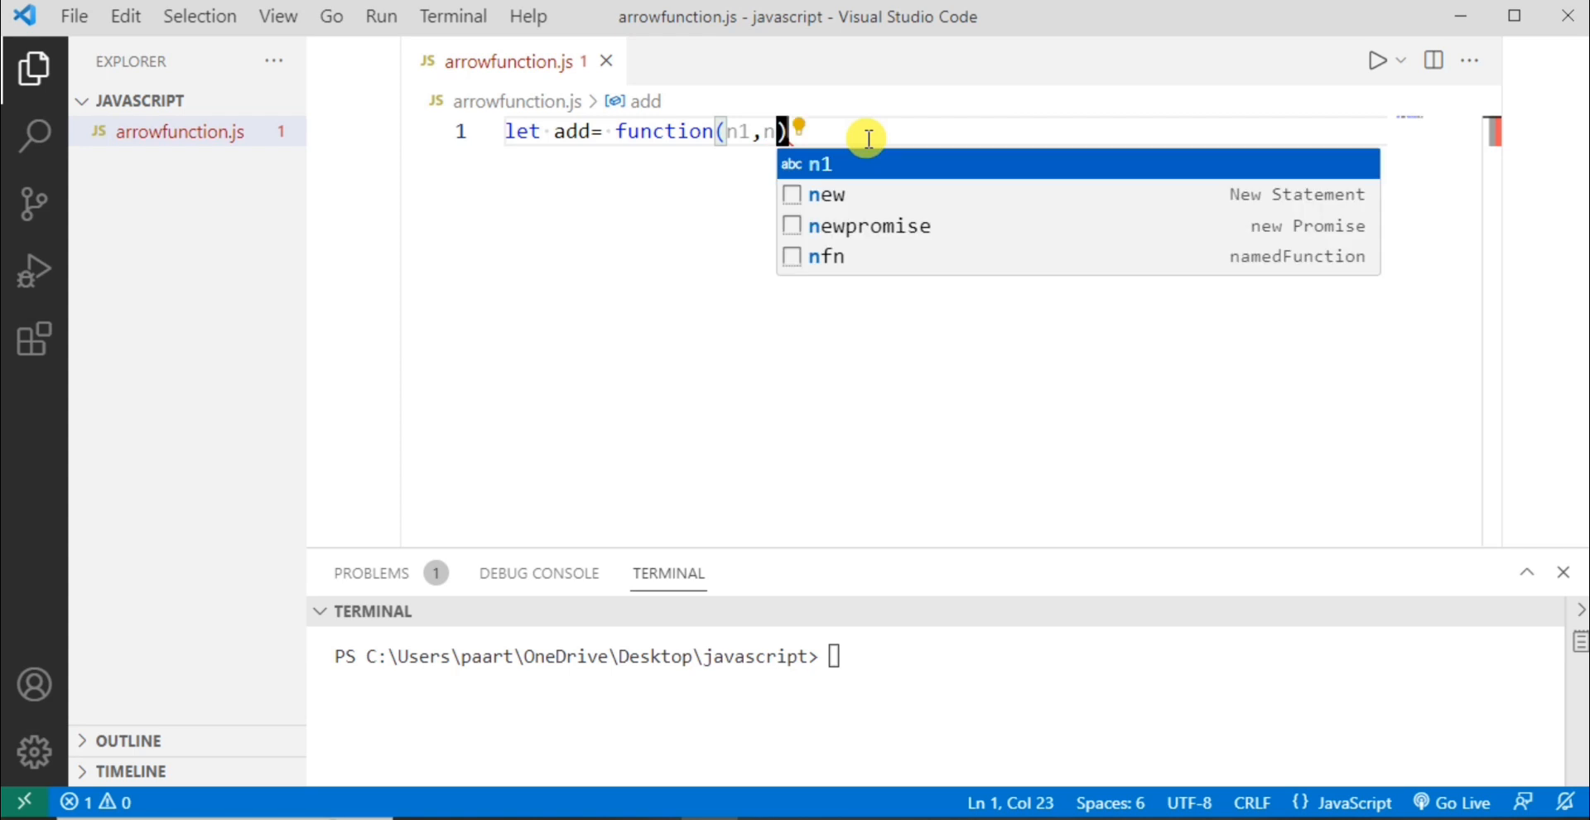
type("2")
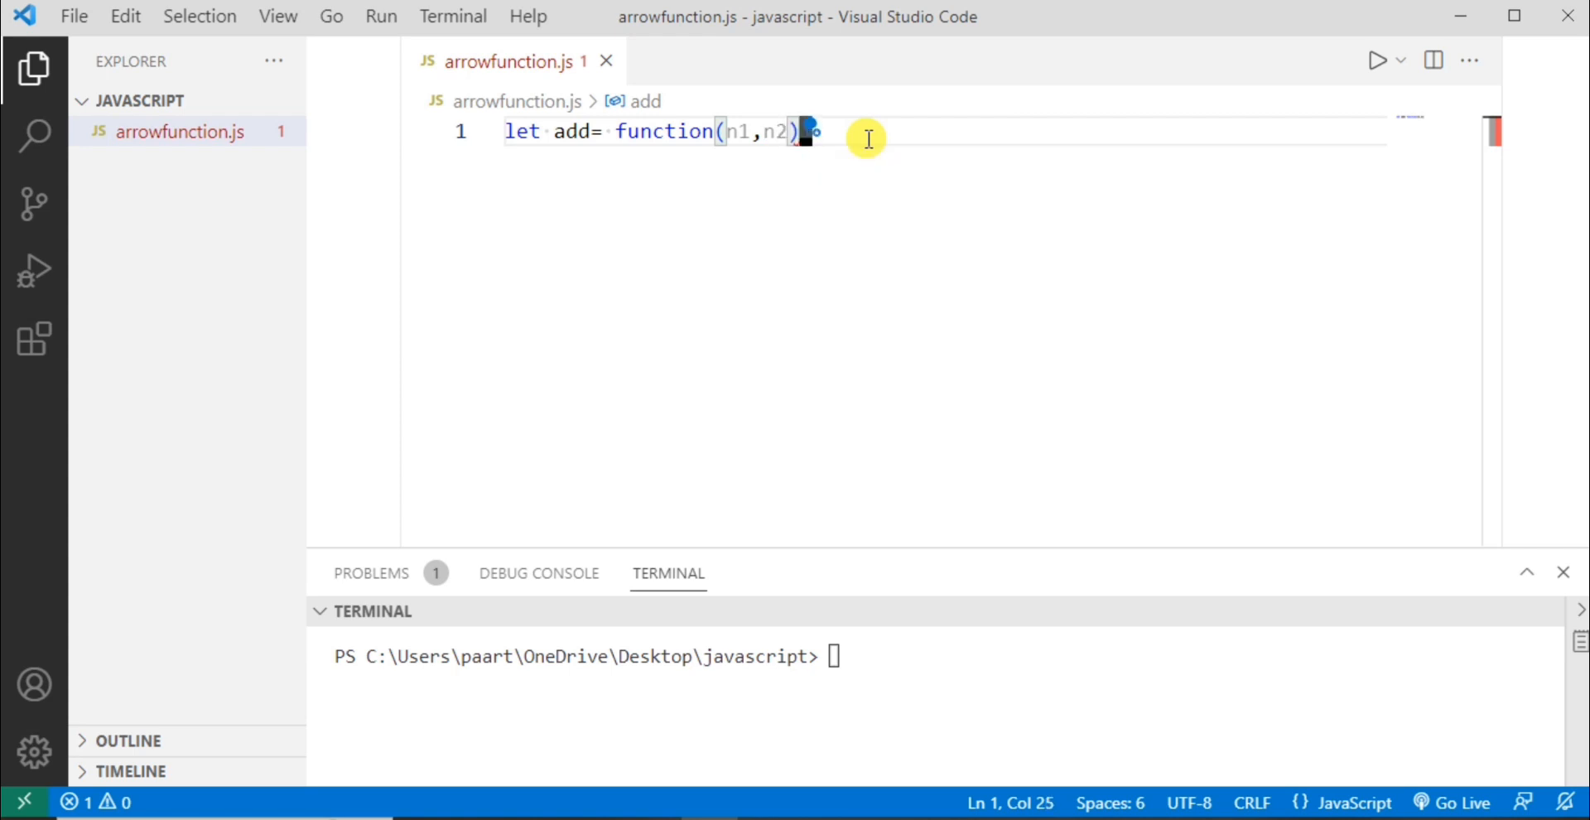
type("{")
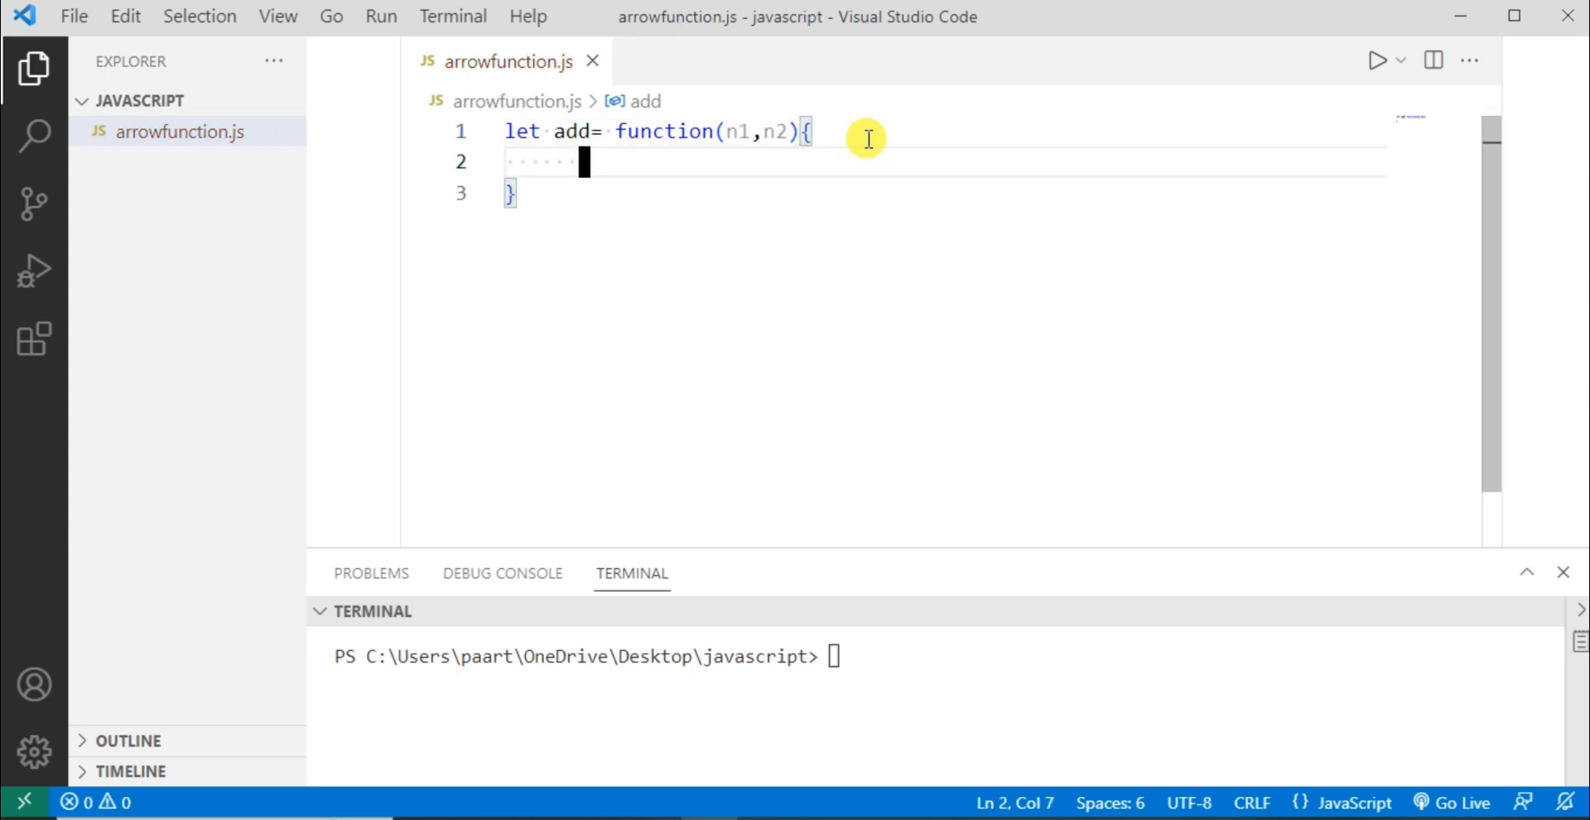
type("retur")
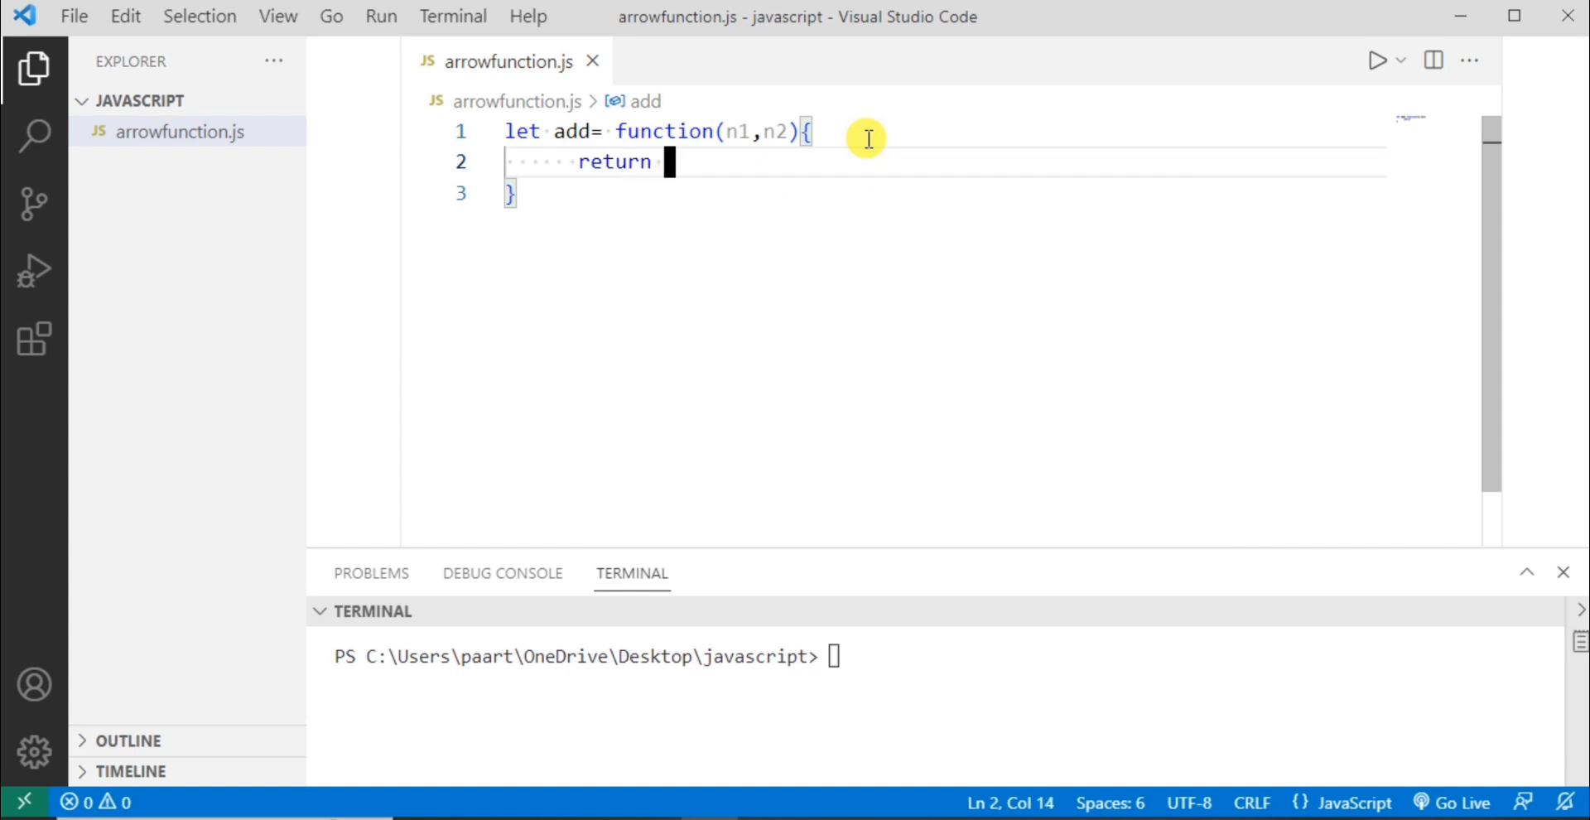
type("n")
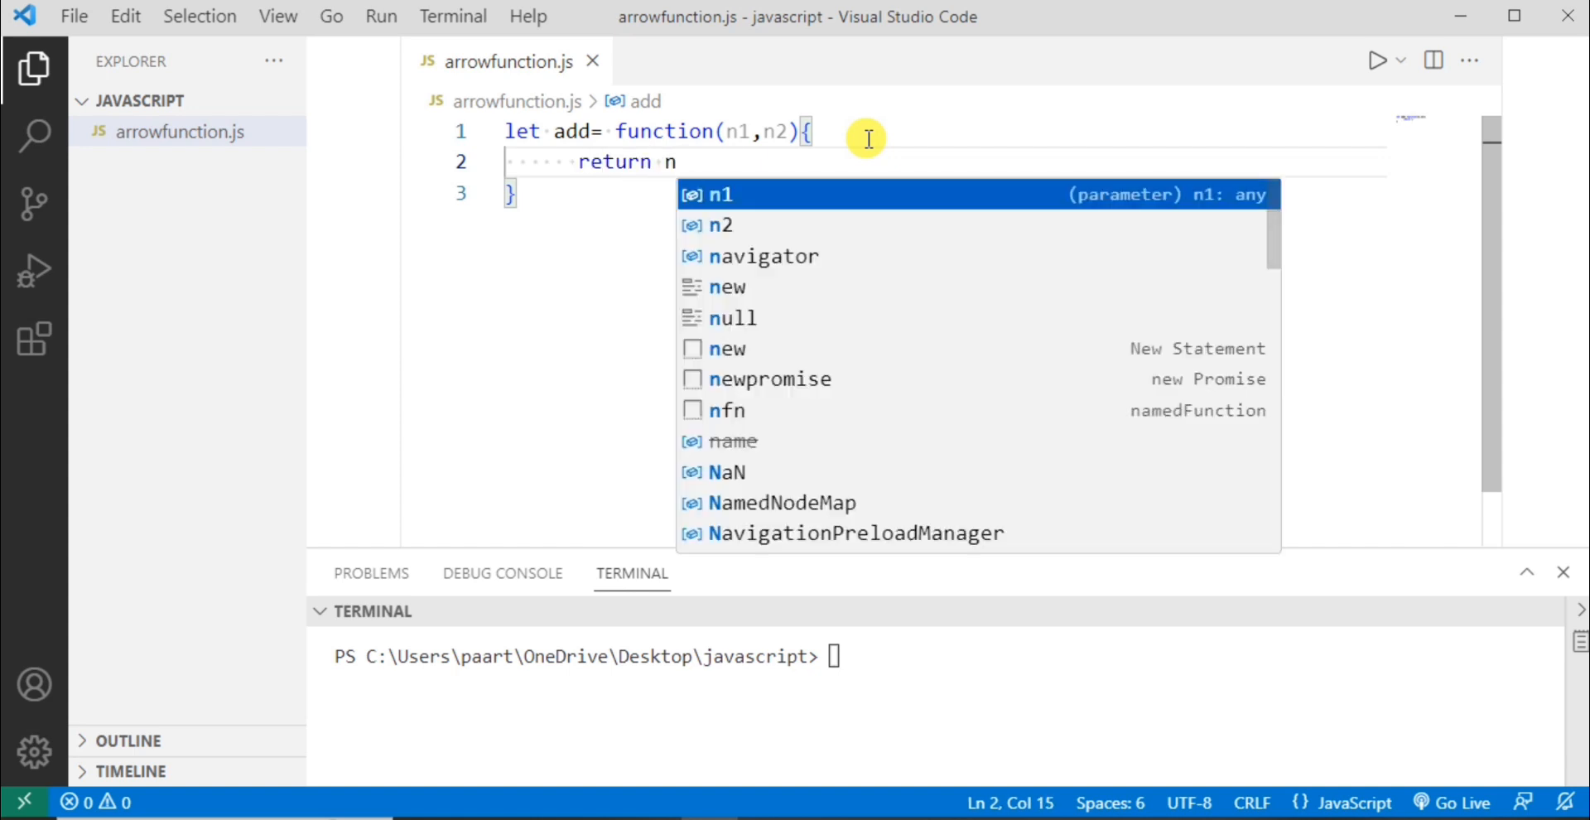
type("1+")
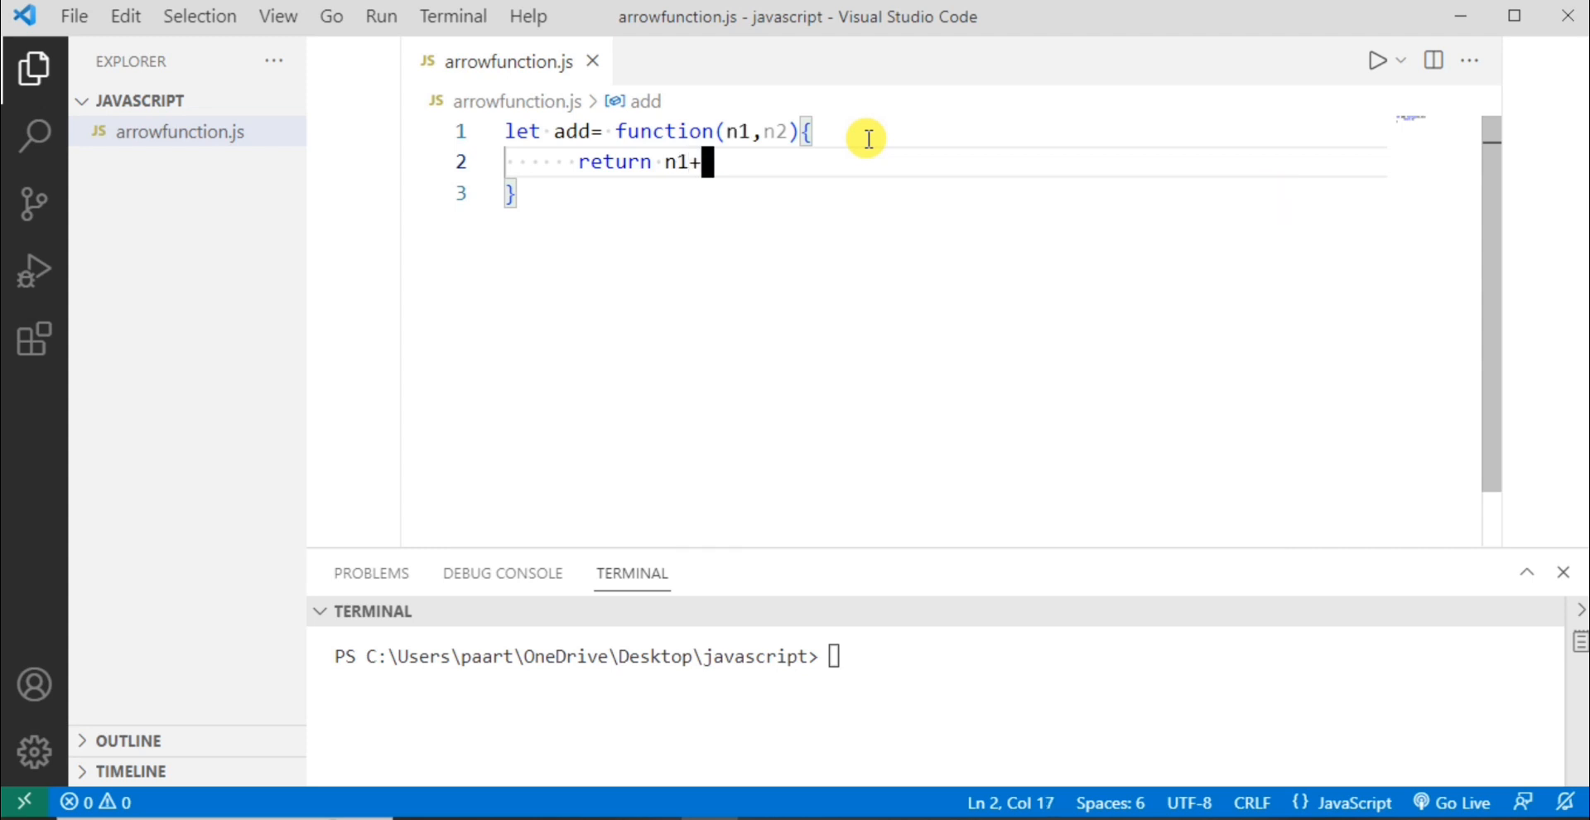
type("n2")
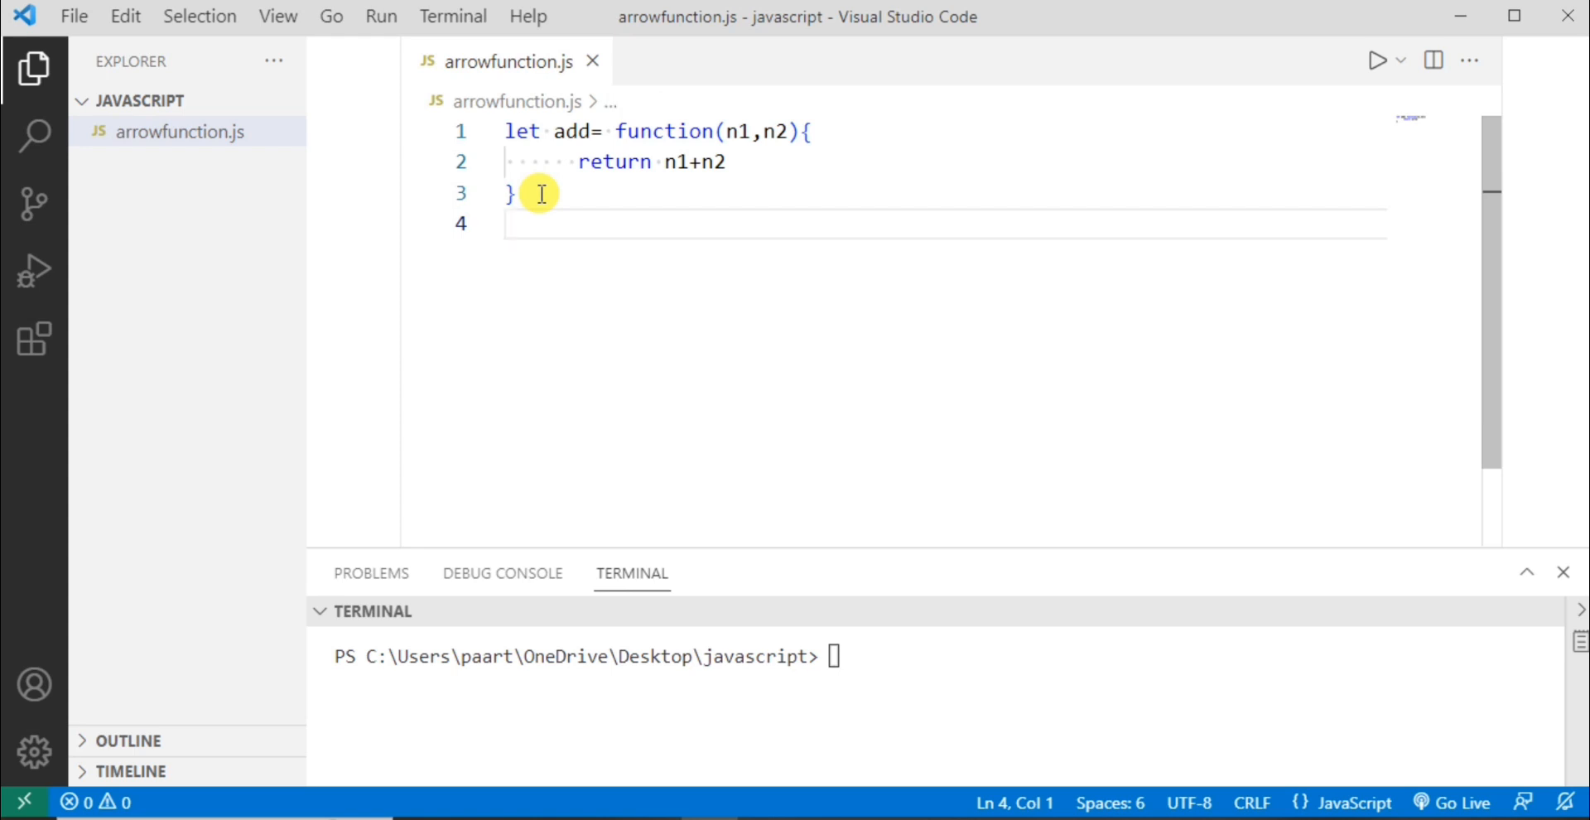
- Write let result= add(10,20), correcting the mistyped variable name
type("let re")
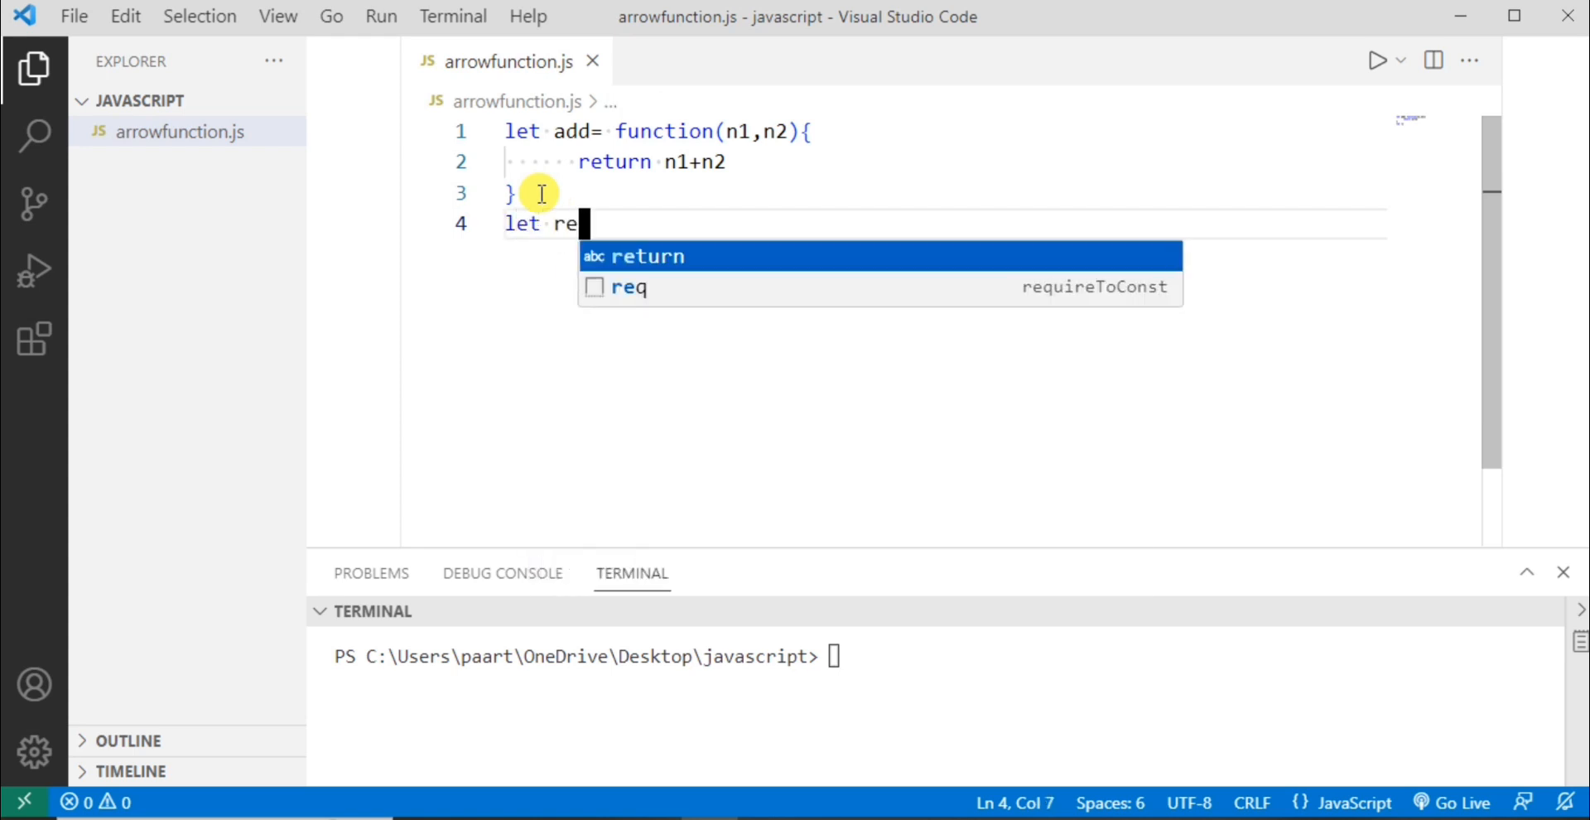
type("suk")
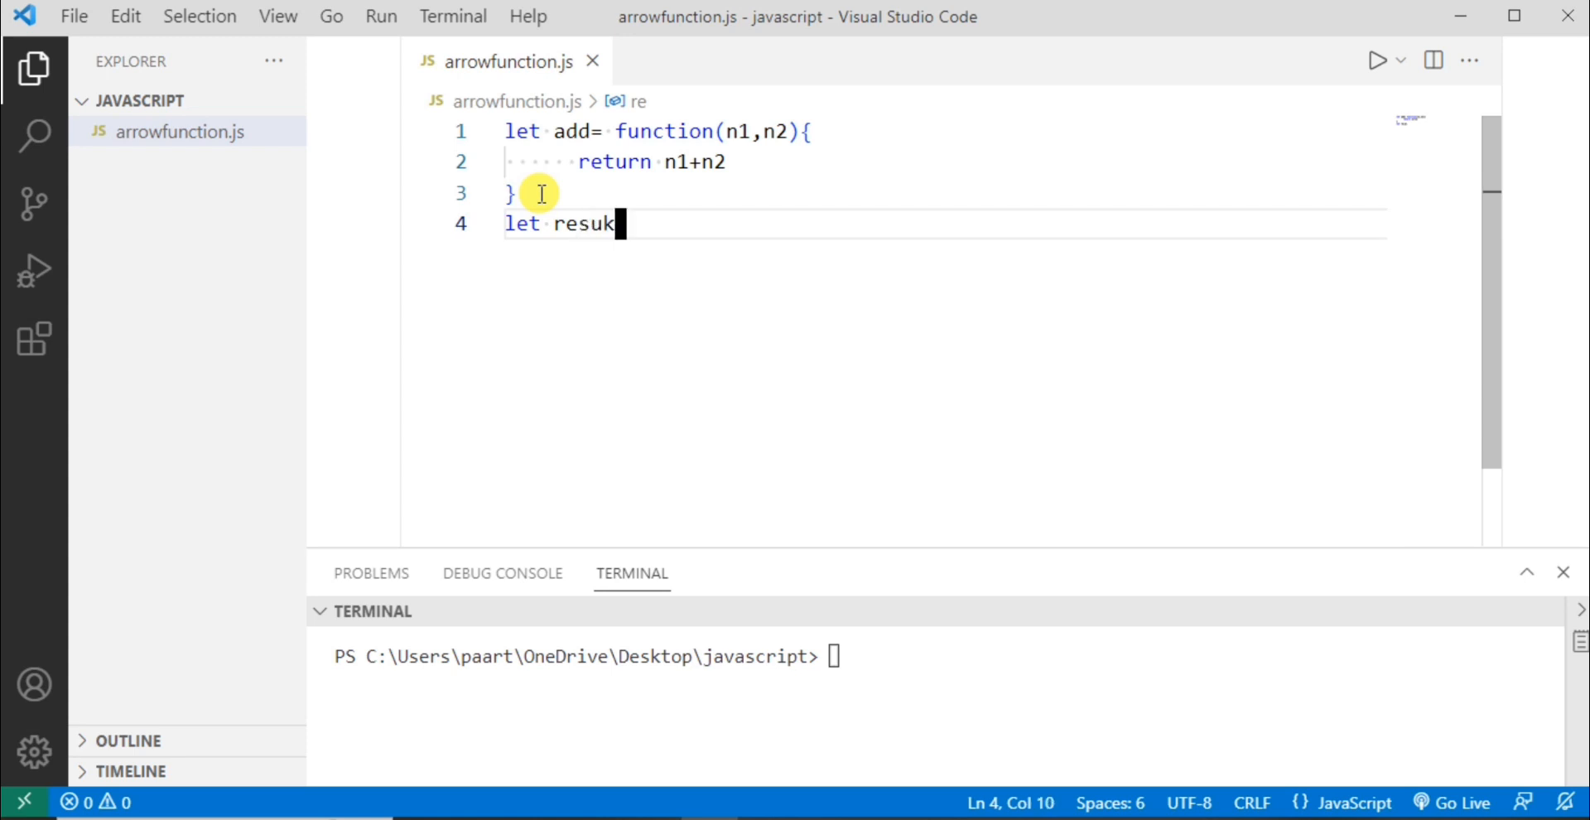
key("Backspace")
type("lt=")
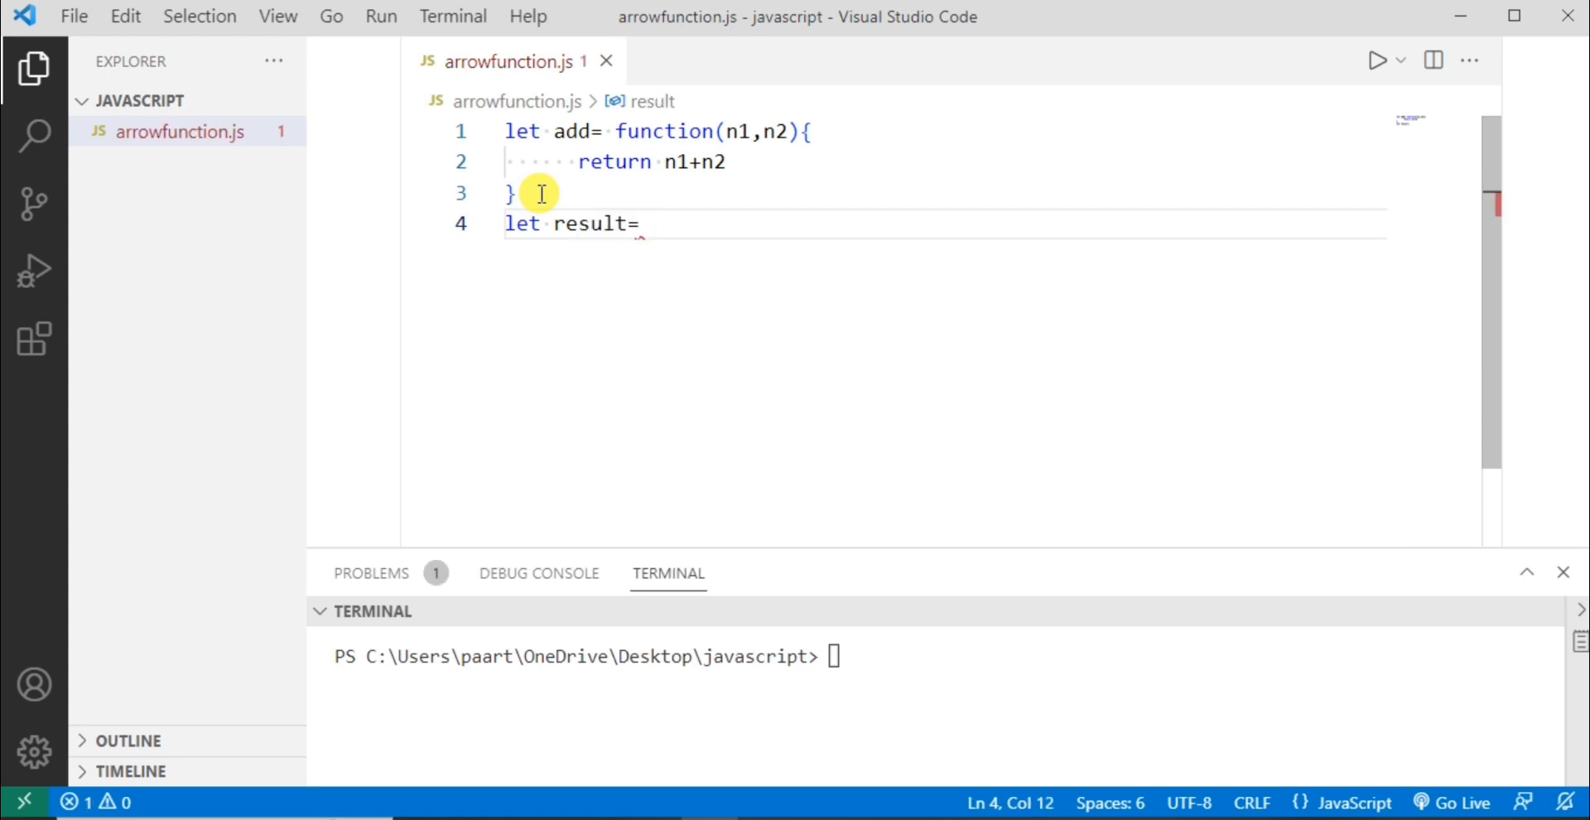
type("add(")
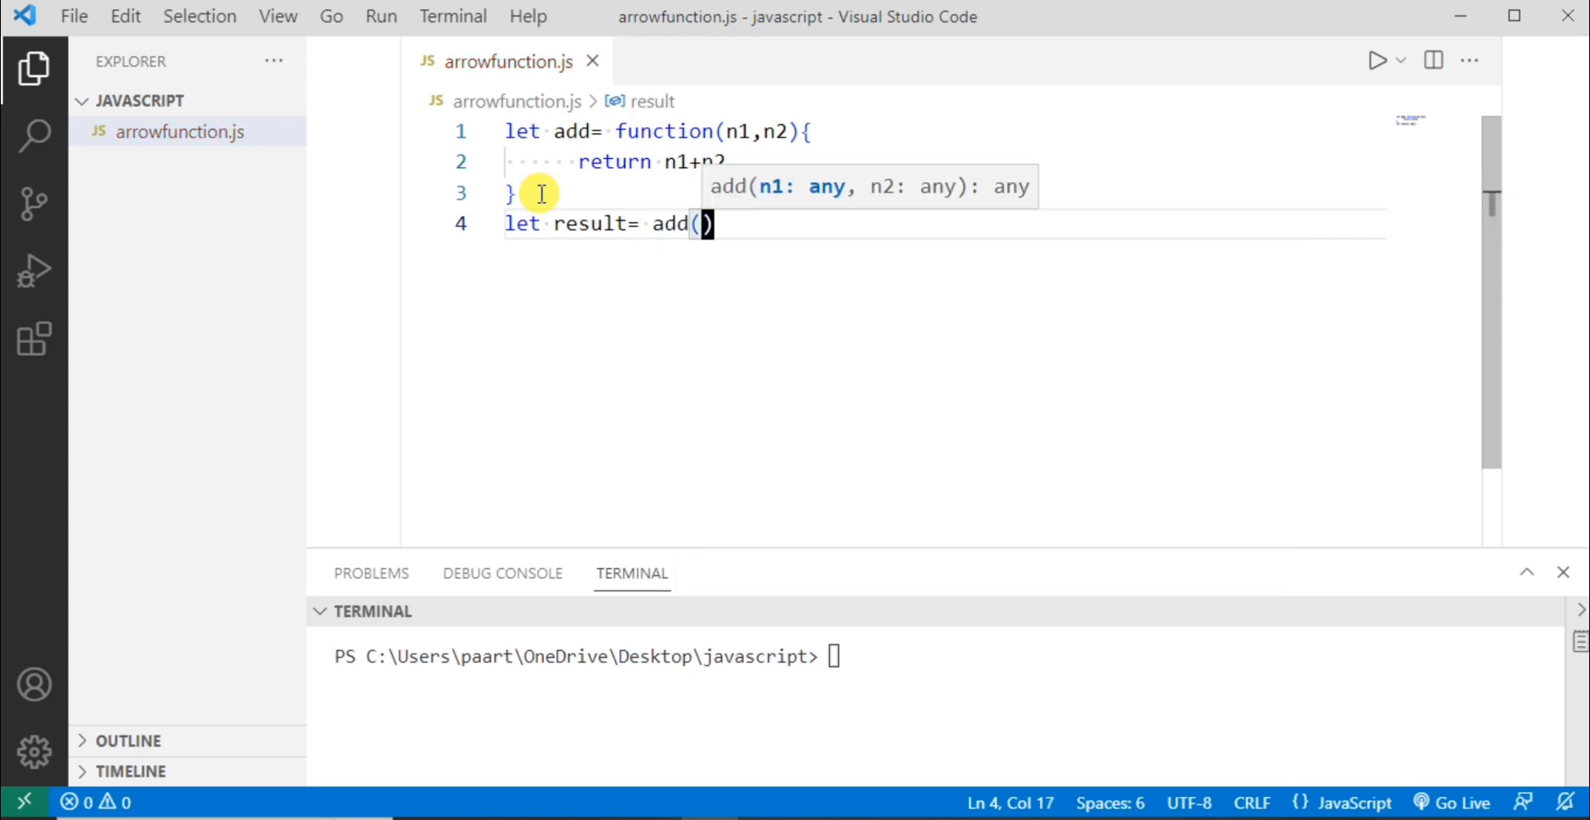
type("10,2")
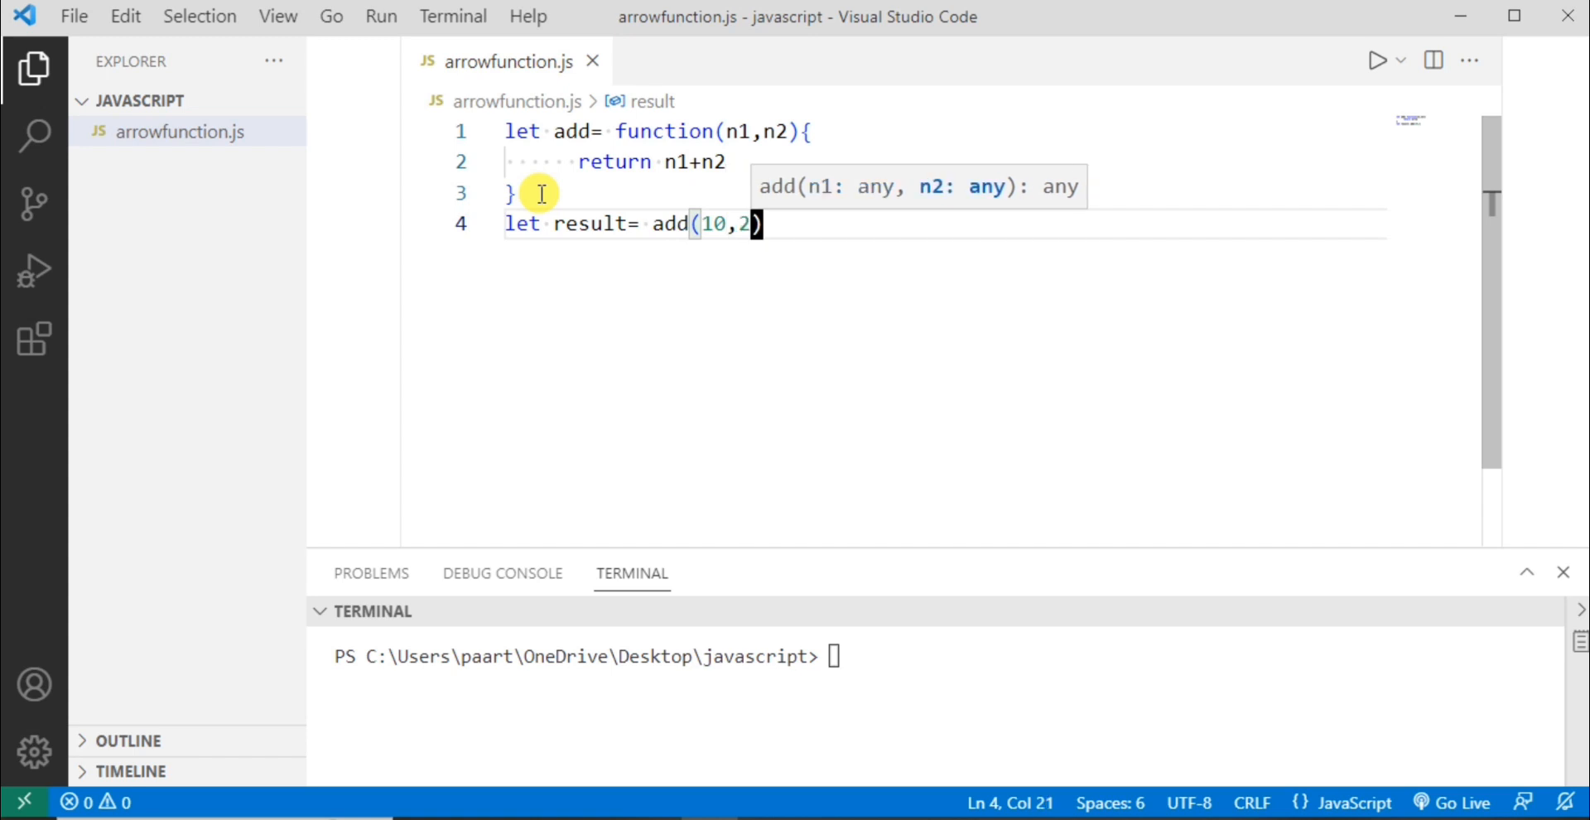
type("0")
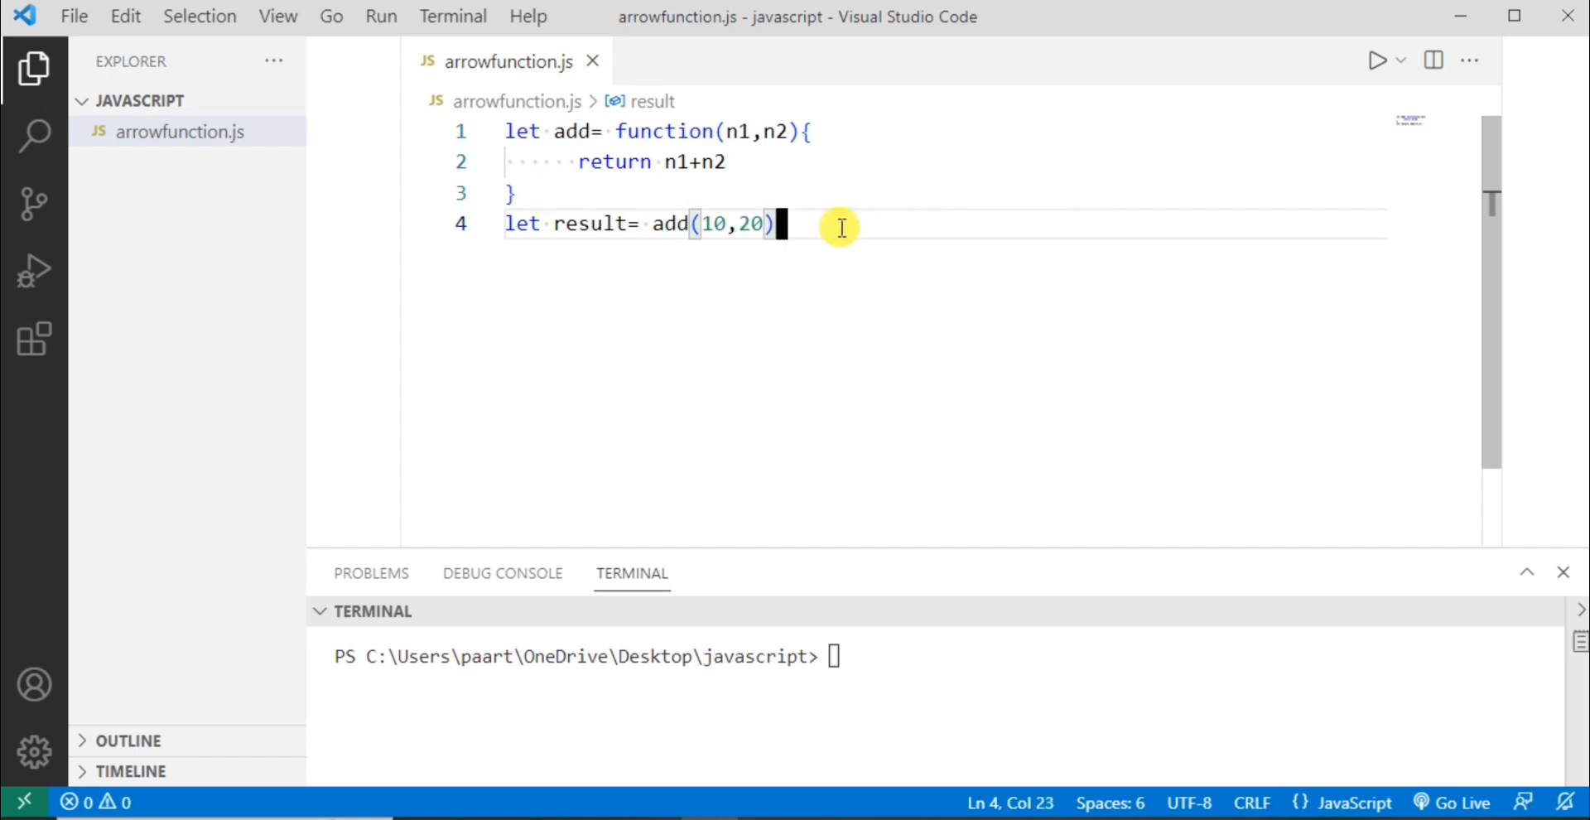
- Add console.log(result) on the next line
type("c")
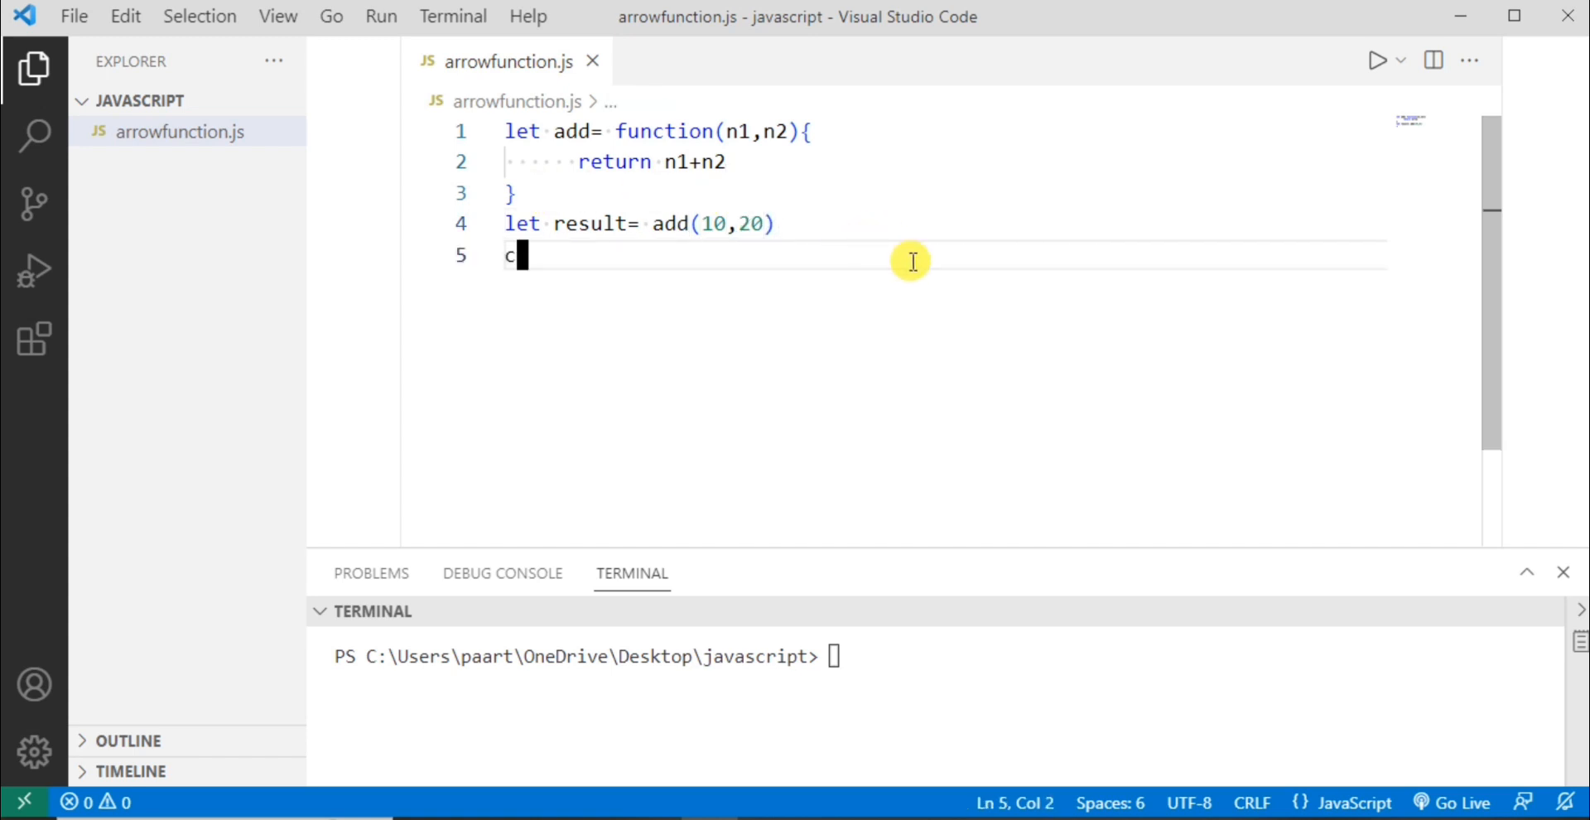
type("on")
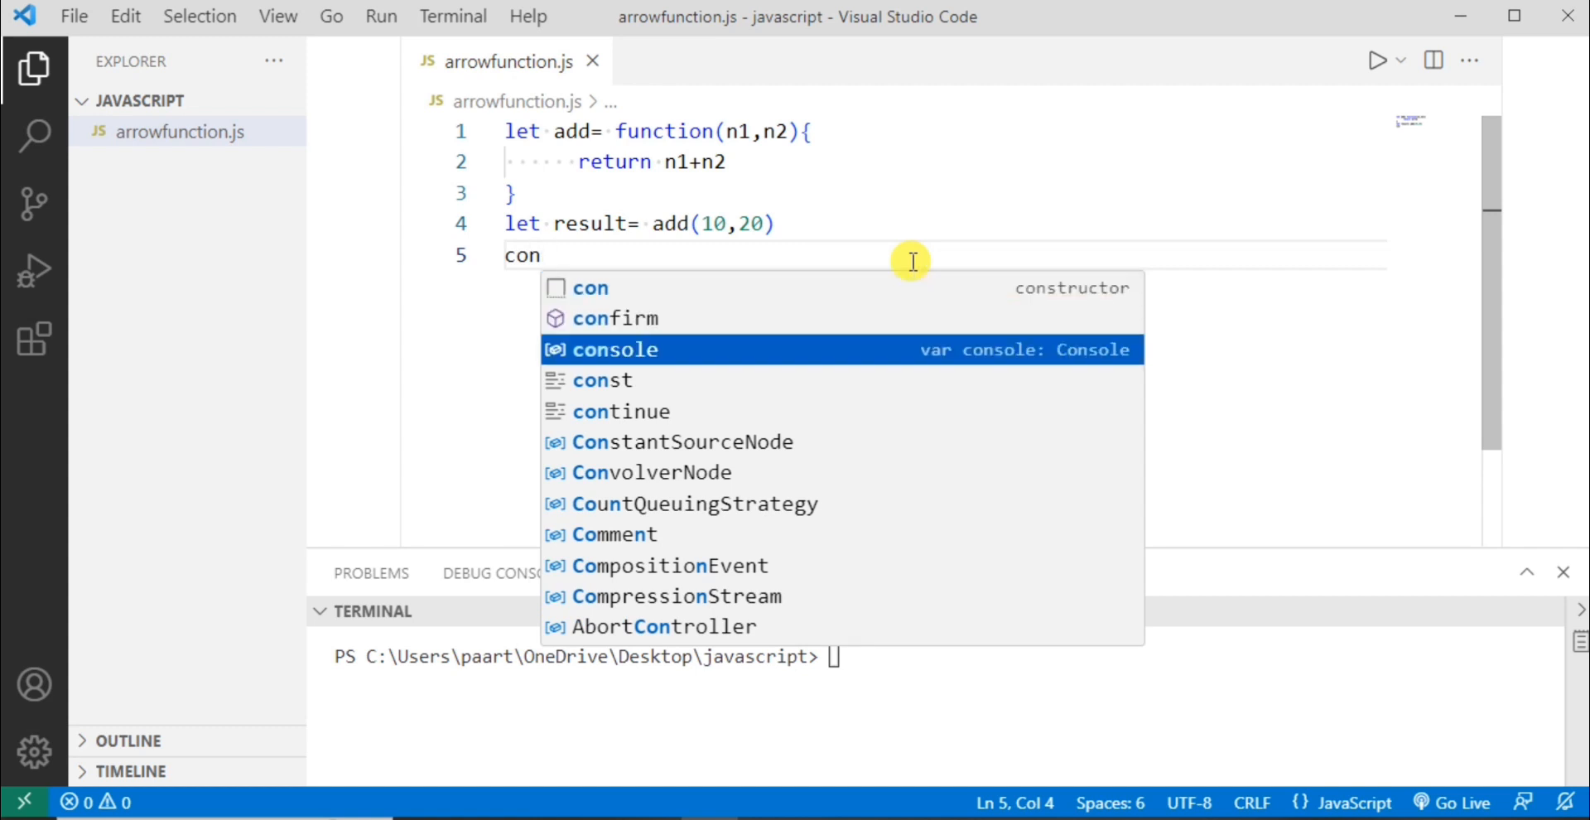
type("sole.log(")
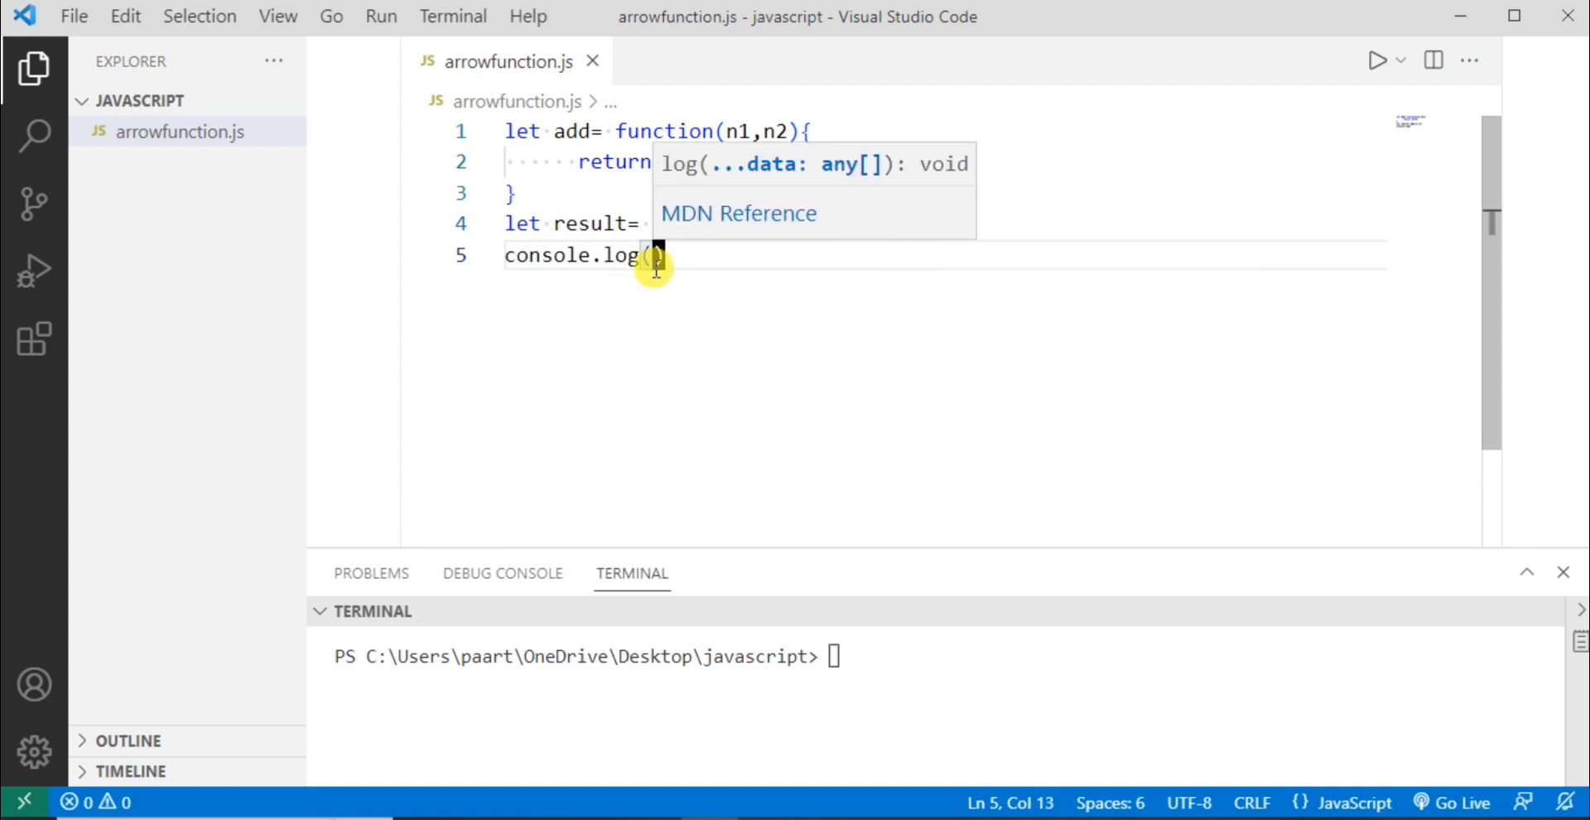
mouse_move(601, 283)
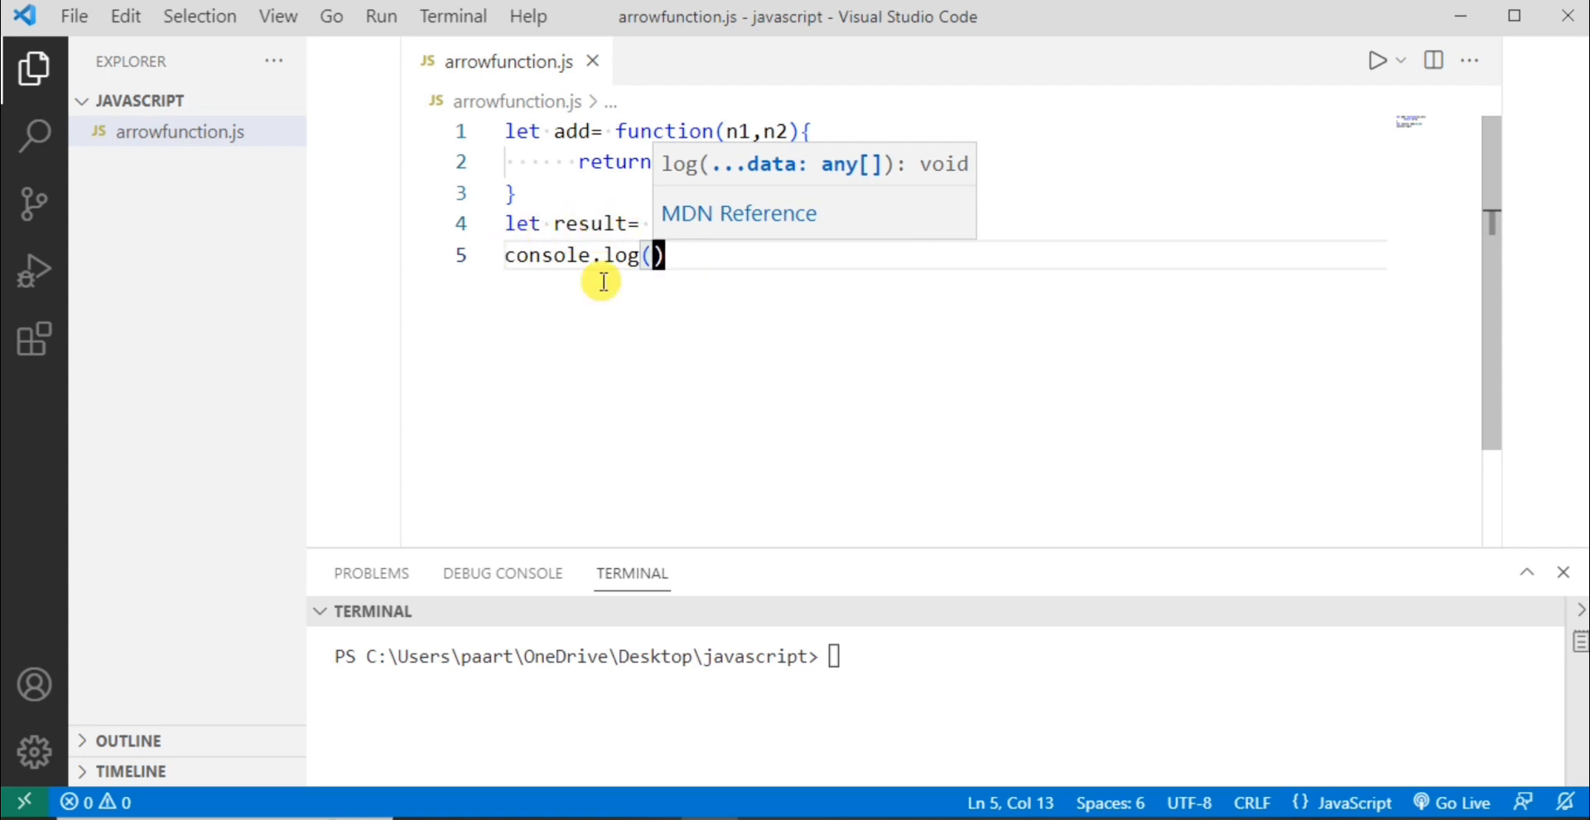
type("add(10,20")
type("result")
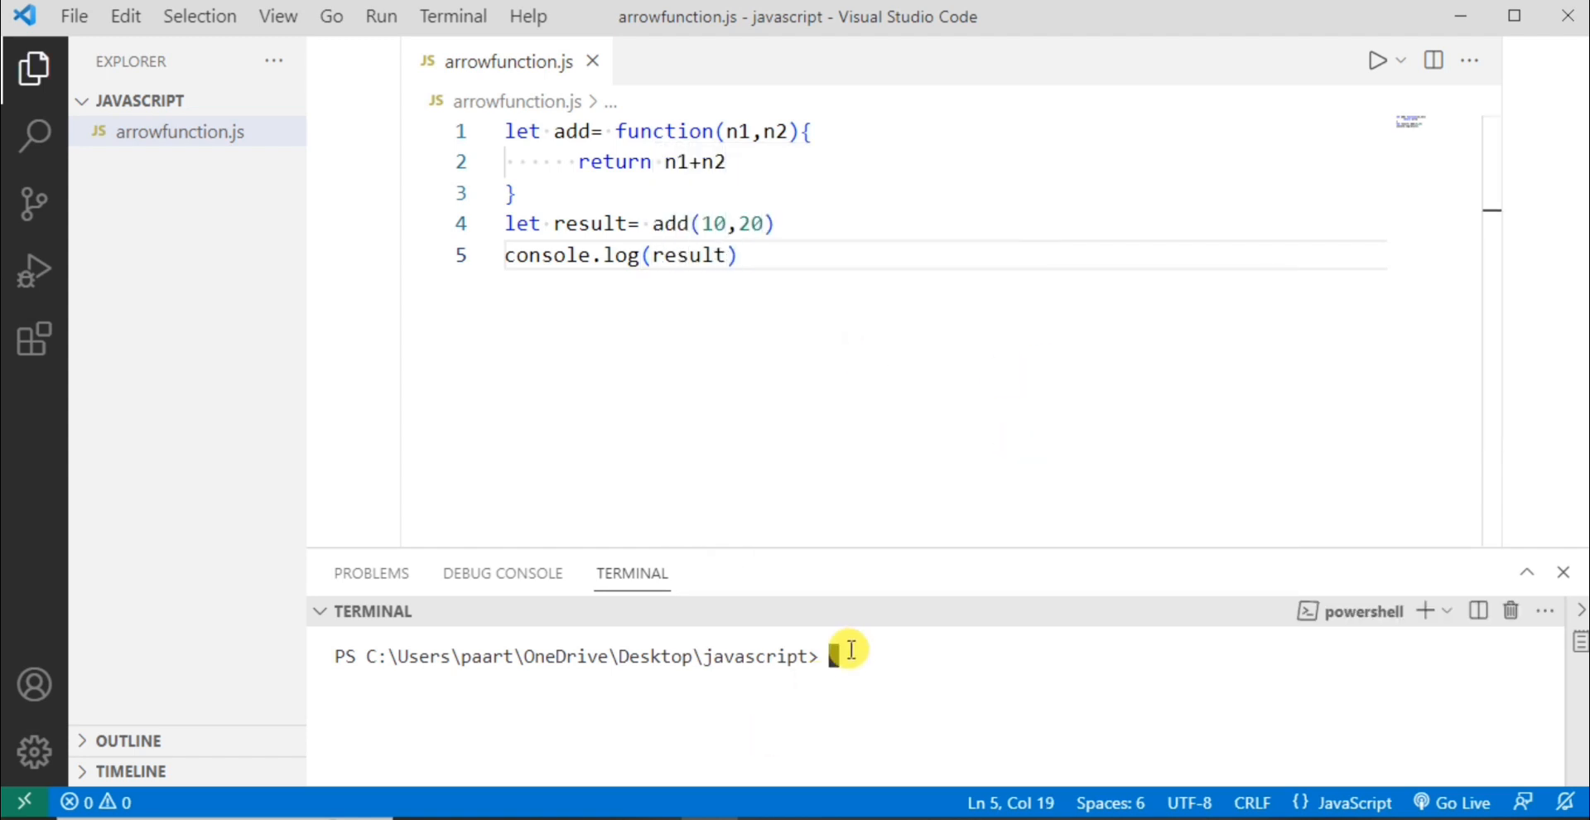
- Run node arrowfunction.js in the terminal, see 30 printed, and return to the editor
type("node")
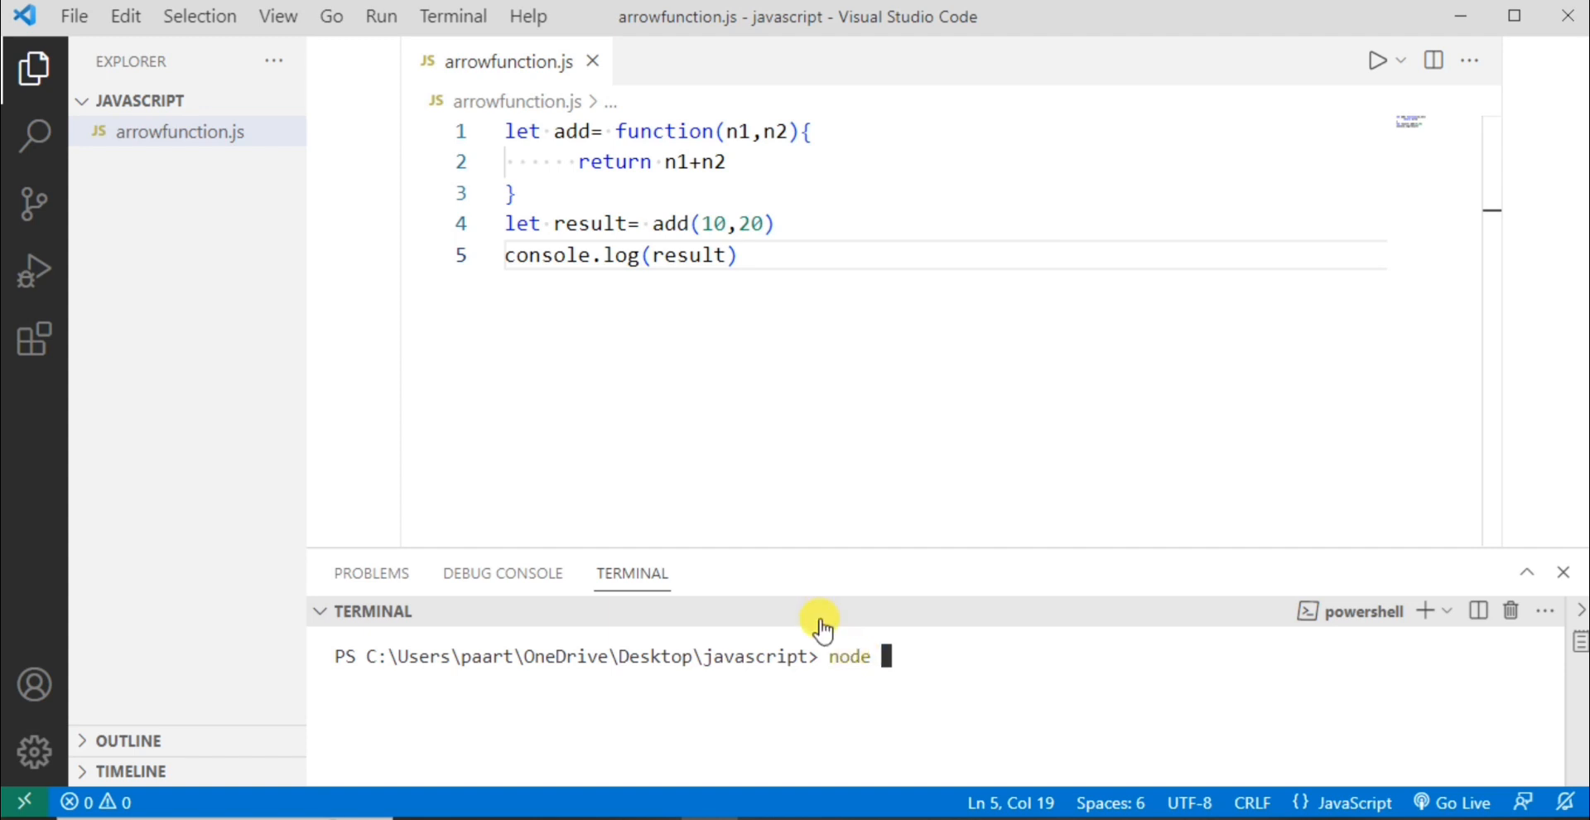
mouse_move(234, 167)
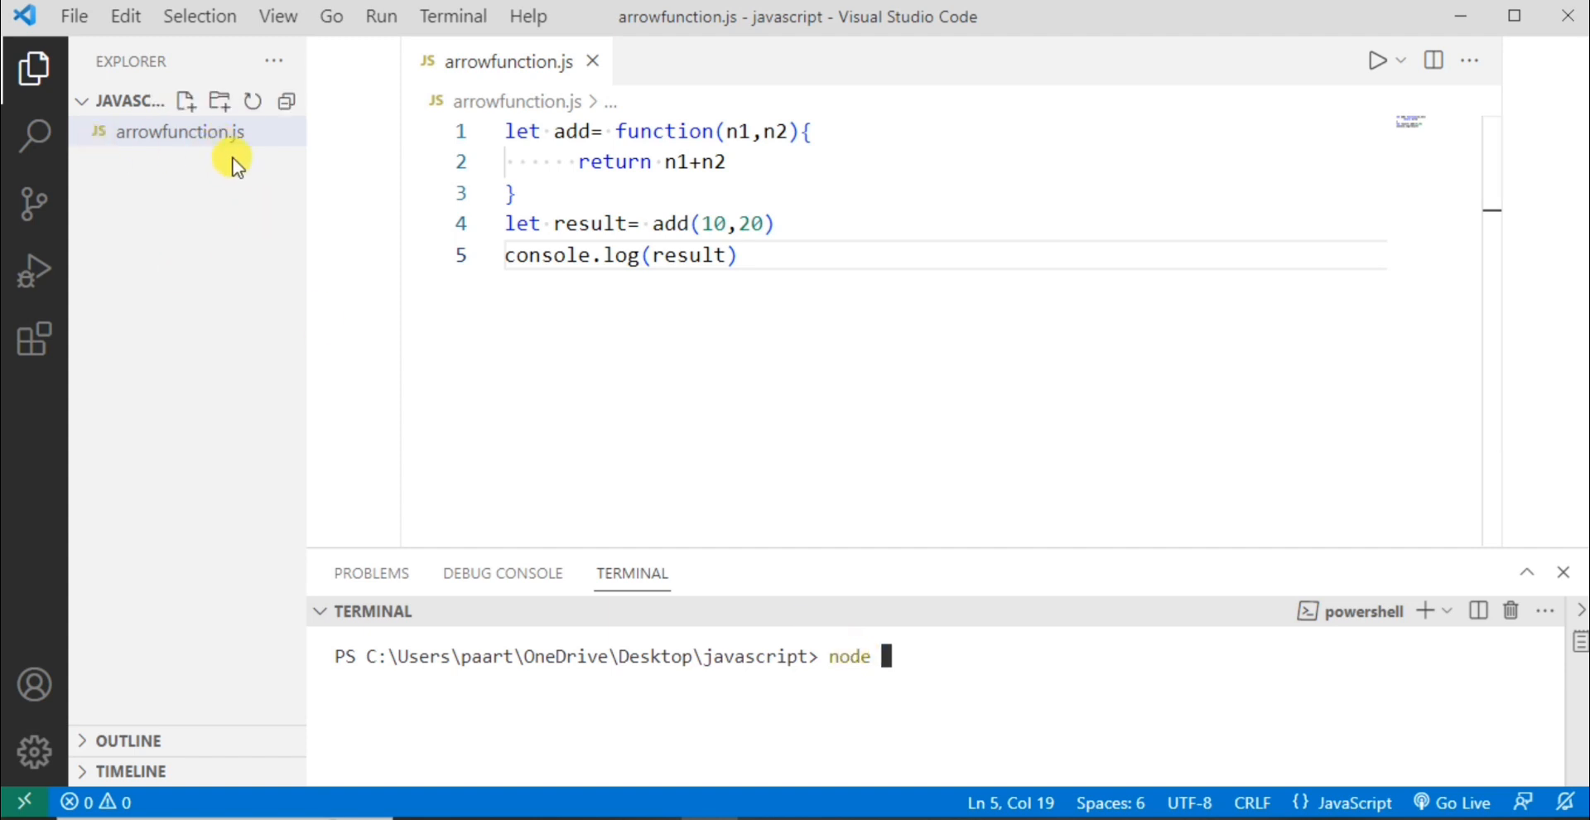
type("arrowfunction.js")
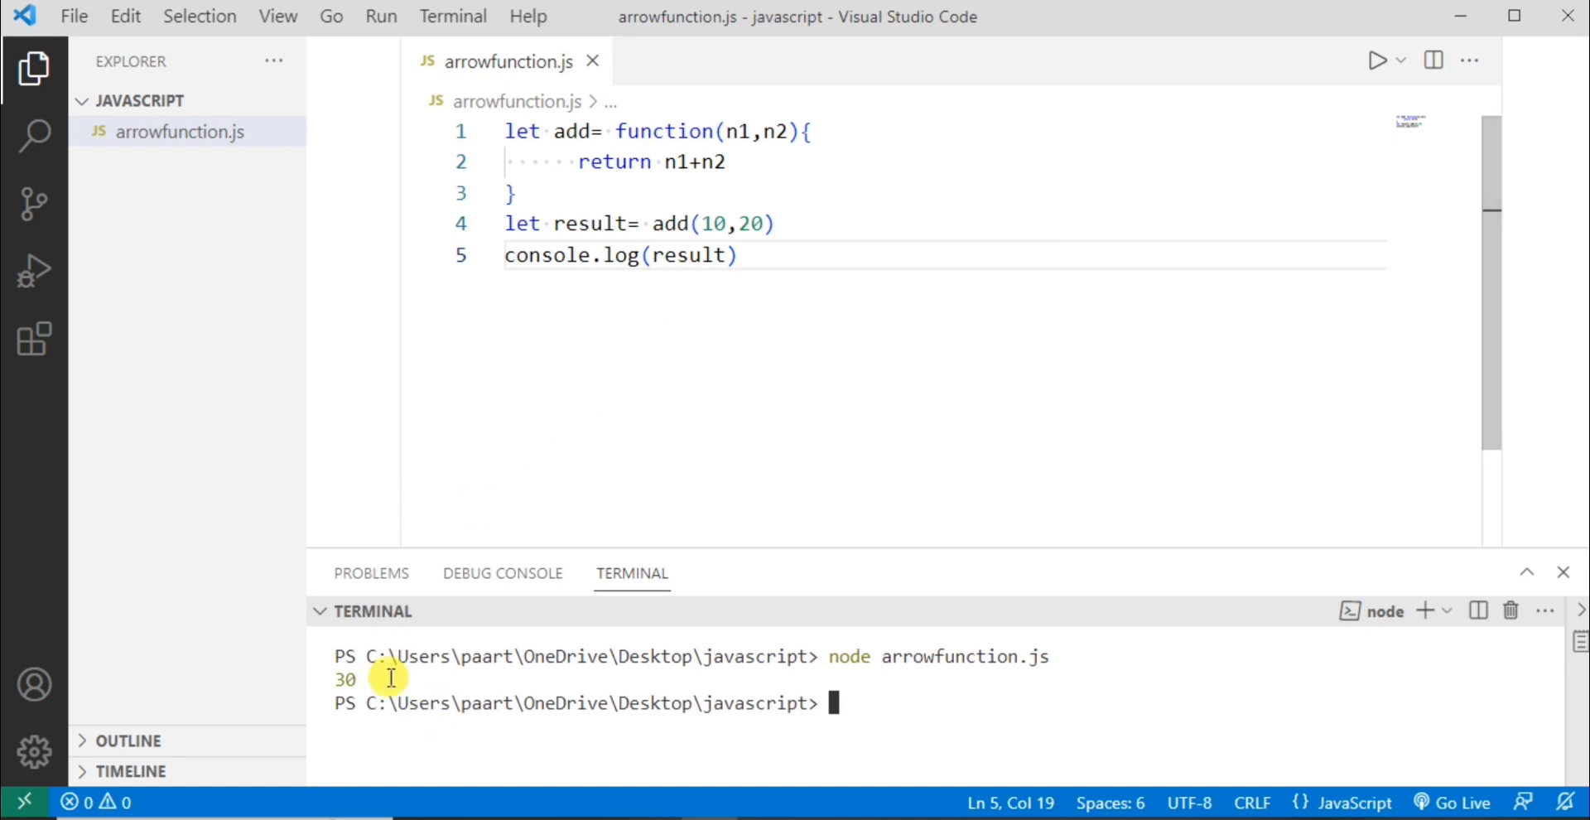
double_click(344, 679)
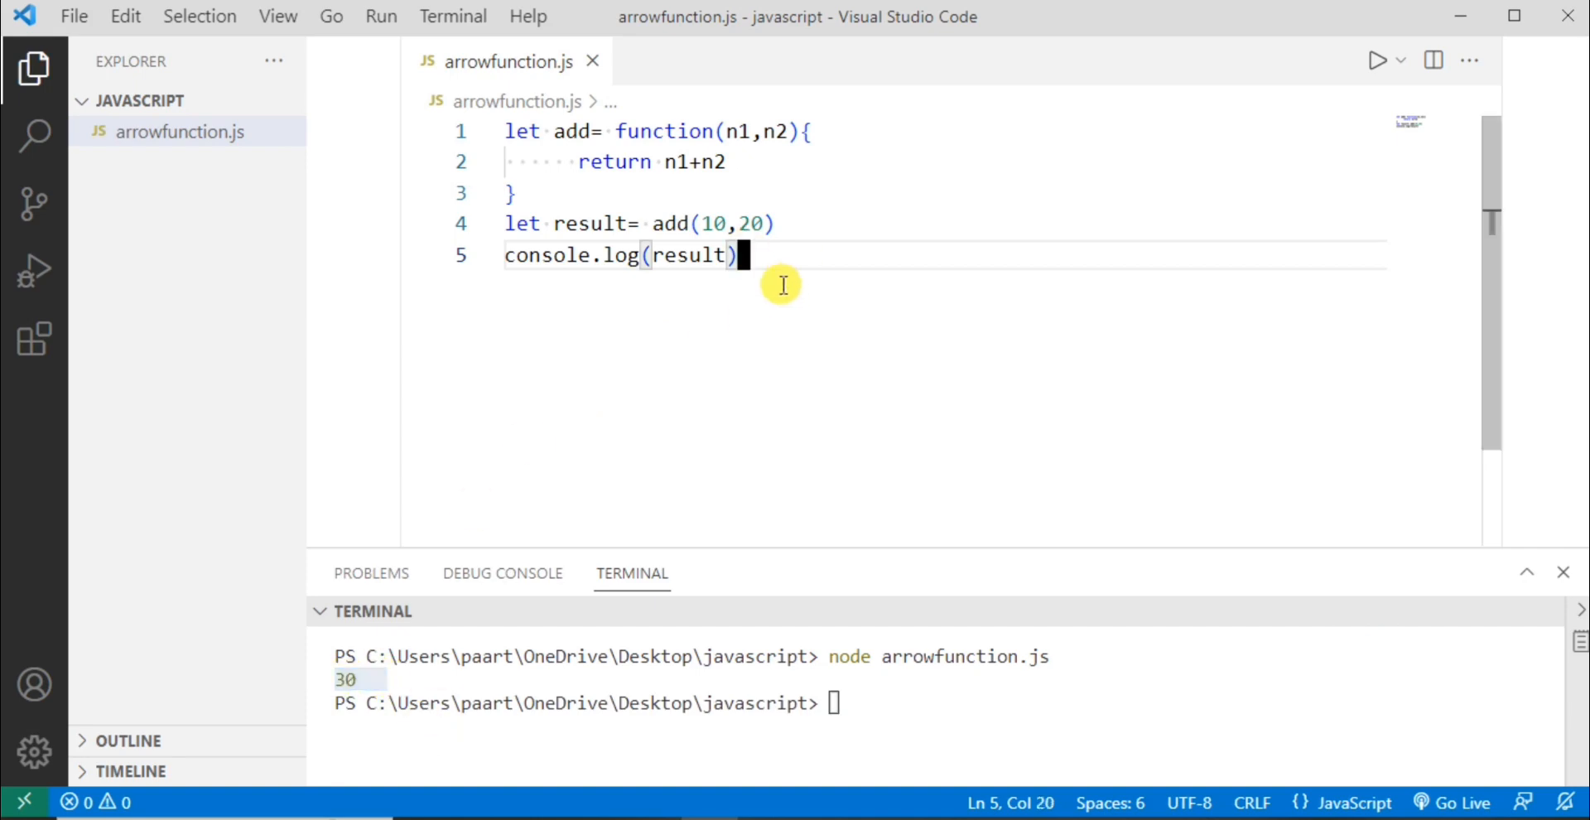
- Start a new let add= line and comment out the old function expression lines
key("Enter")
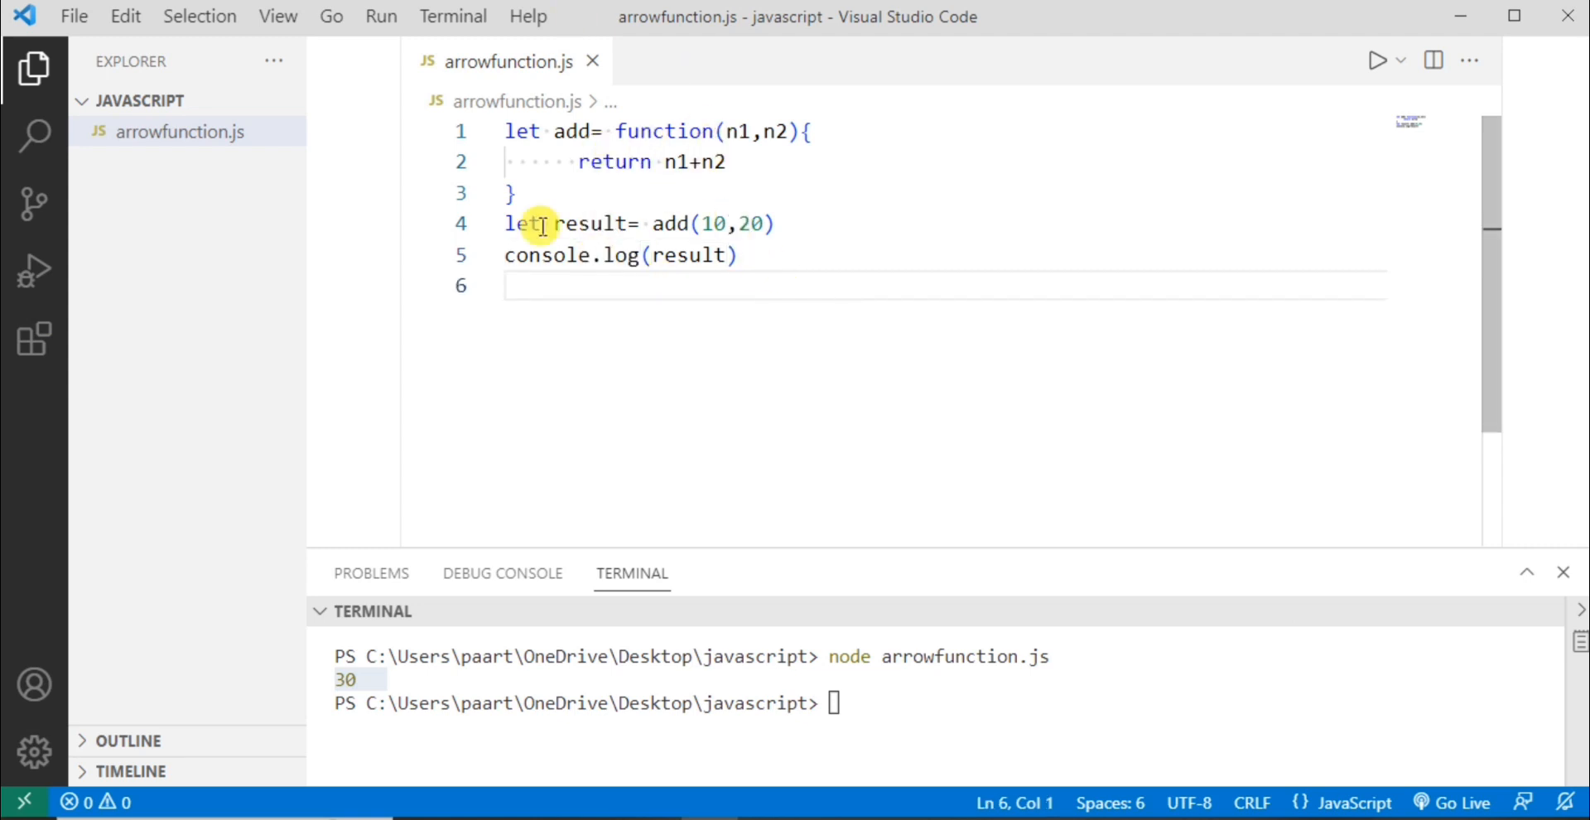
type("l")
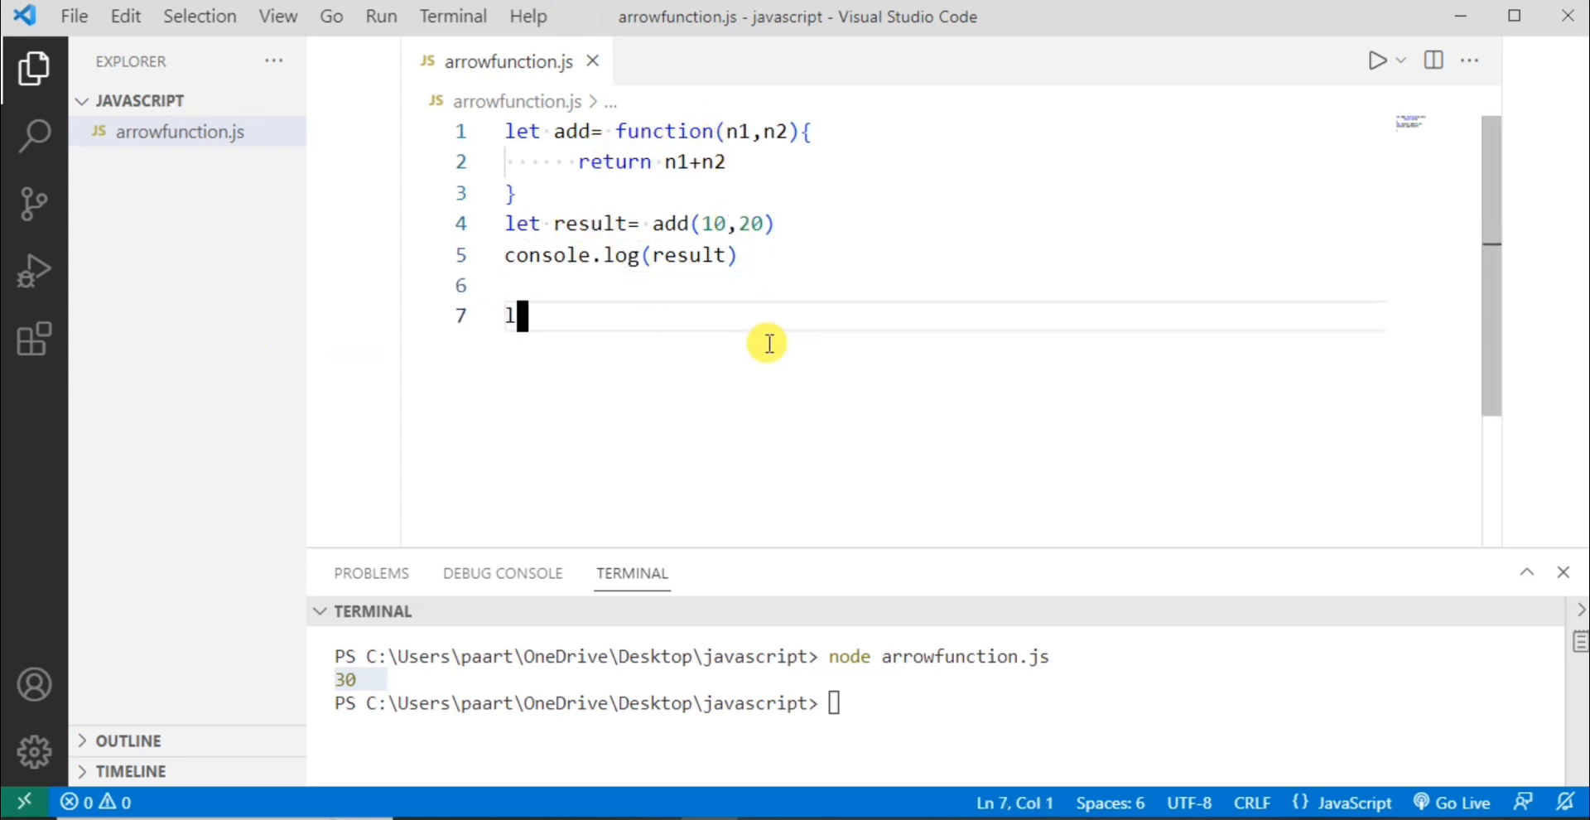
type("et")
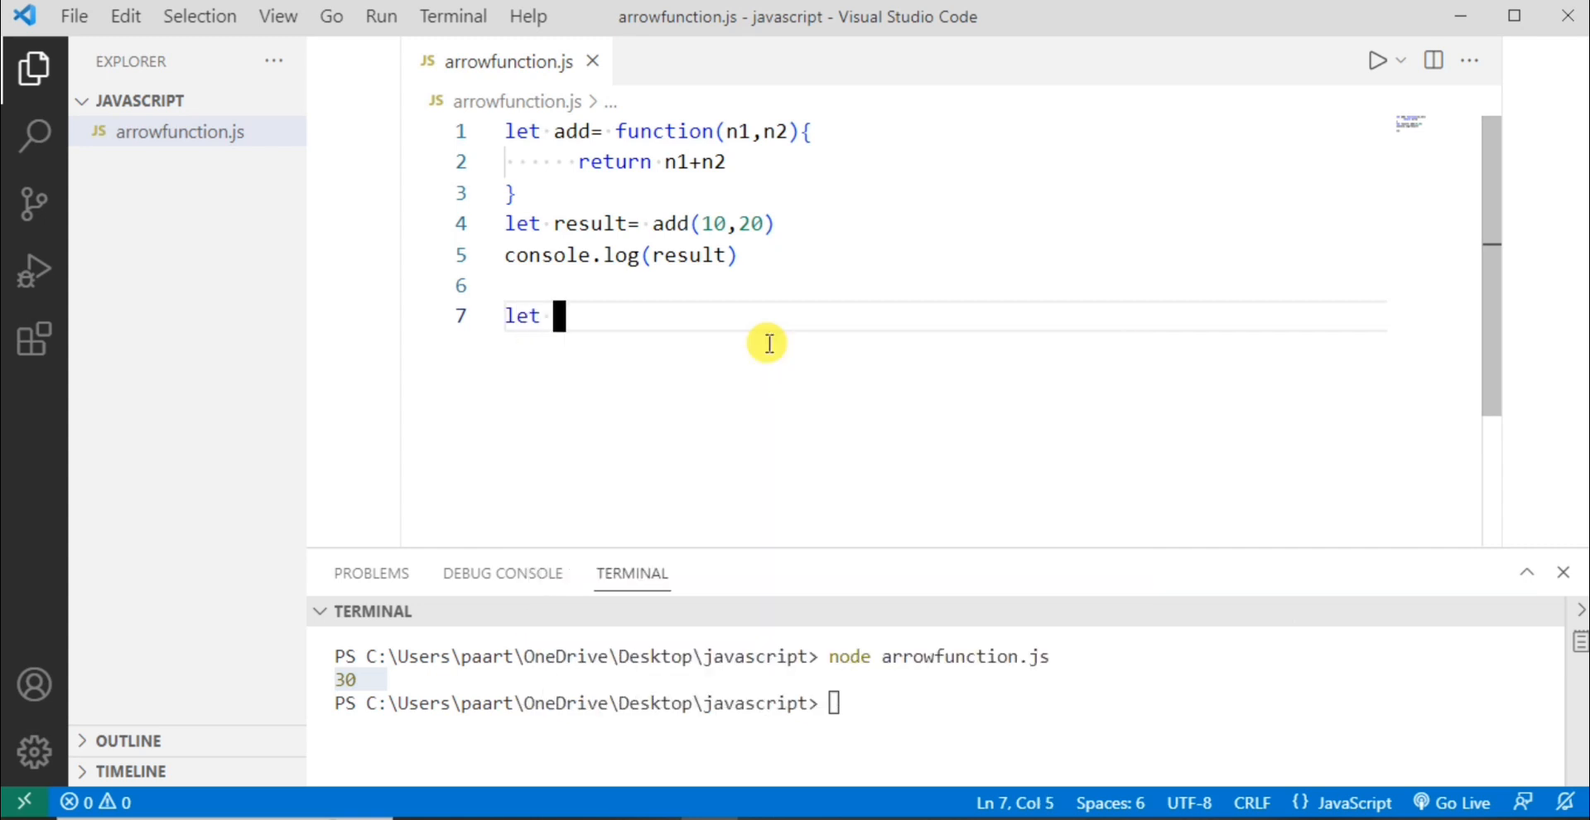
type("add")
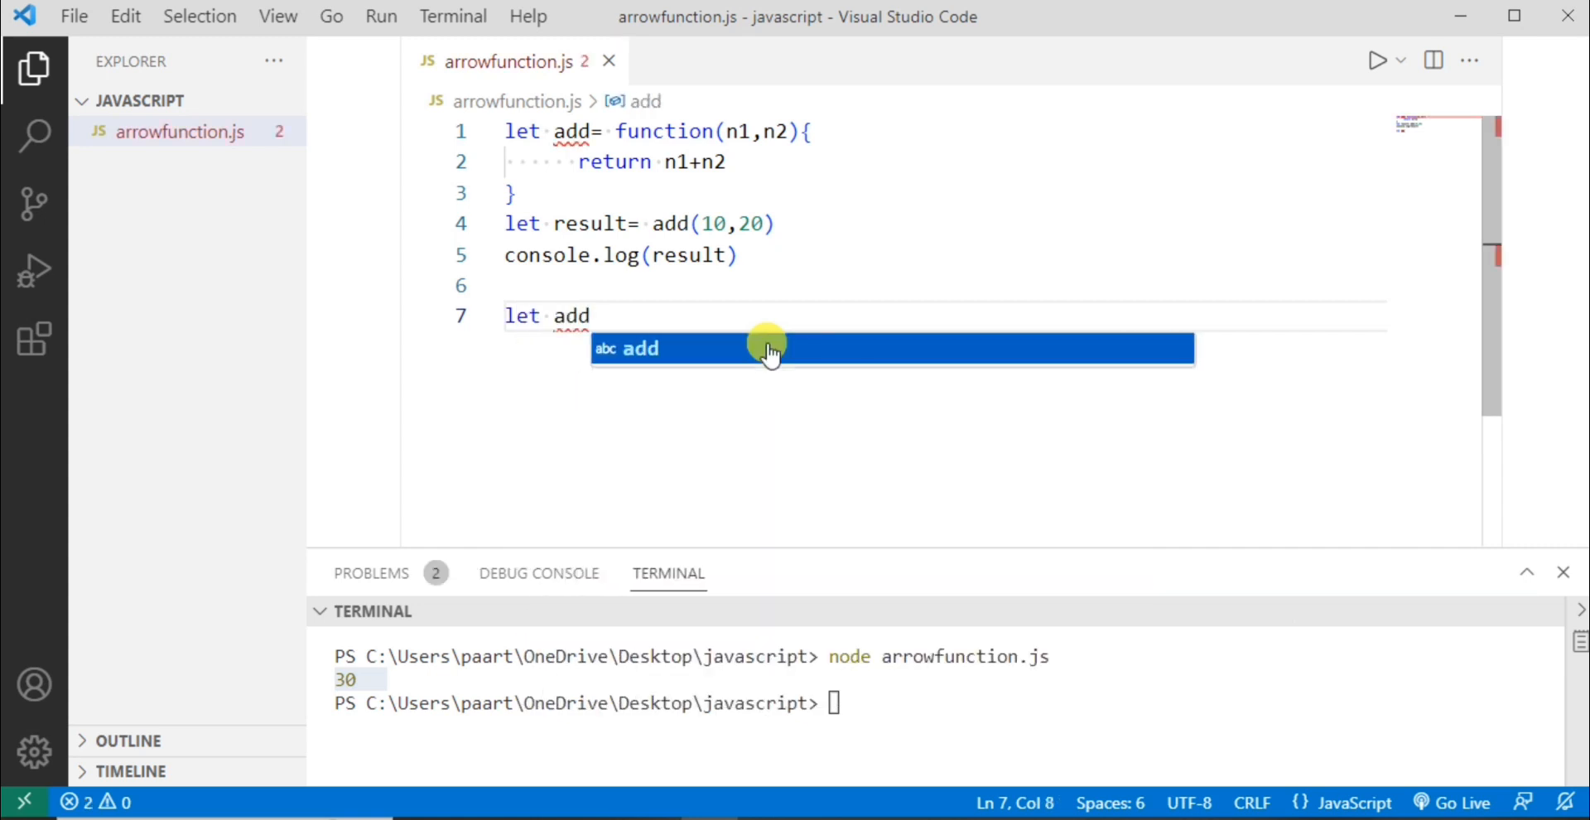
type("=")
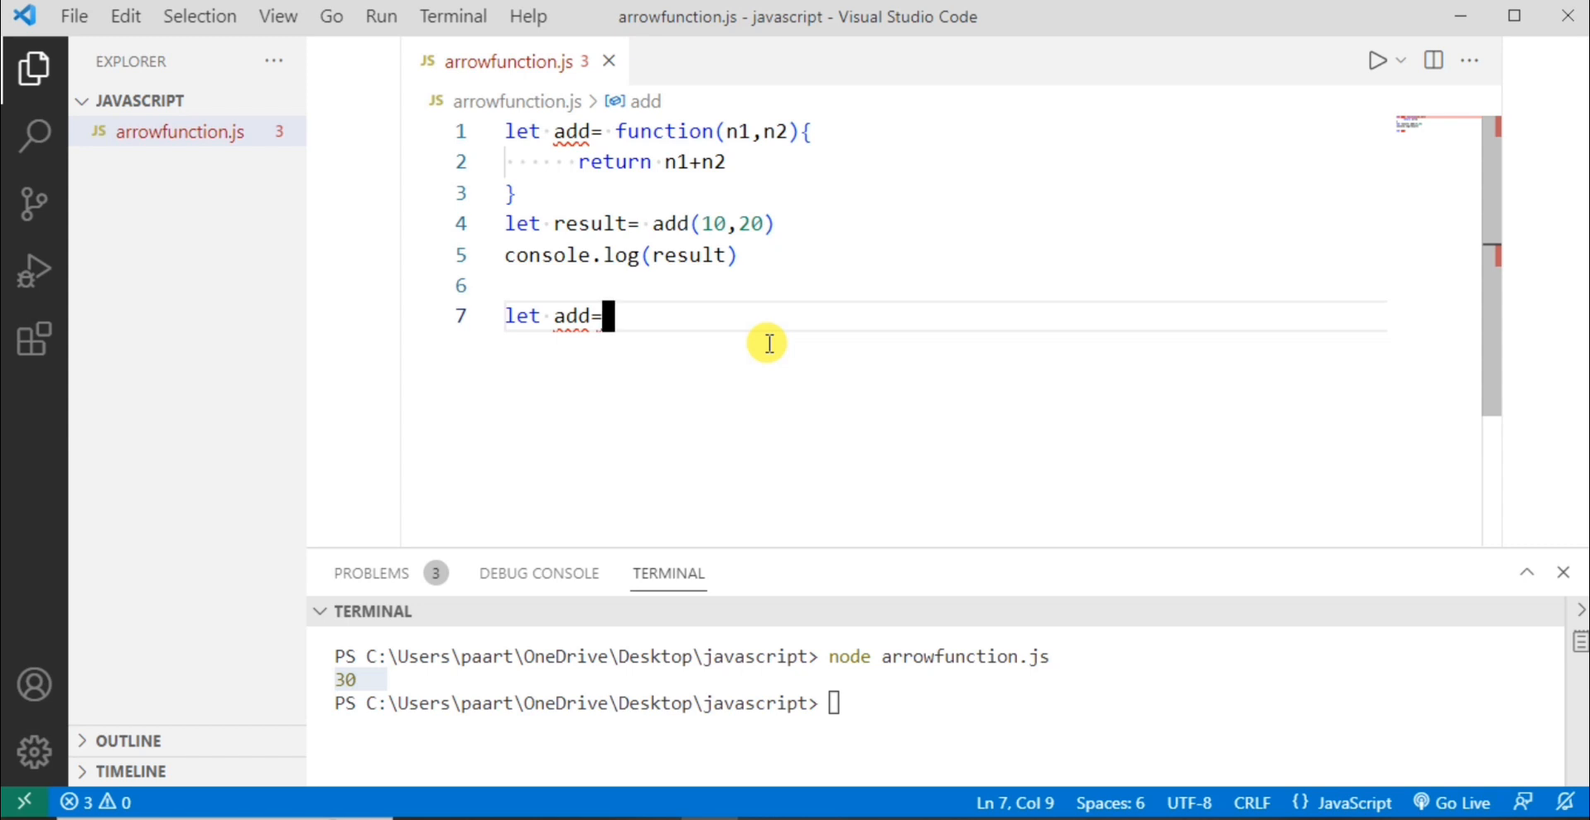
mouse_move(669, 137)
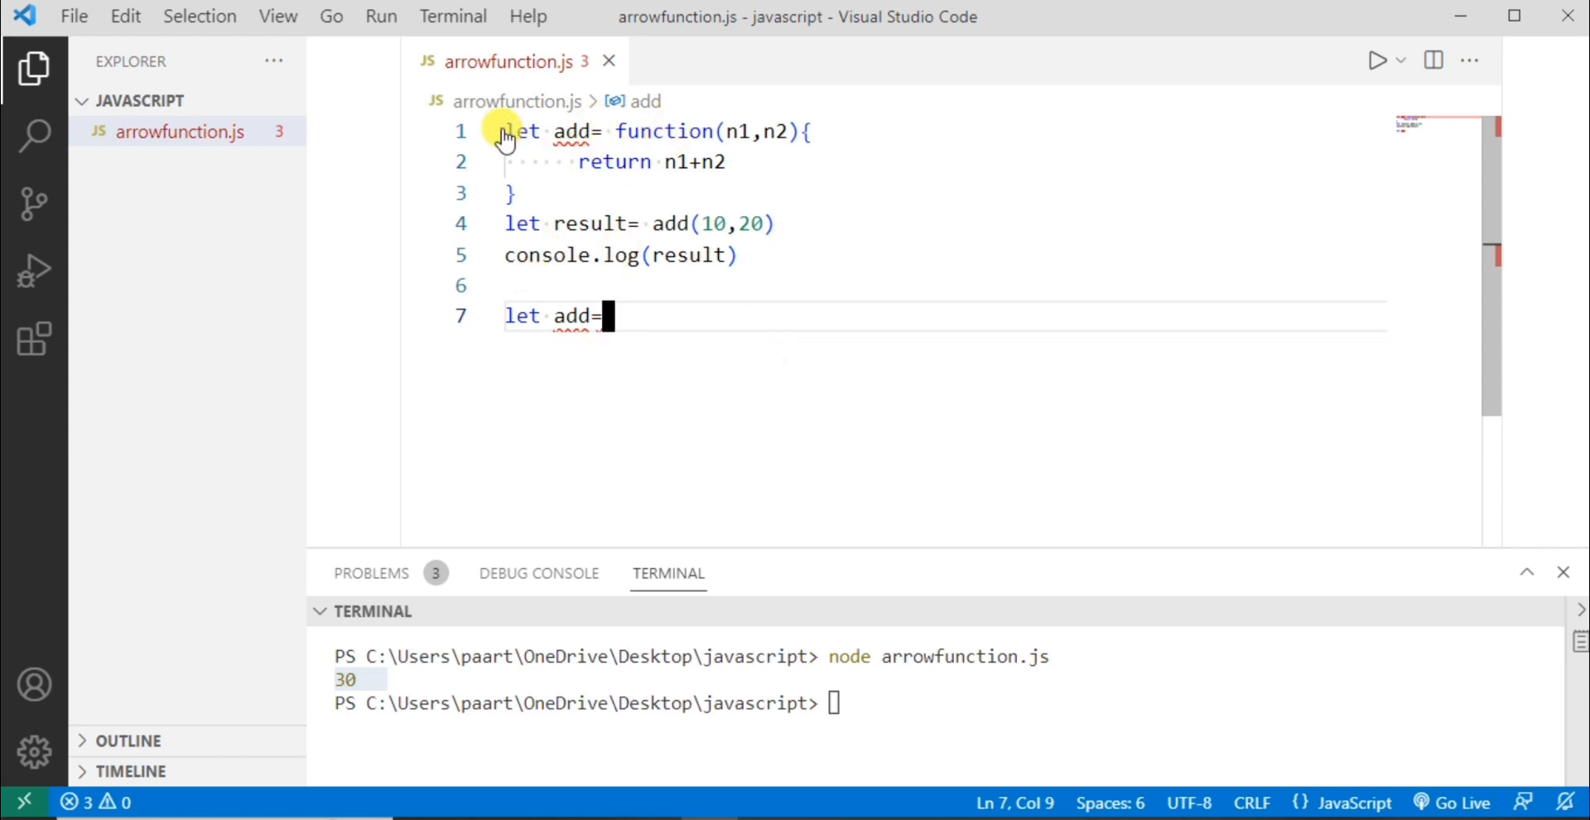
left_click(507, 131)
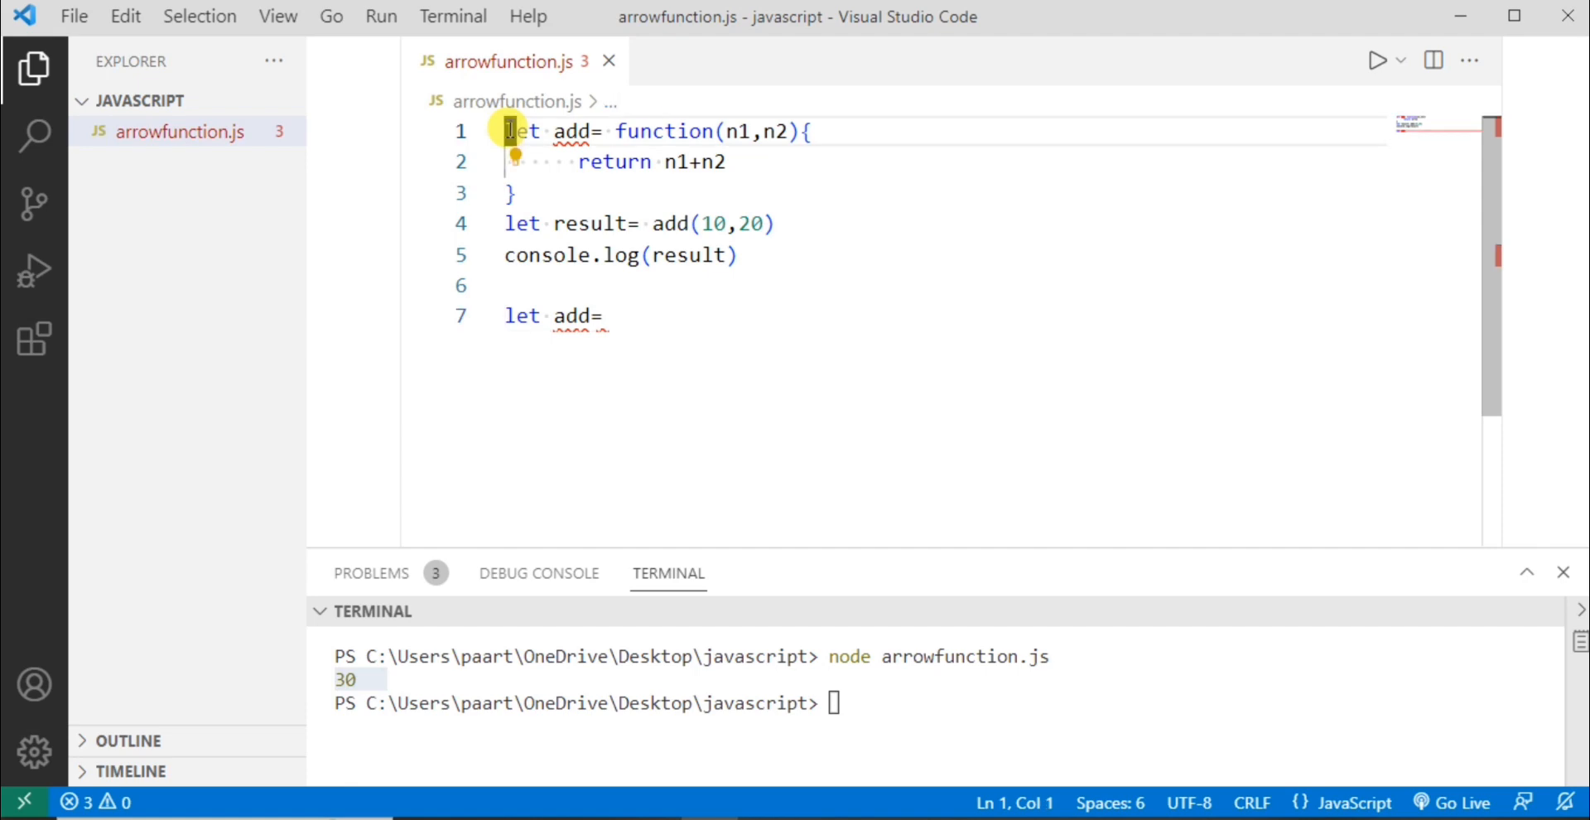
key("ctrl+/")
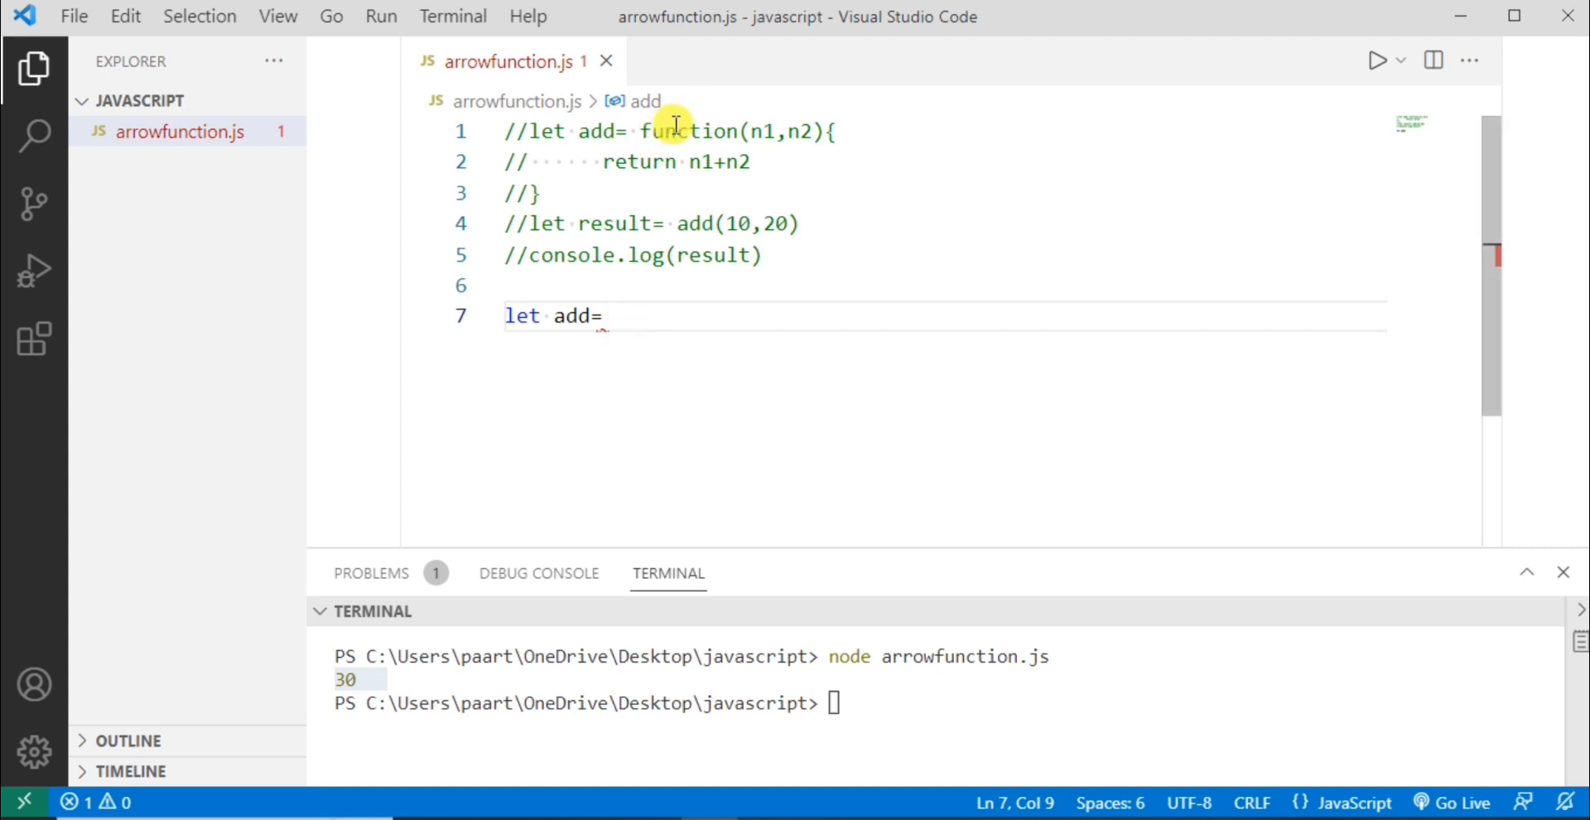
mouse_move(720, 437)
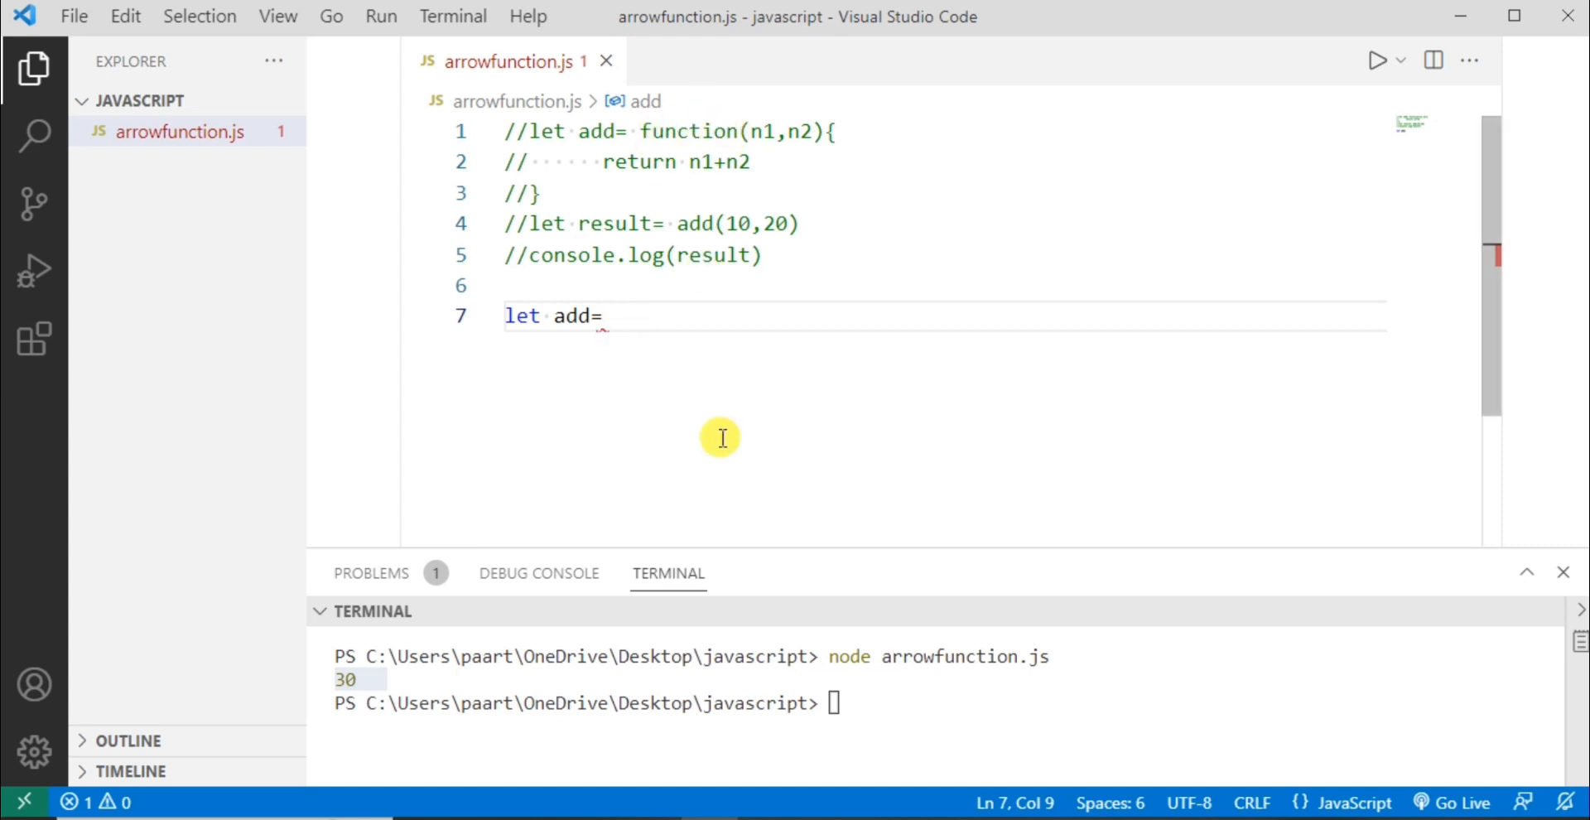
- Complete the new line as the arrow function let add=(n1,n2)=>n1+n2
type("(")
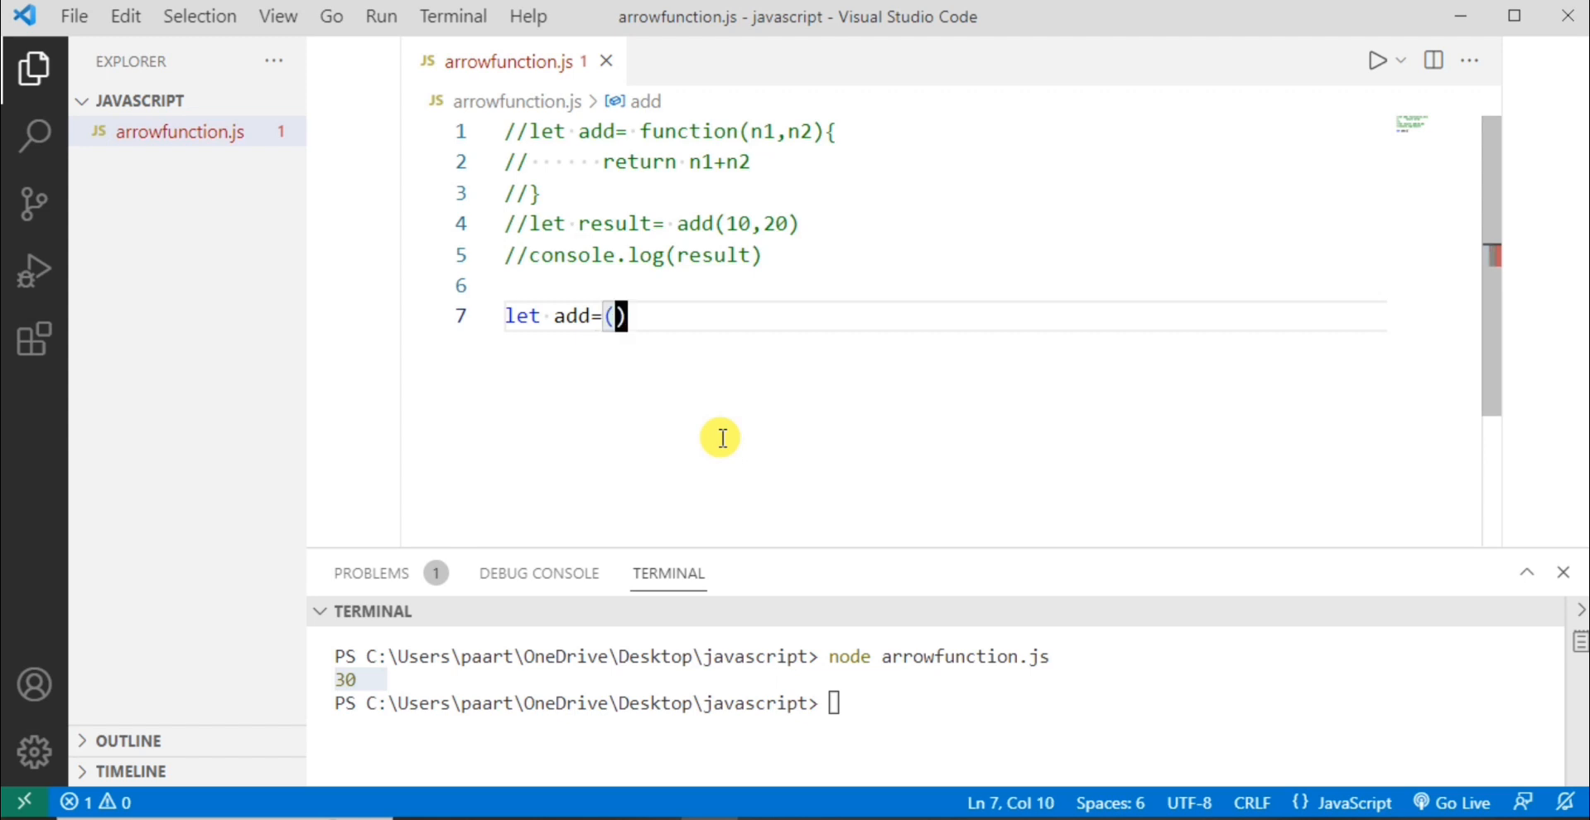
type("n1")
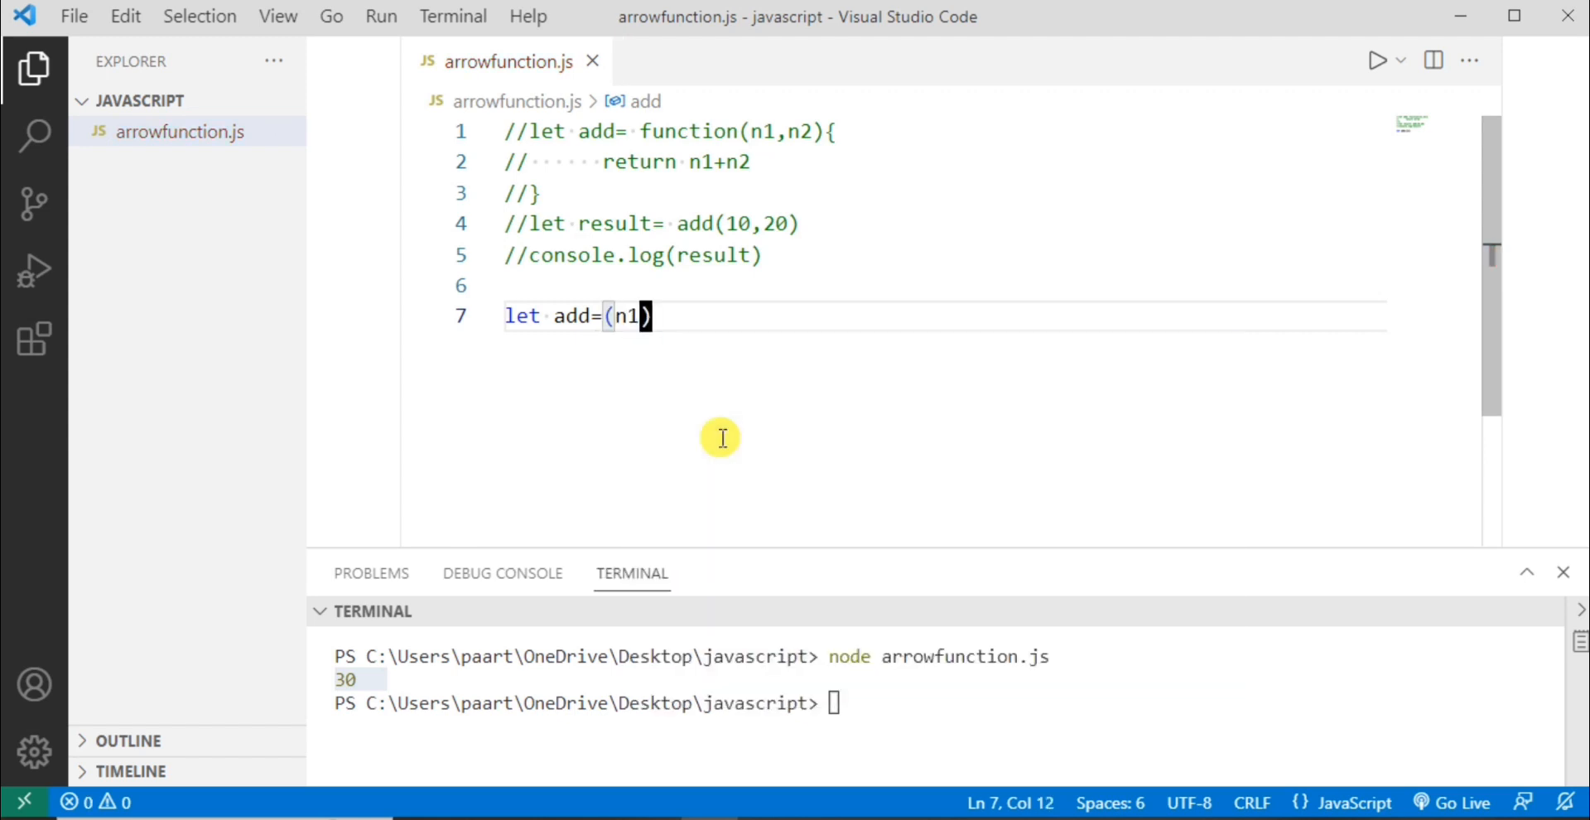
type(",n2")
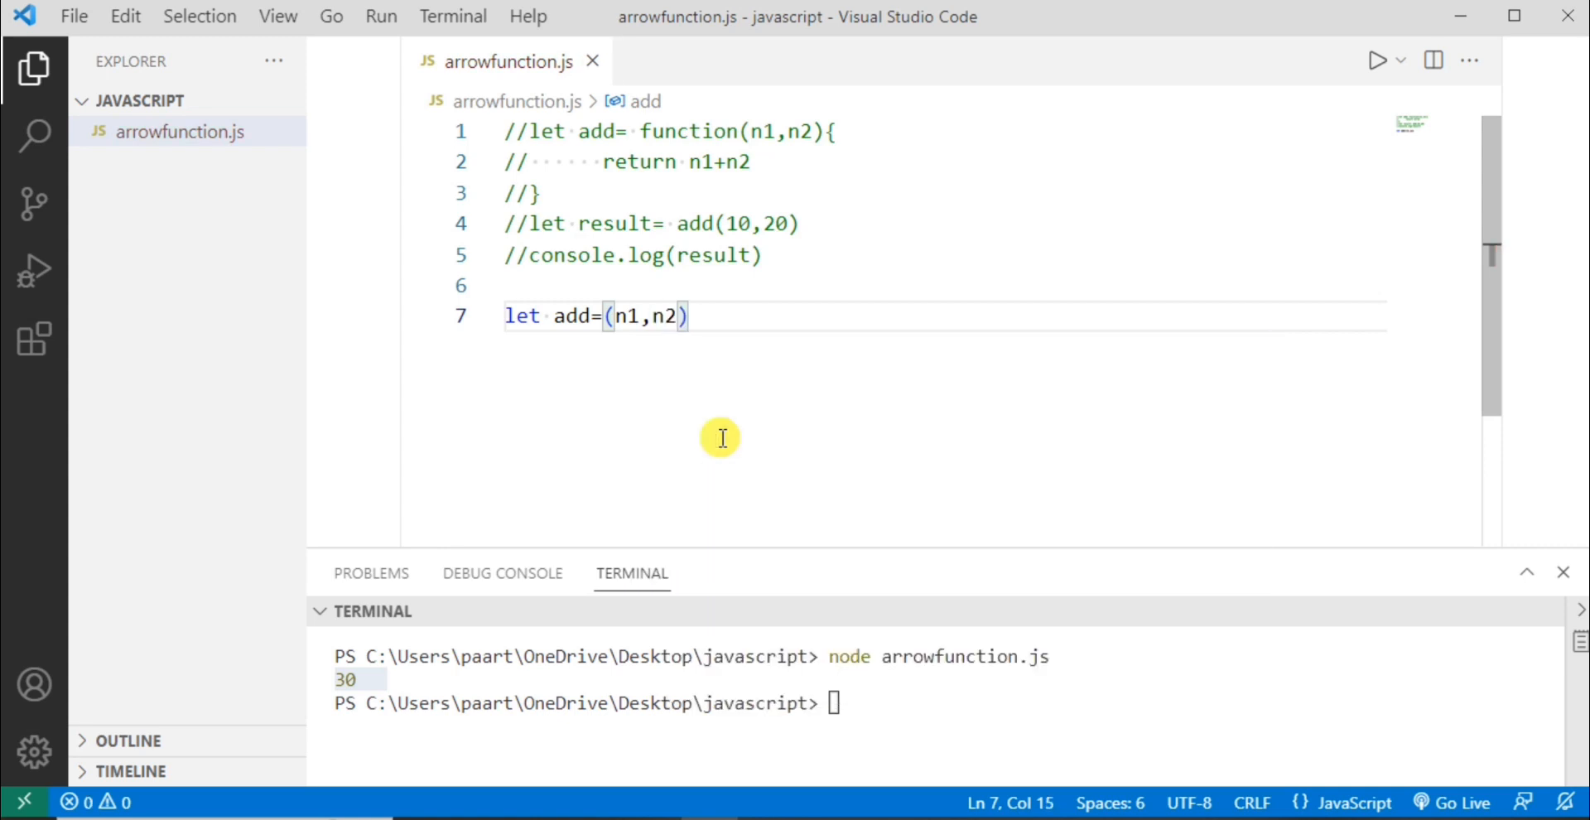
type("=")
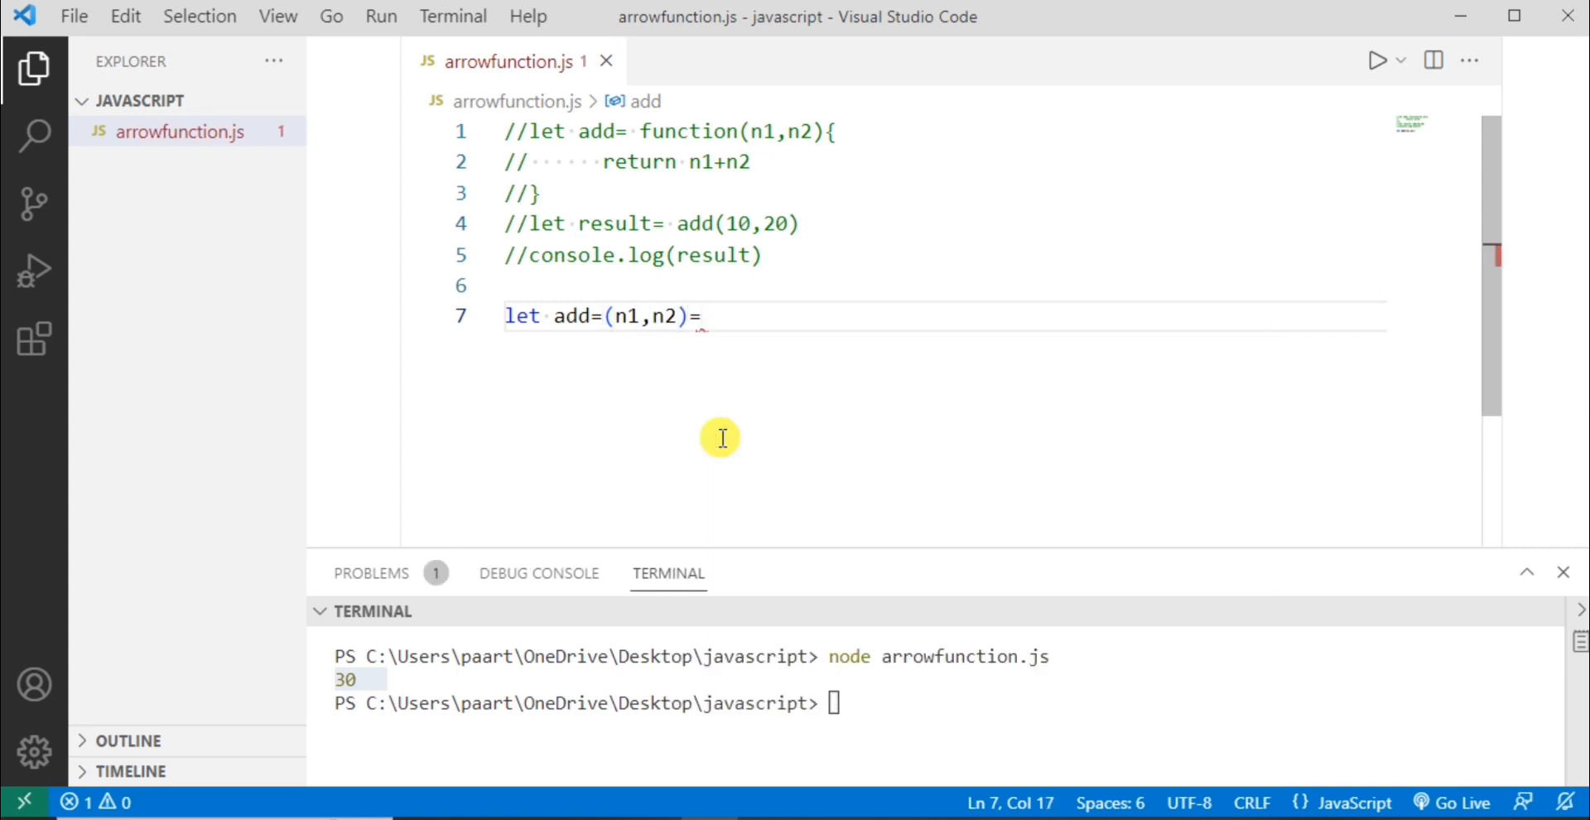
type(">")
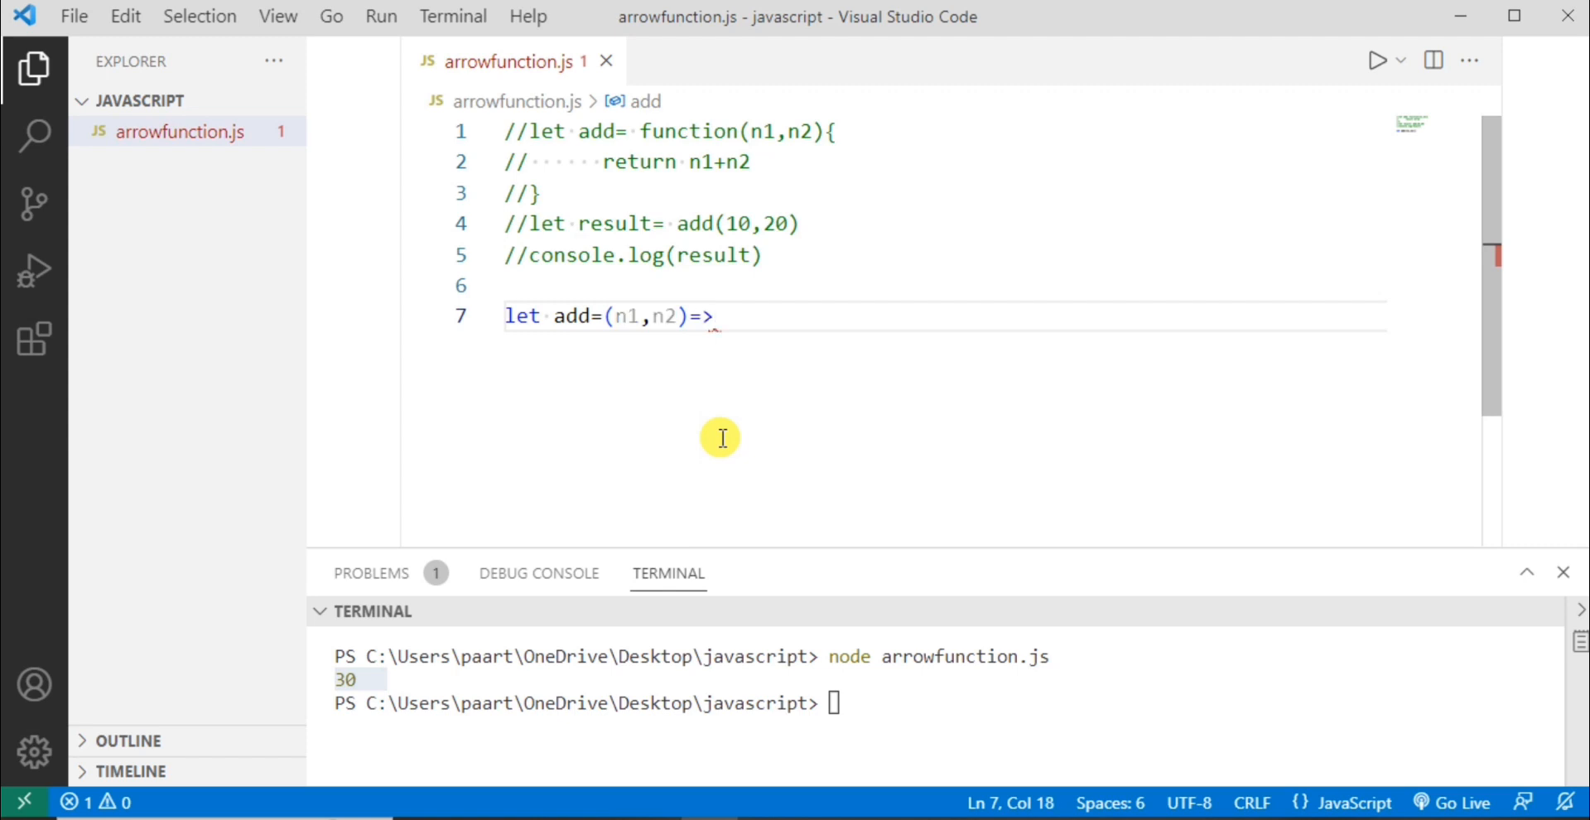
type("n")
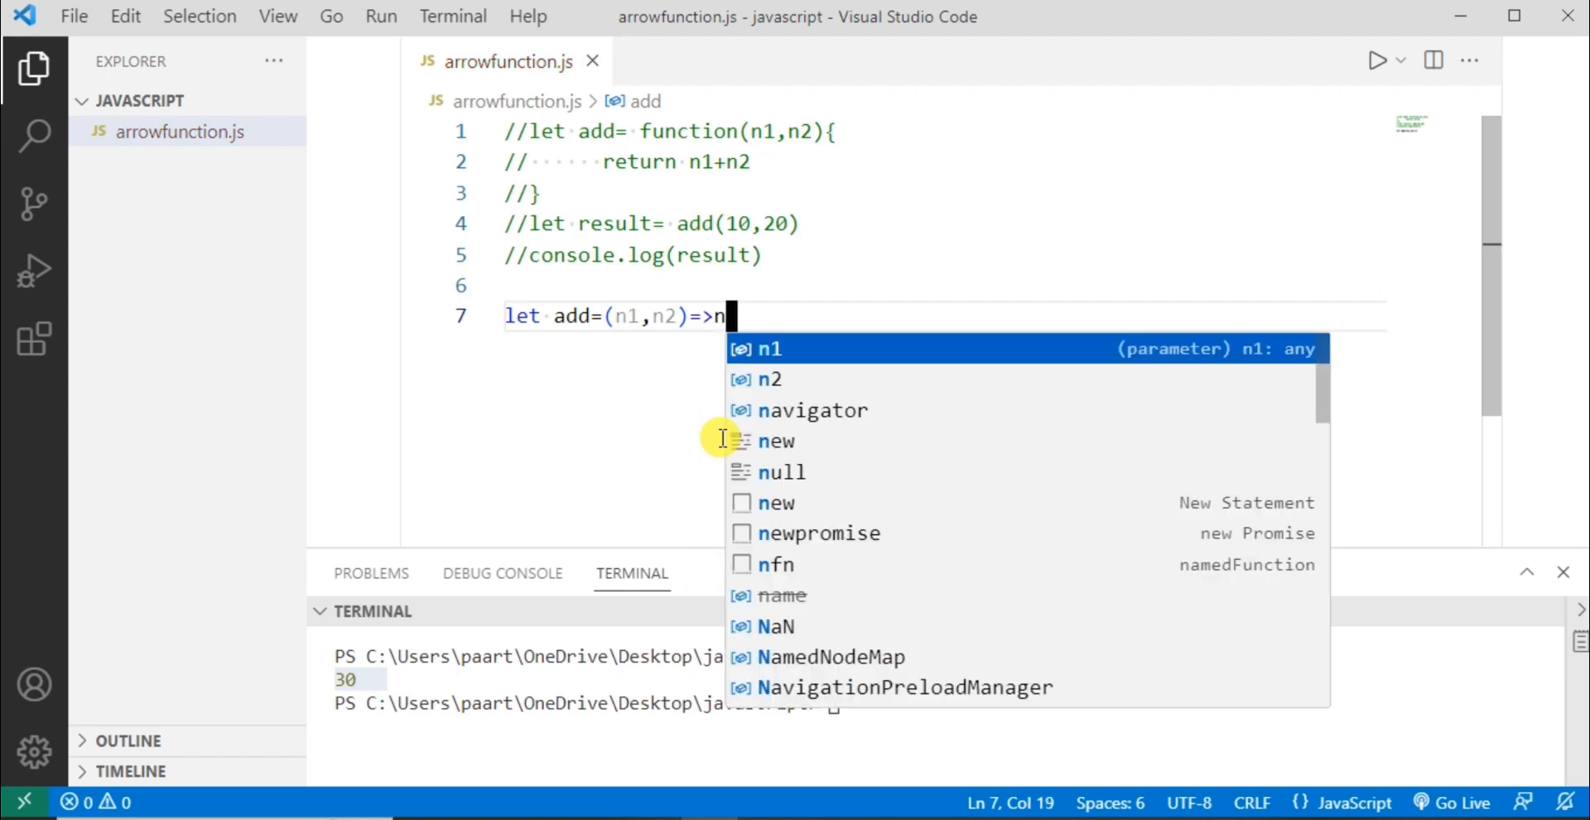
type("1+")
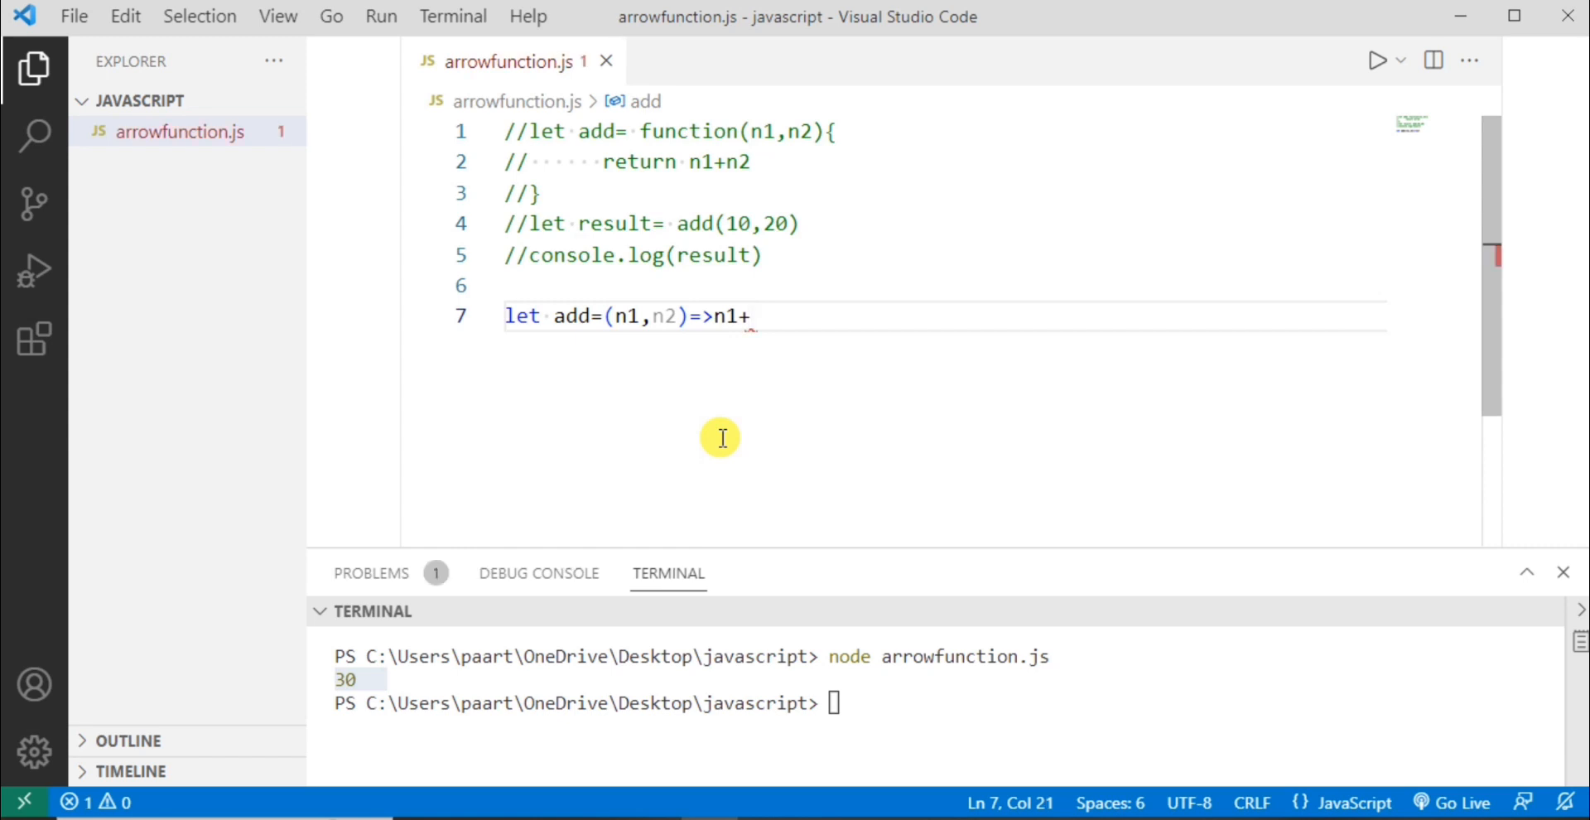
type("n2")
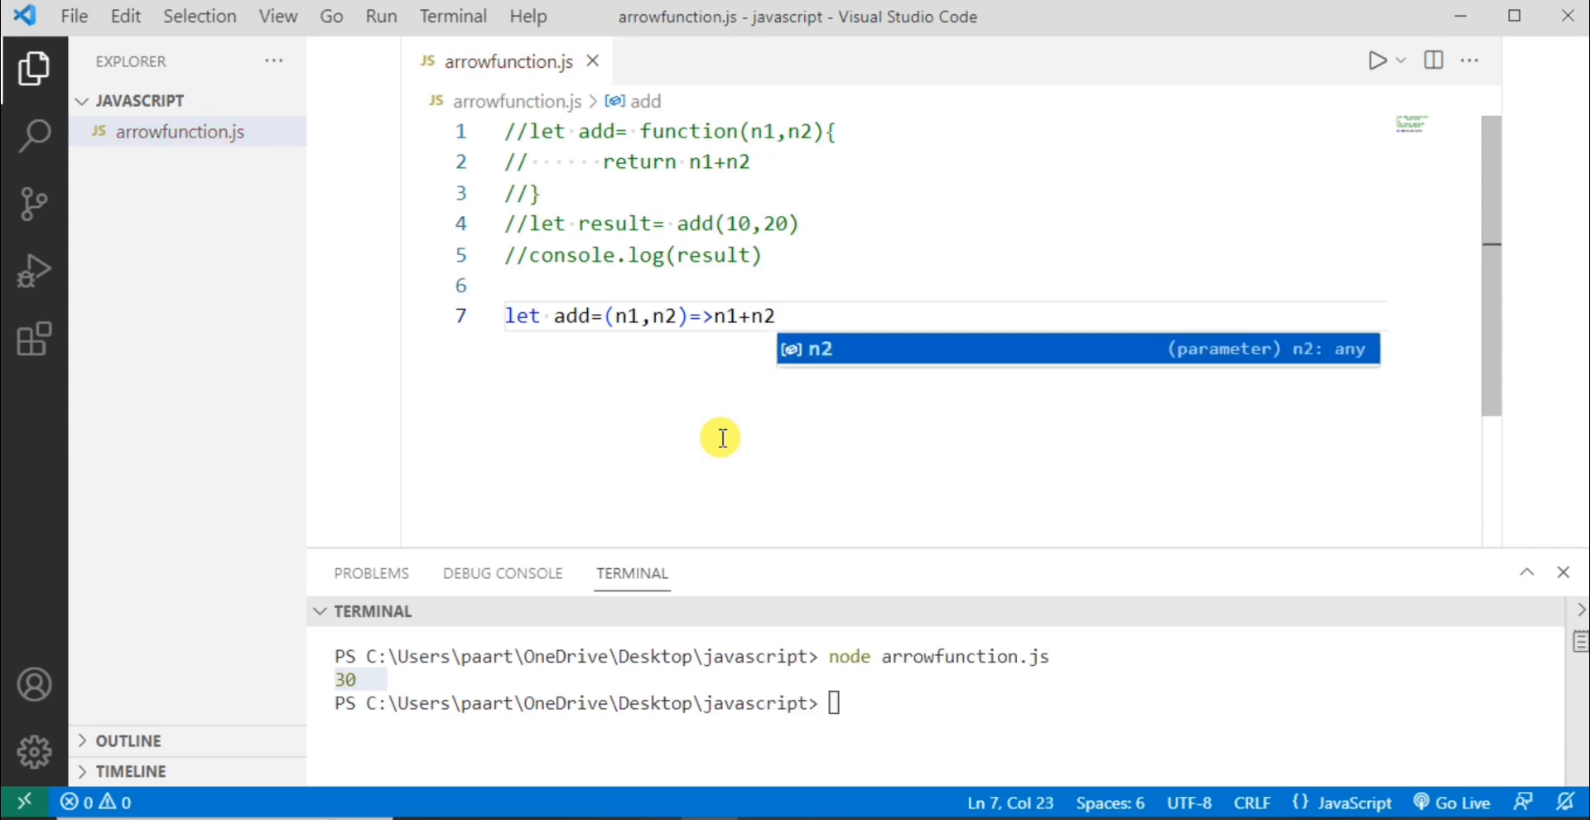
mouse_move(688, 160)
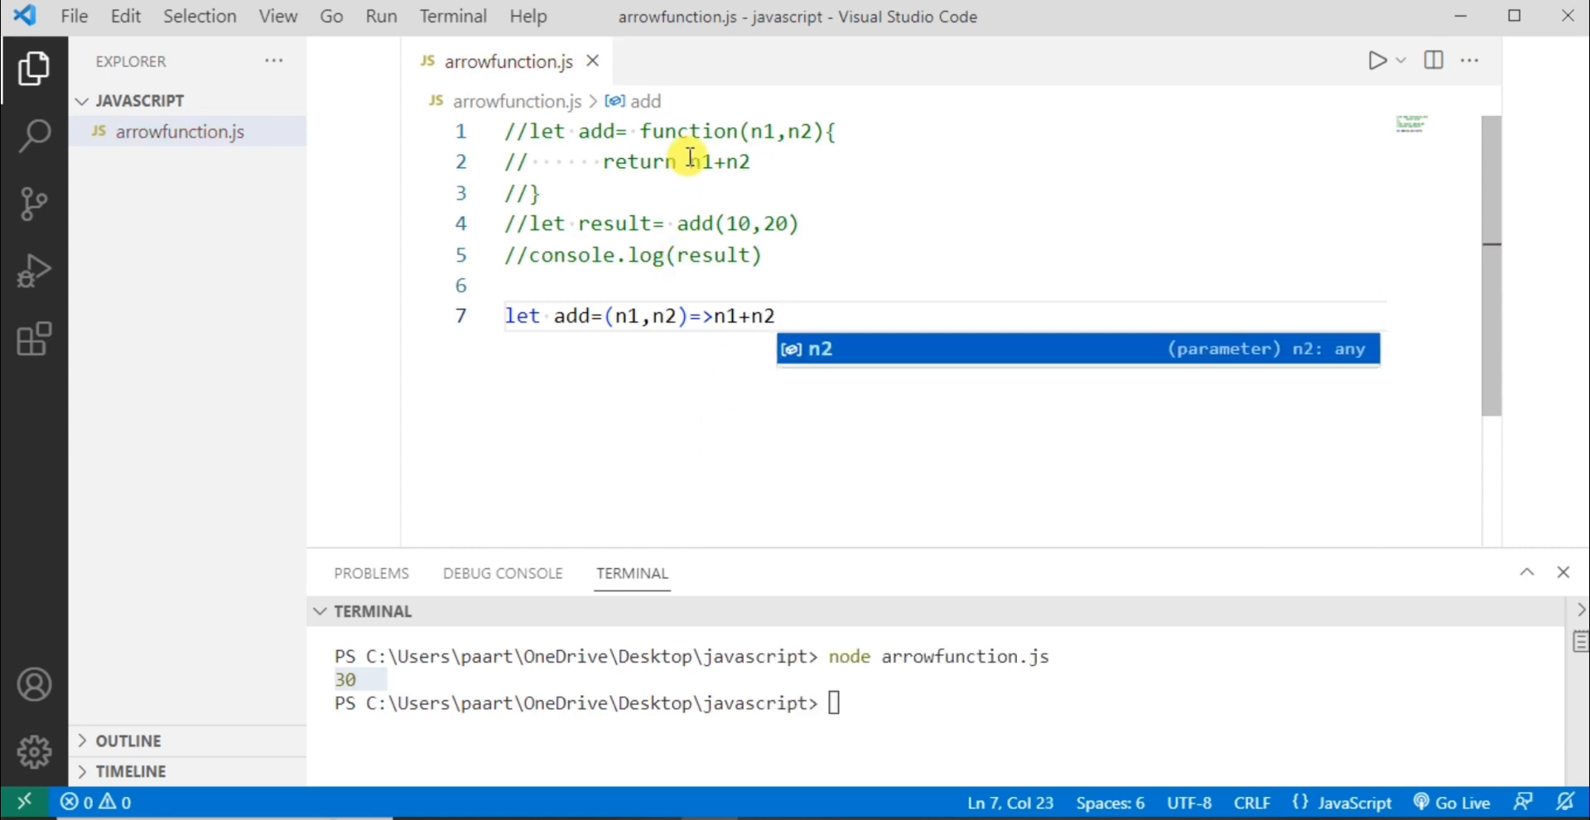
mouse_move(811, 137)
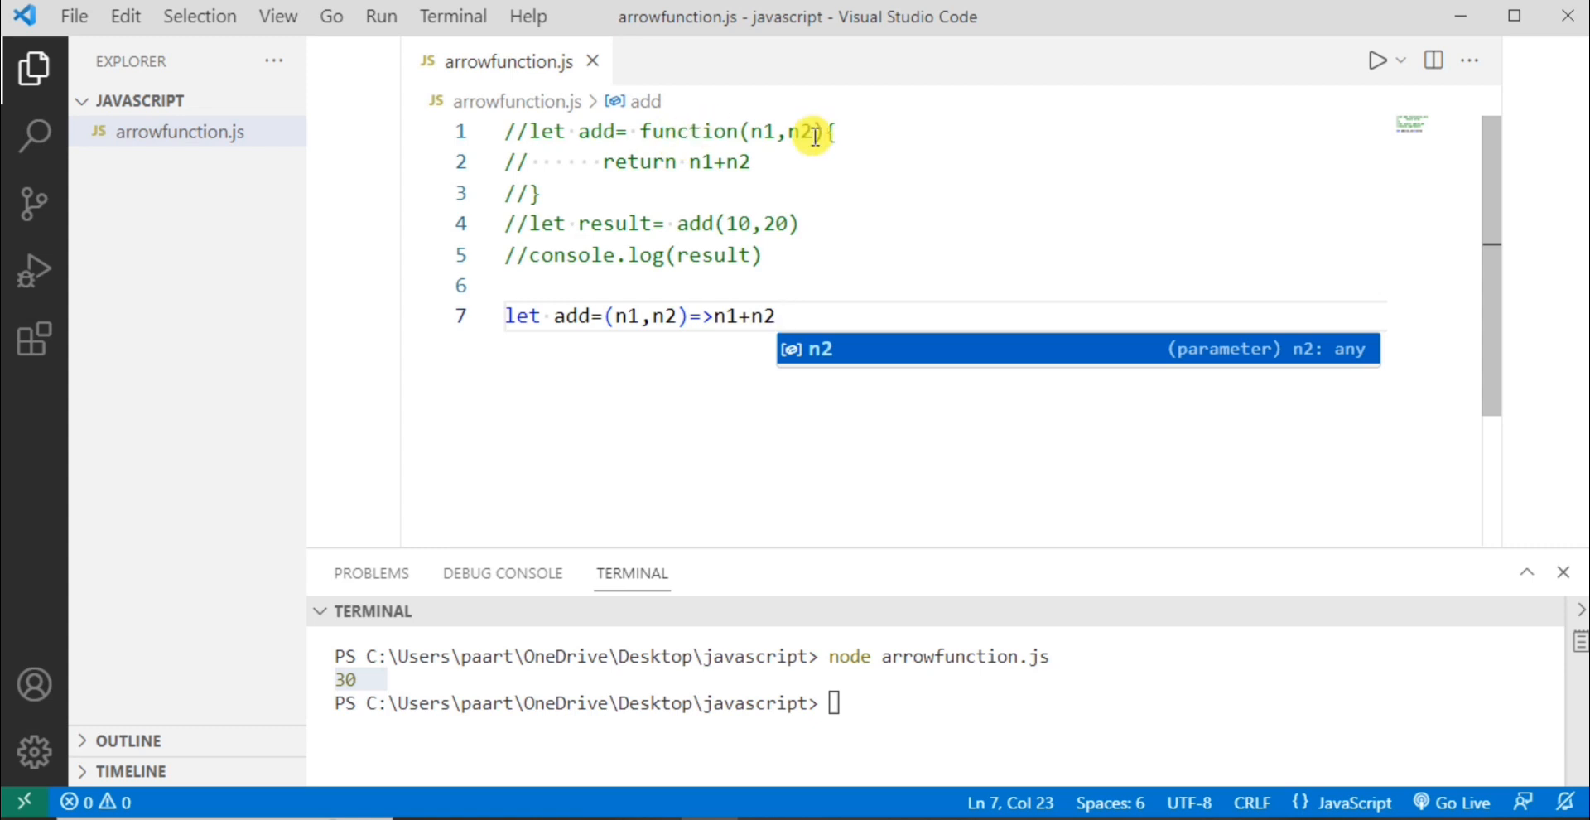
mouse_move(615, 297)
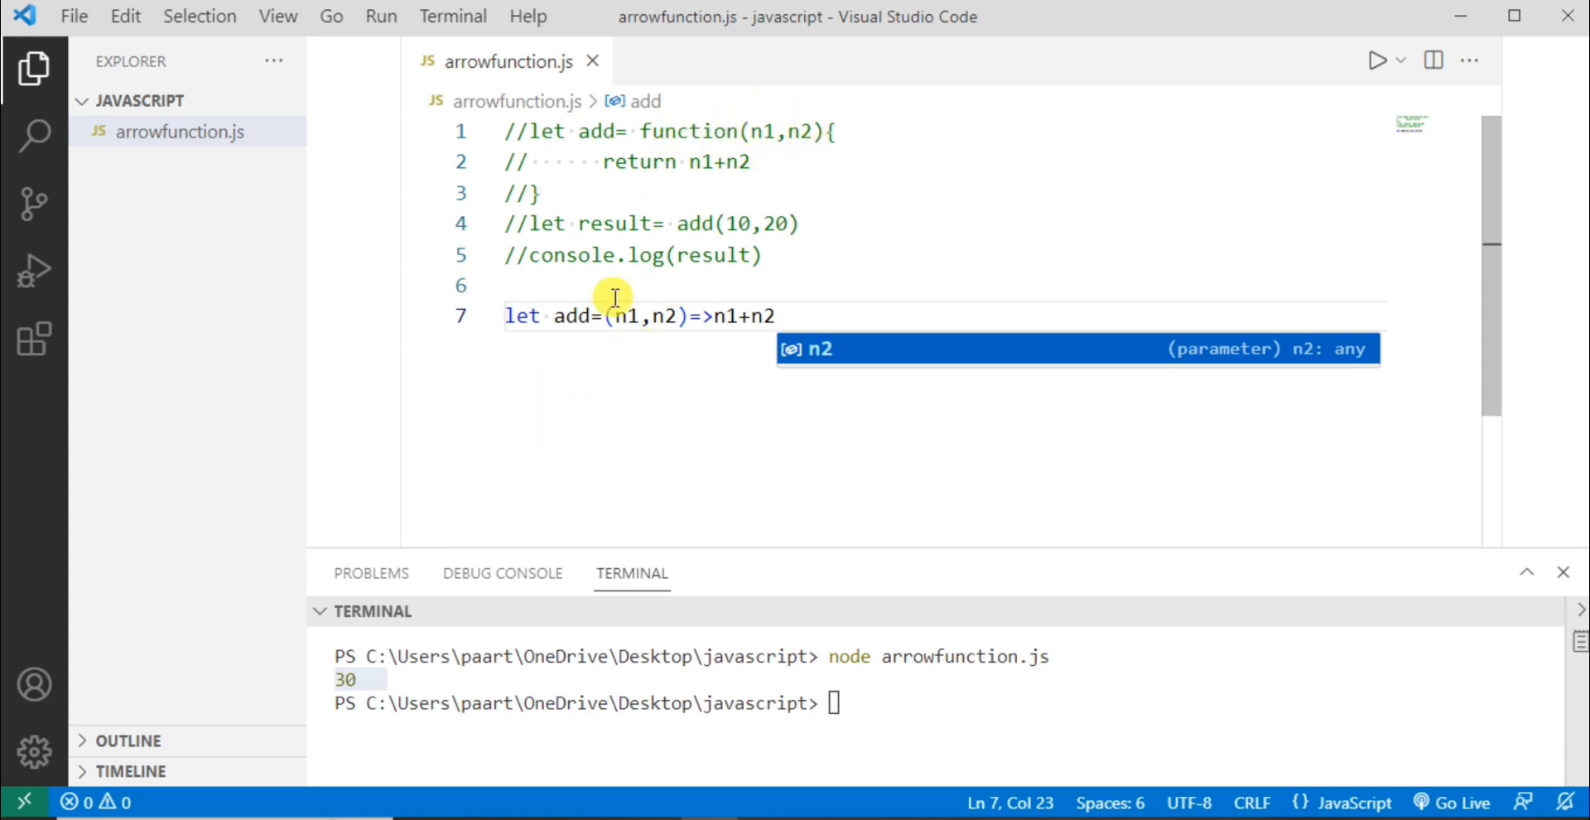
mouse_move(654, 327)
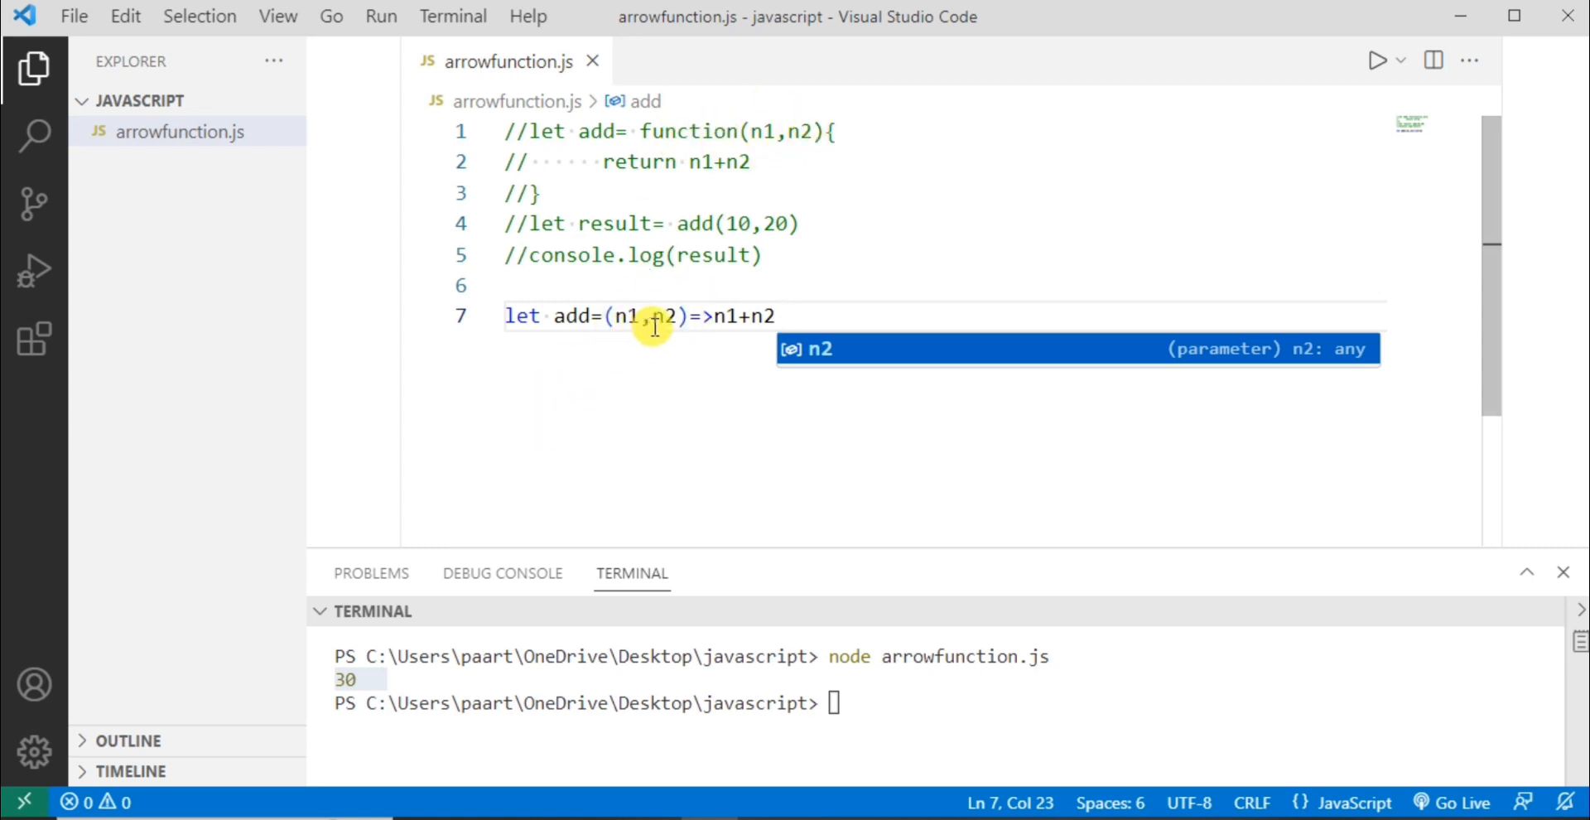
mouse_move(794, 310)
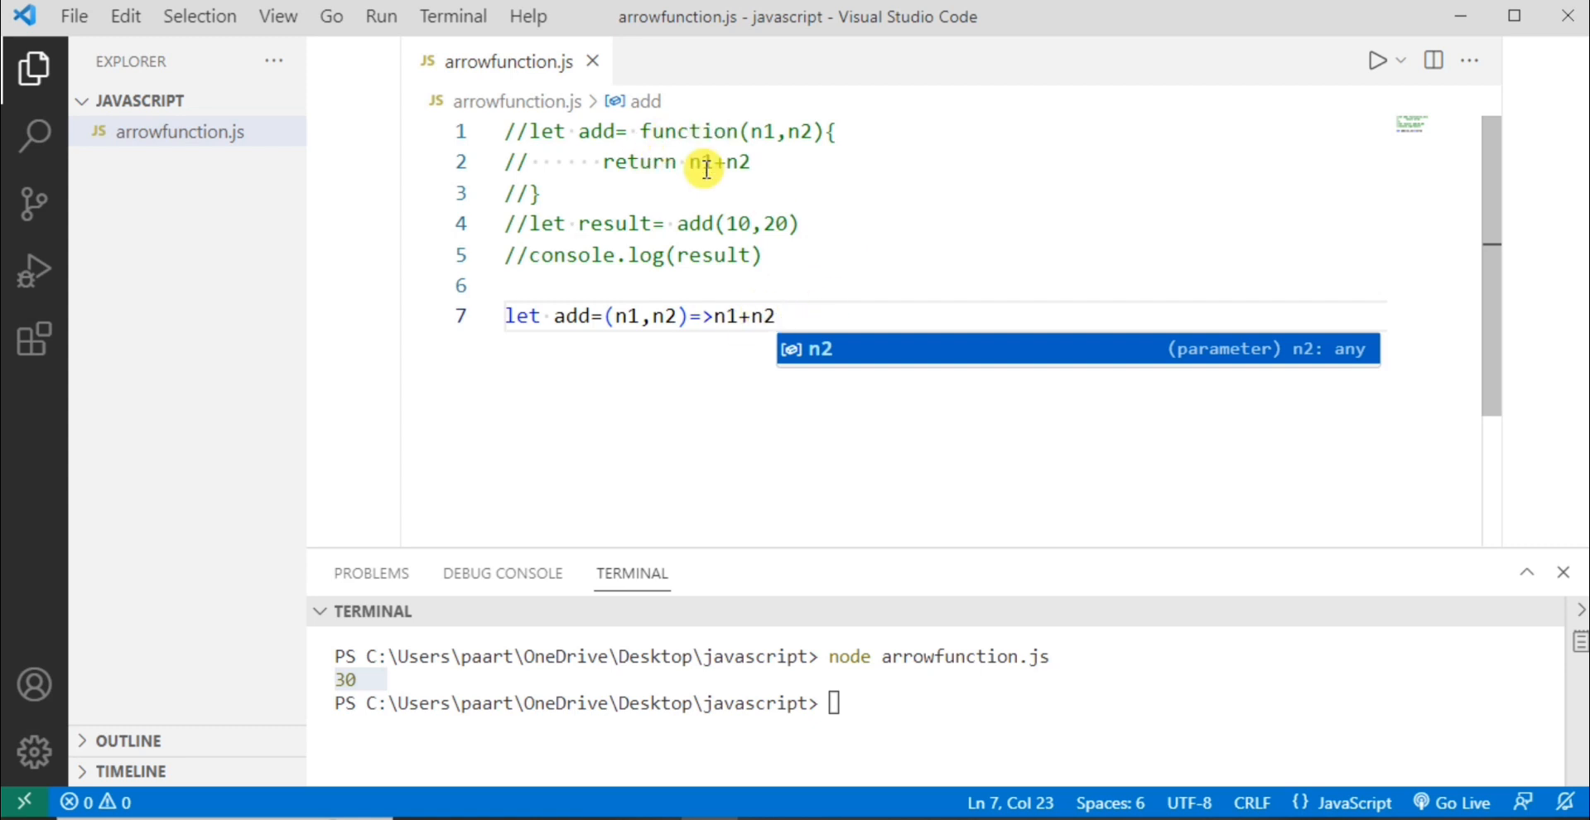
mouse_move(632, 377)
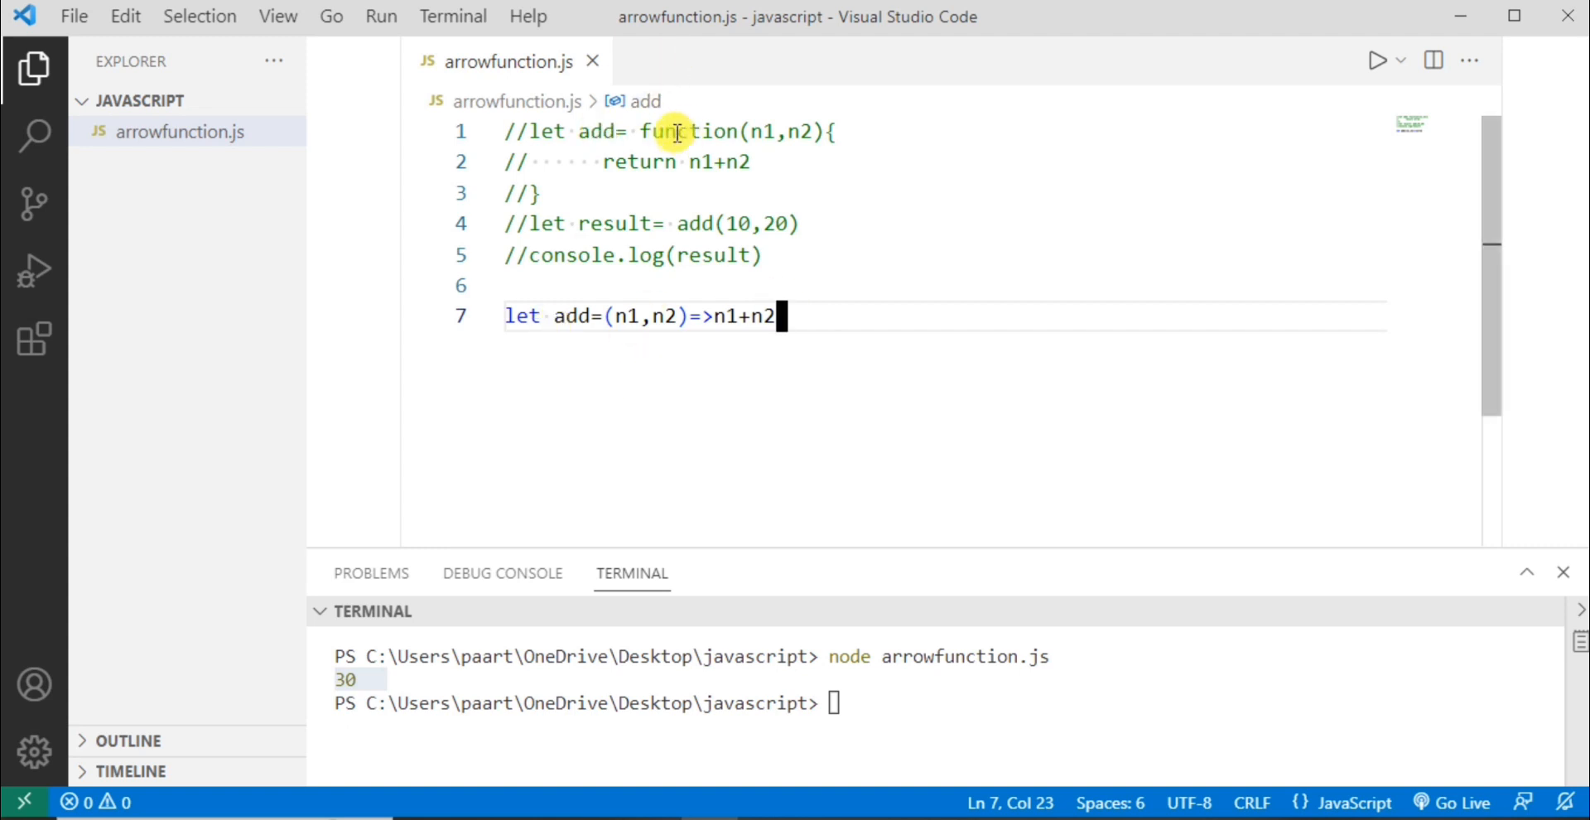
mouse_move(619, 342)
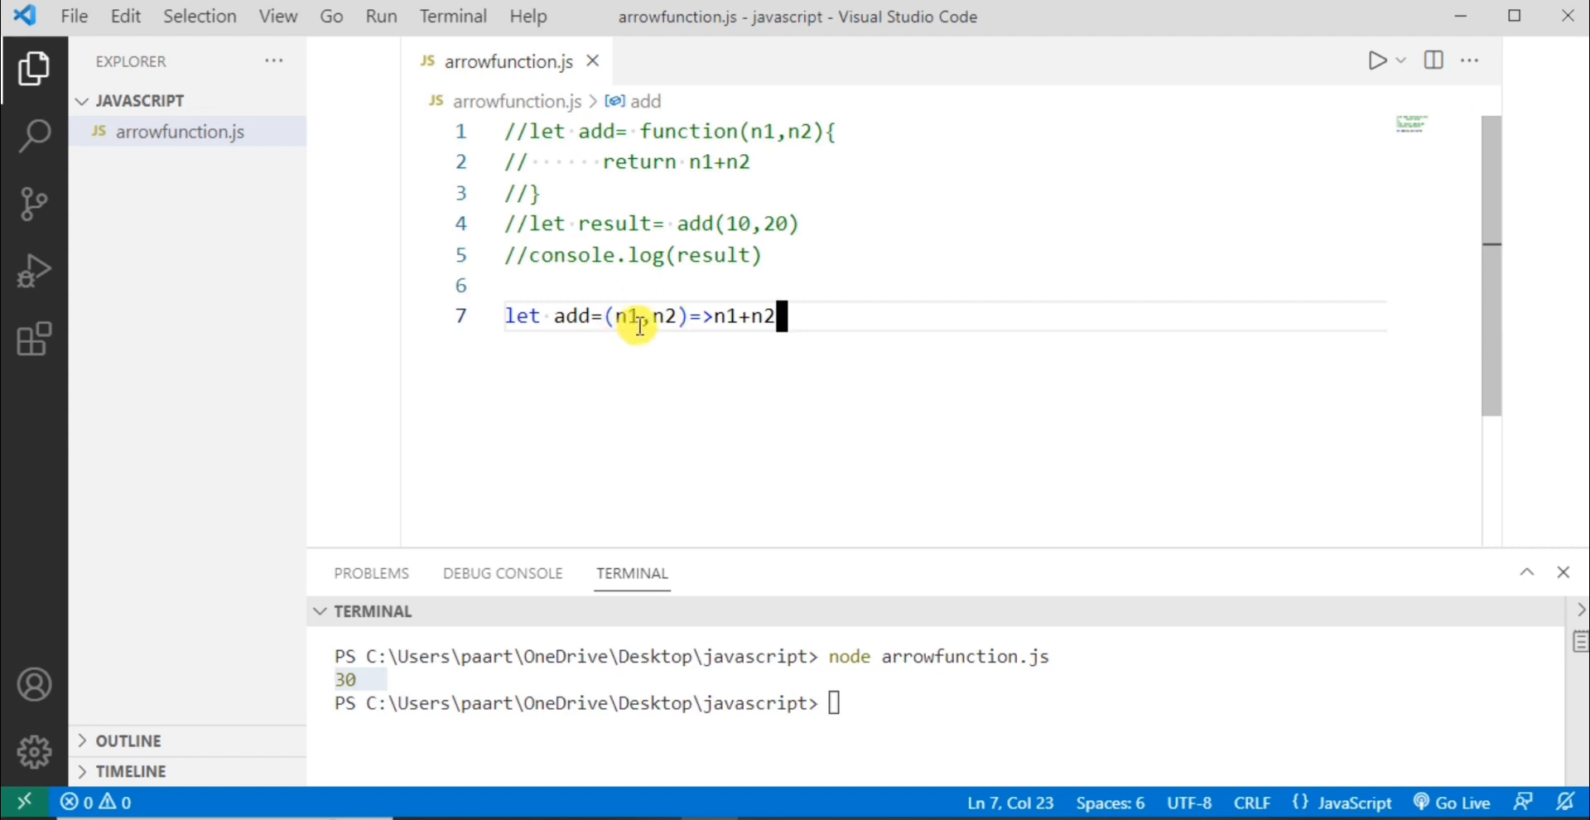
mouse_move(758, 267)
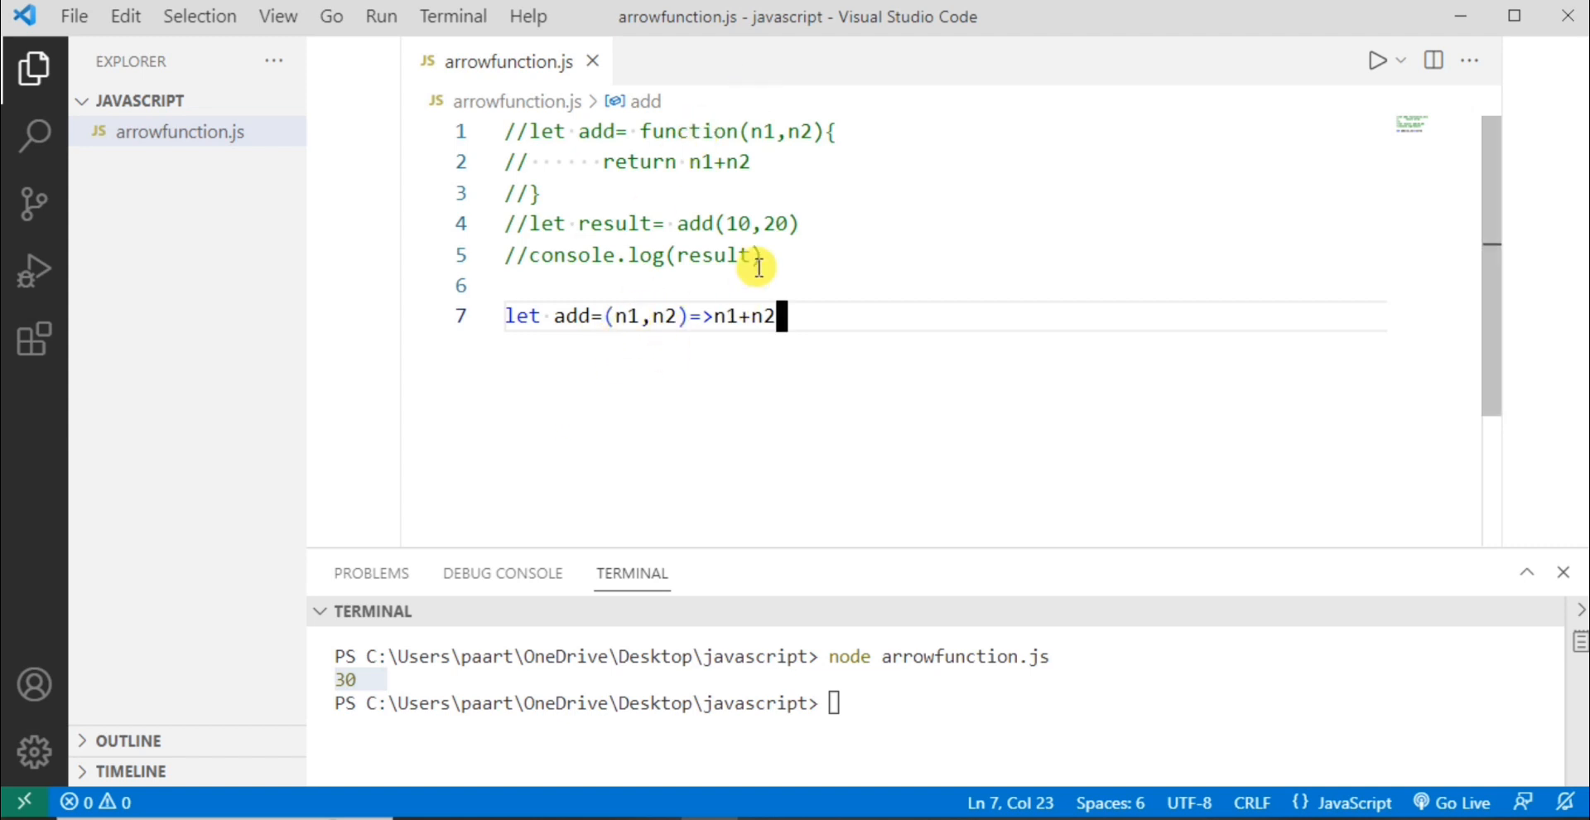
mouse_move(733, 315)
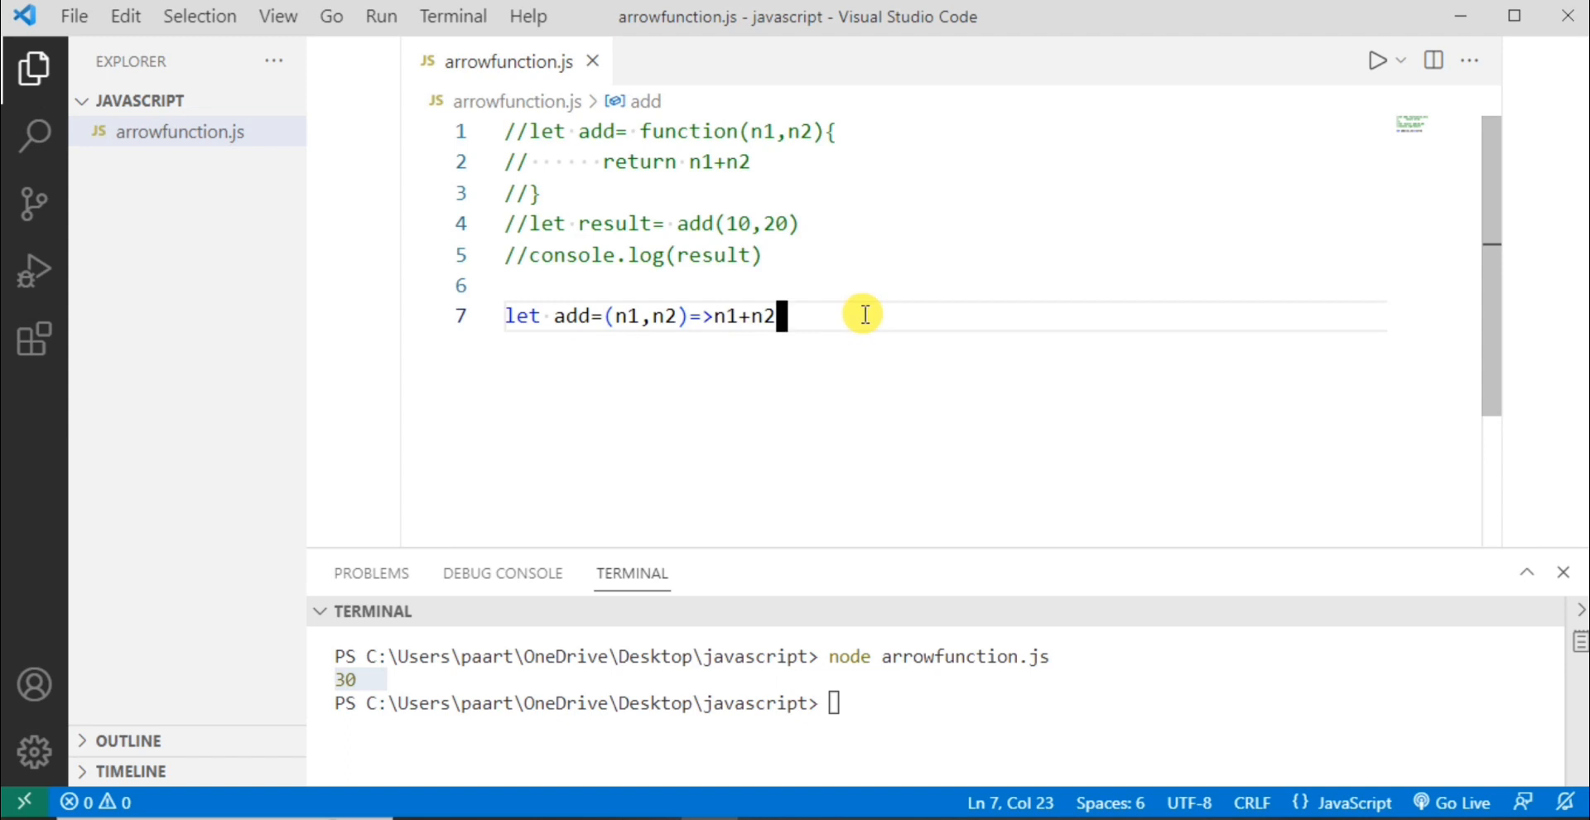
- Add let result =add(10,20) and console.log(result) below the arrow function
key("Enter")
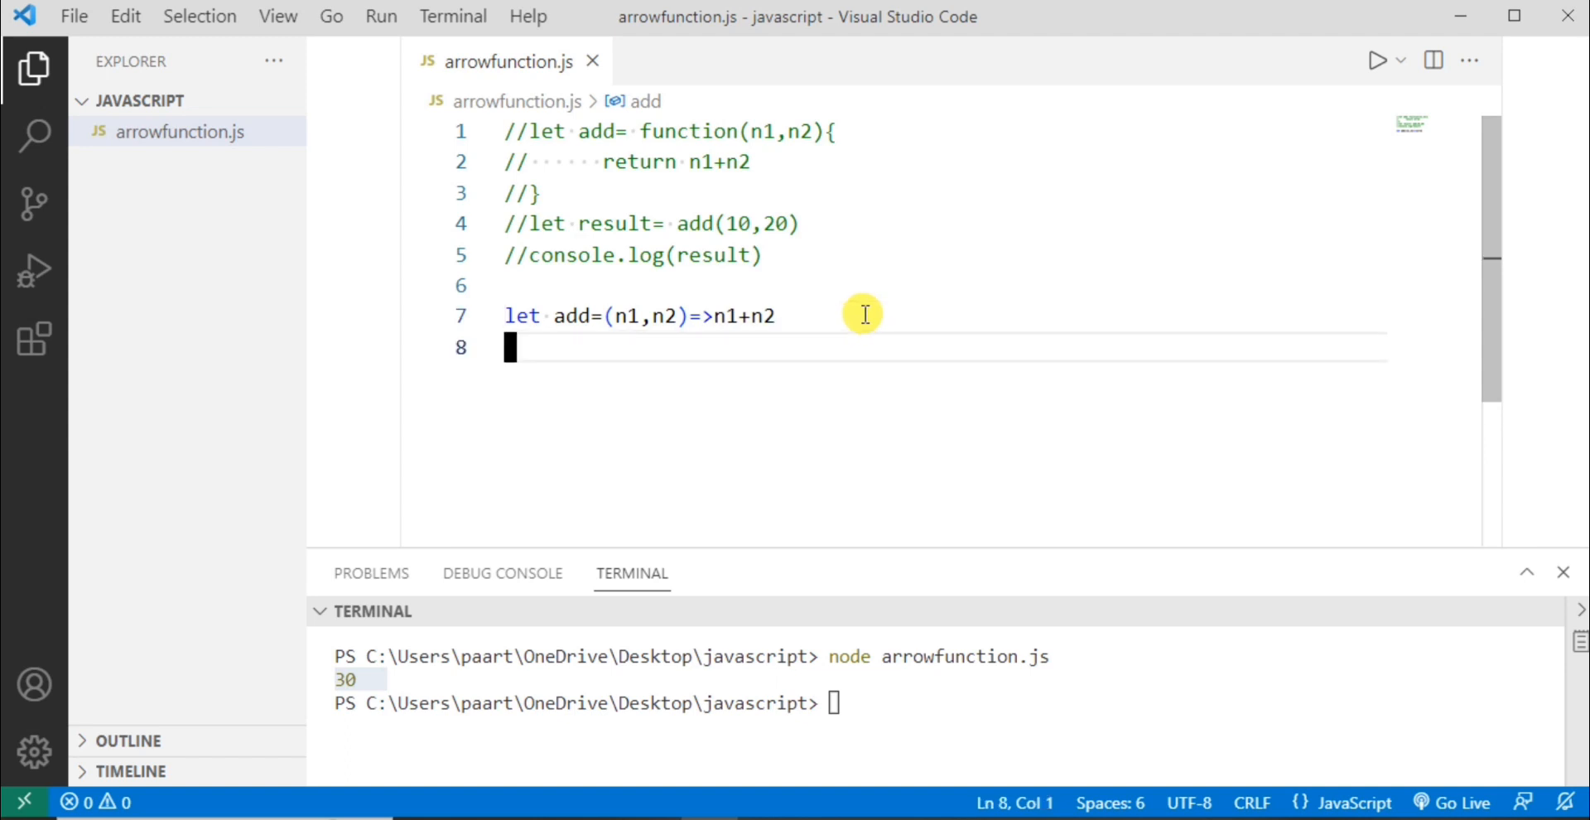
type("let")
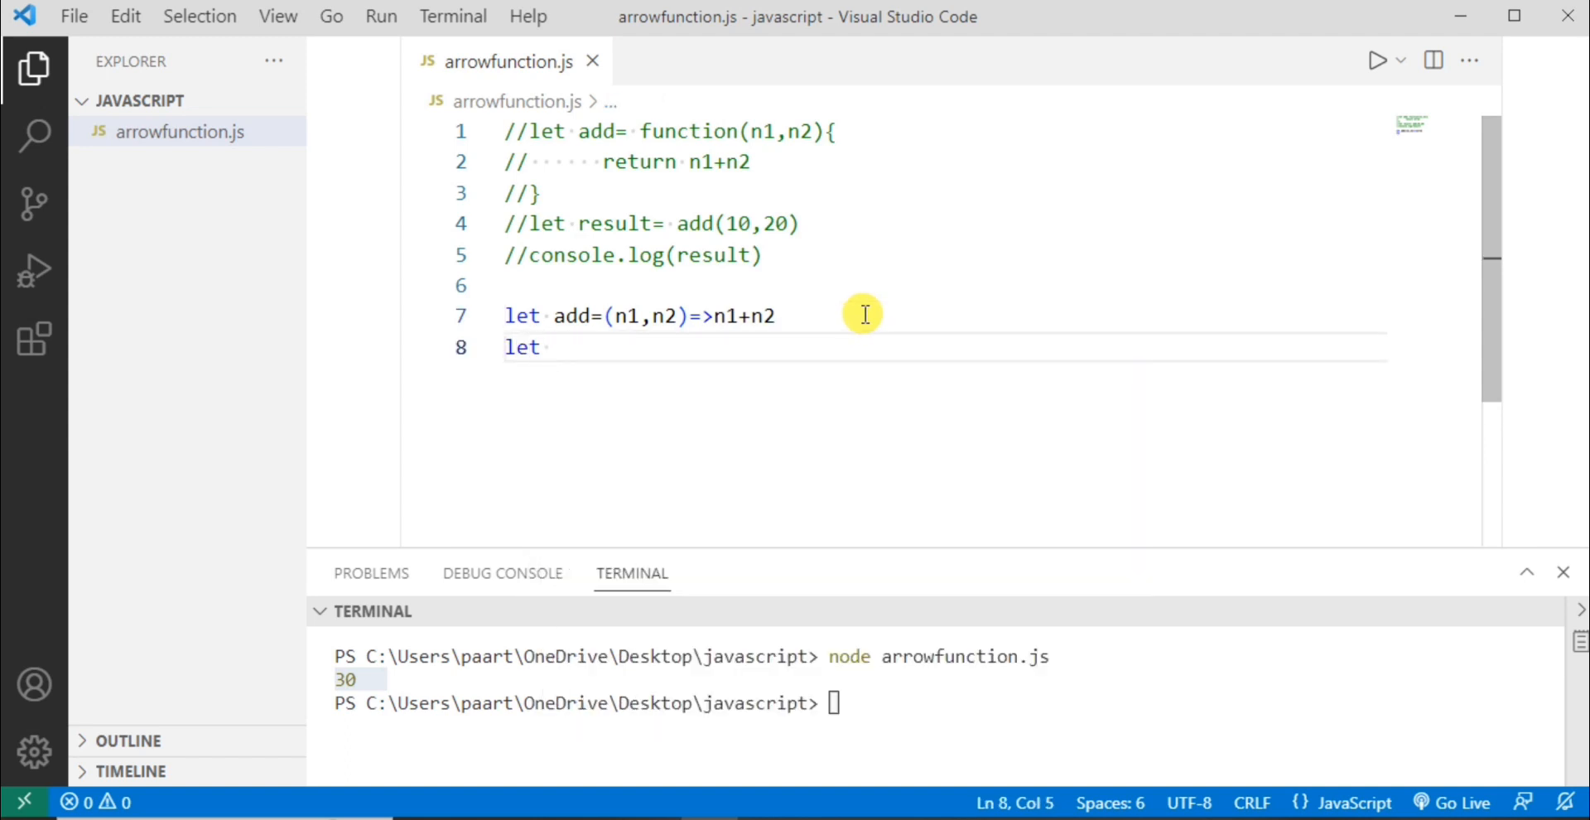
type("result")
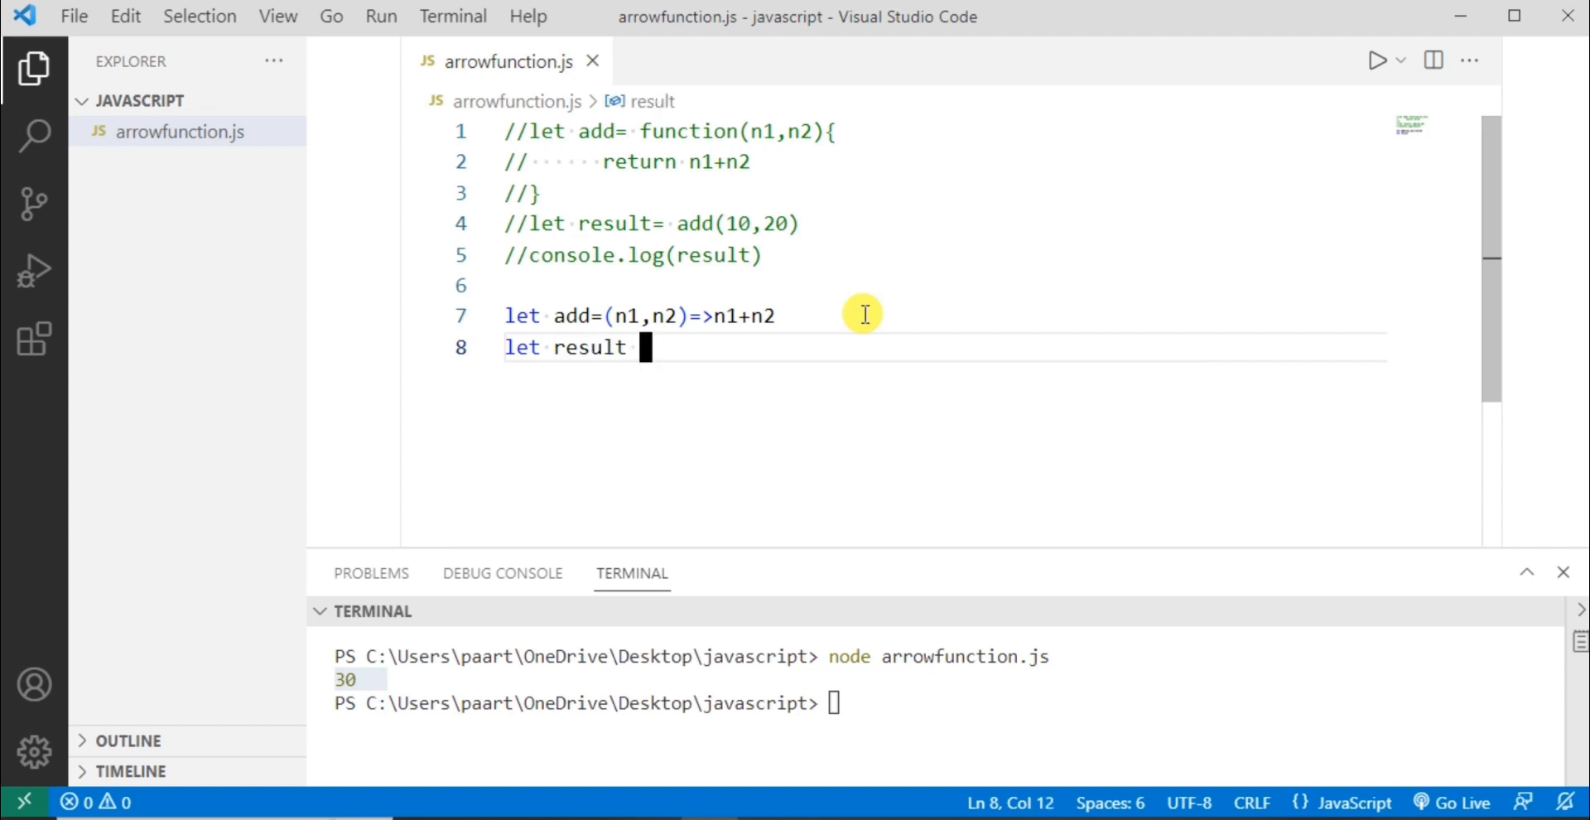
type("=")
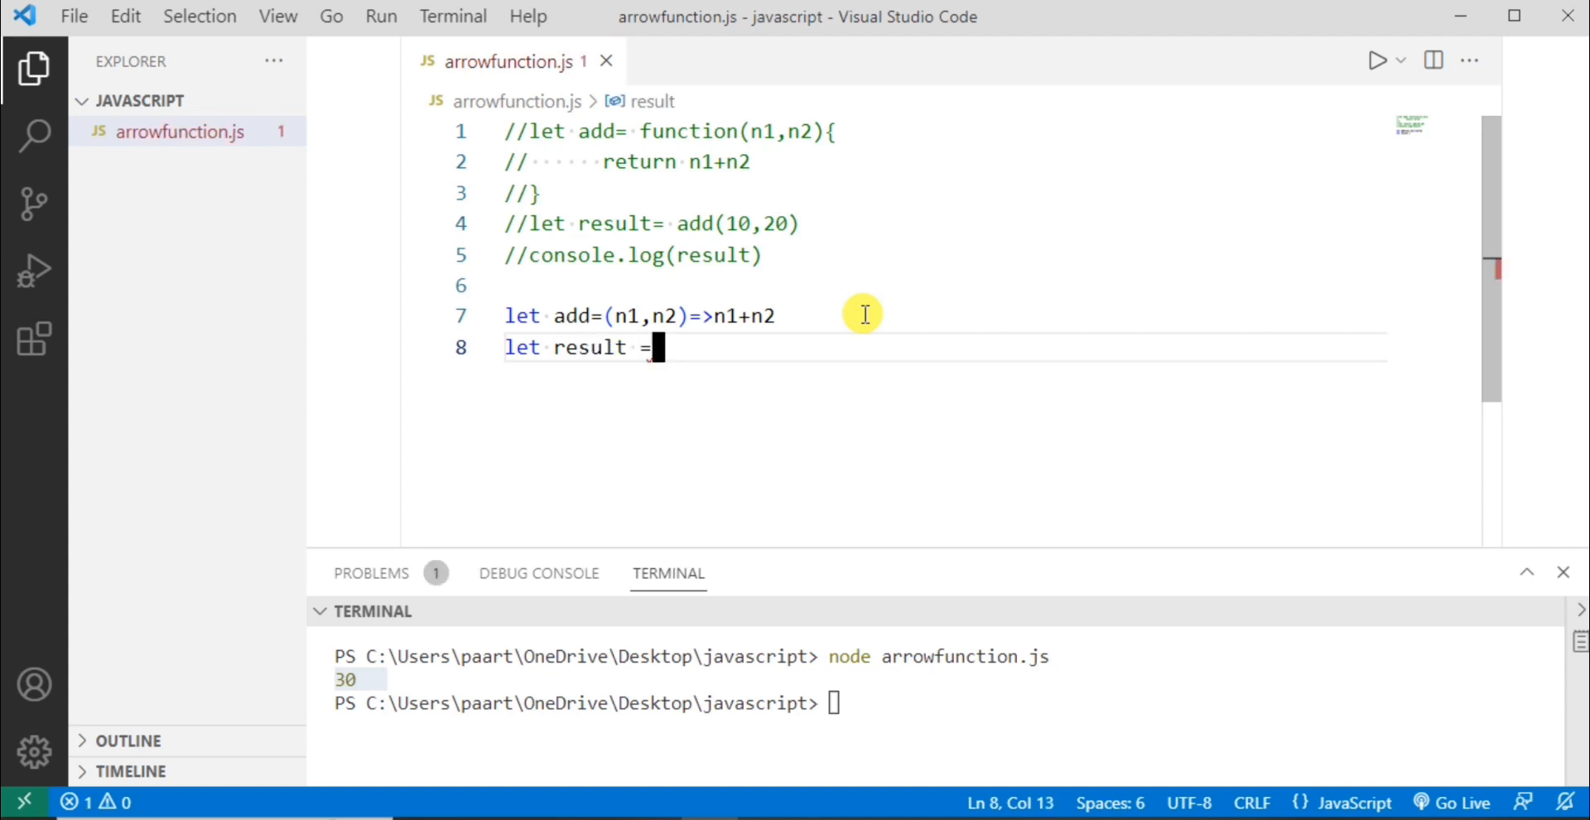
type("add(")
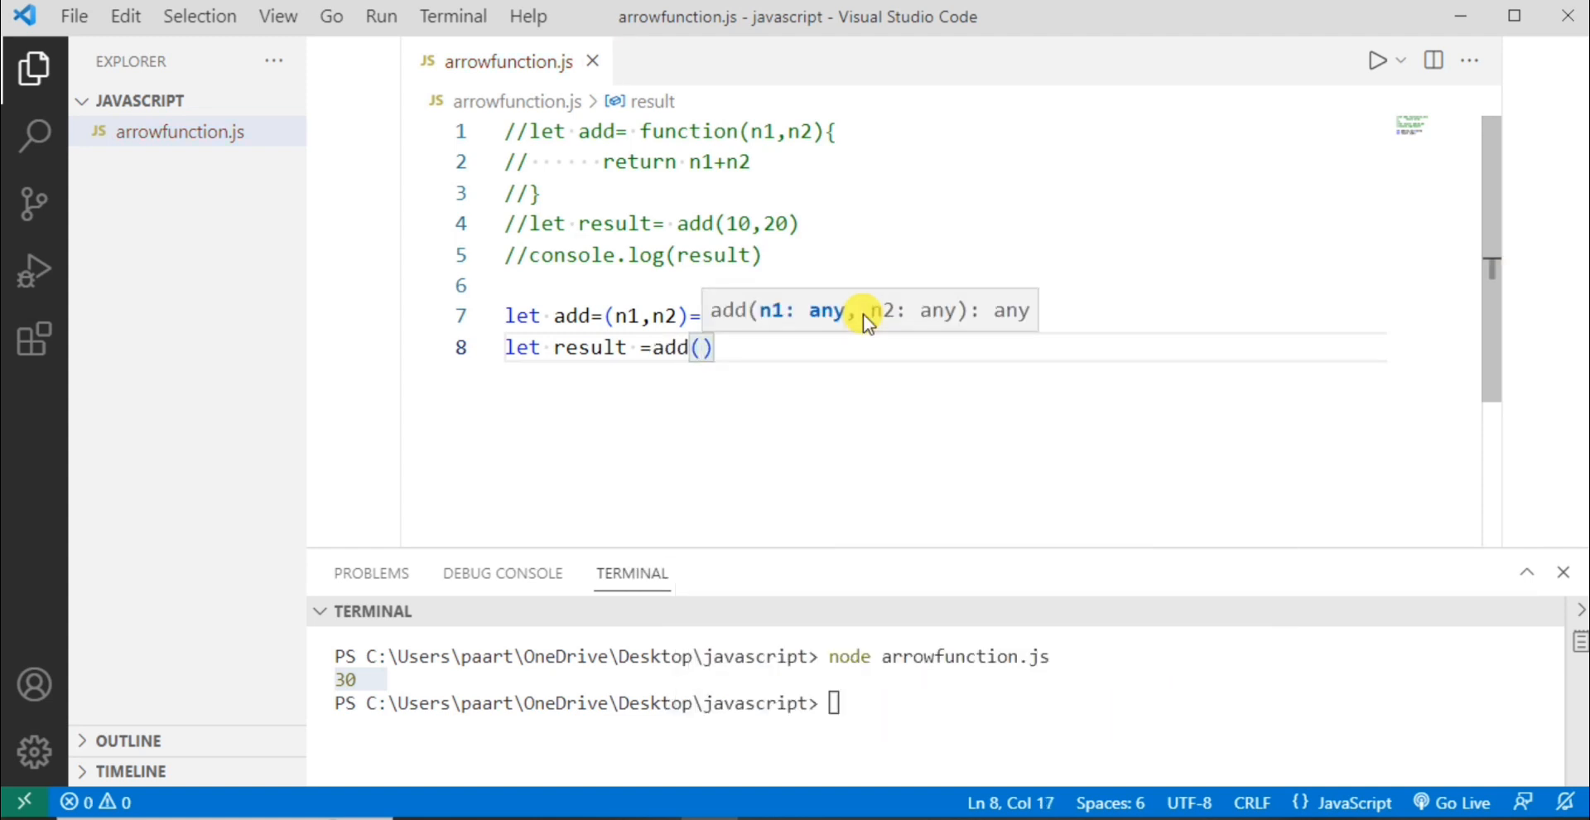
type("10,20")
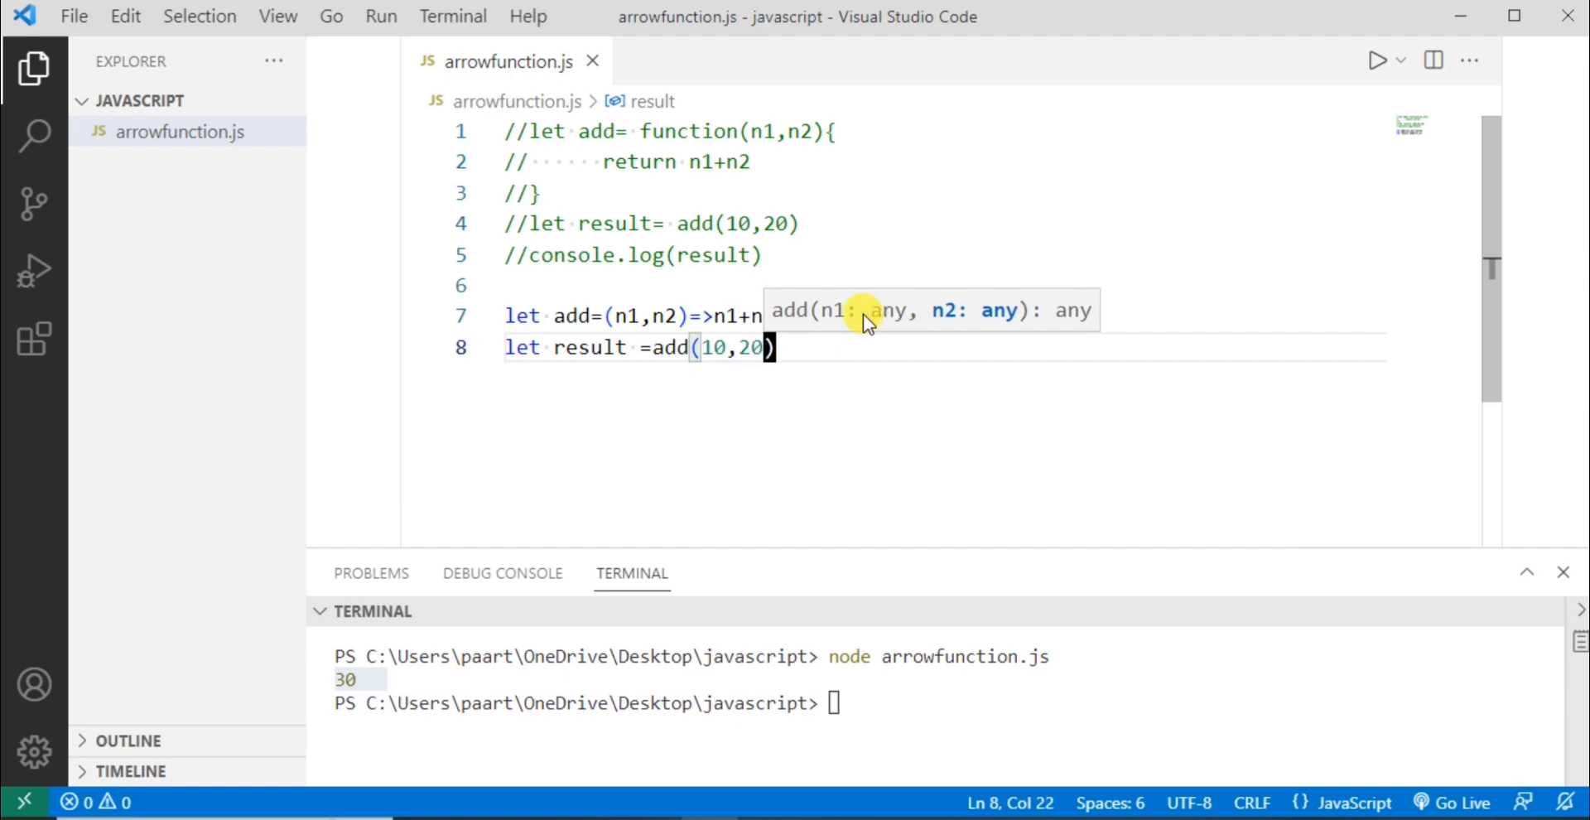
key("Enter")
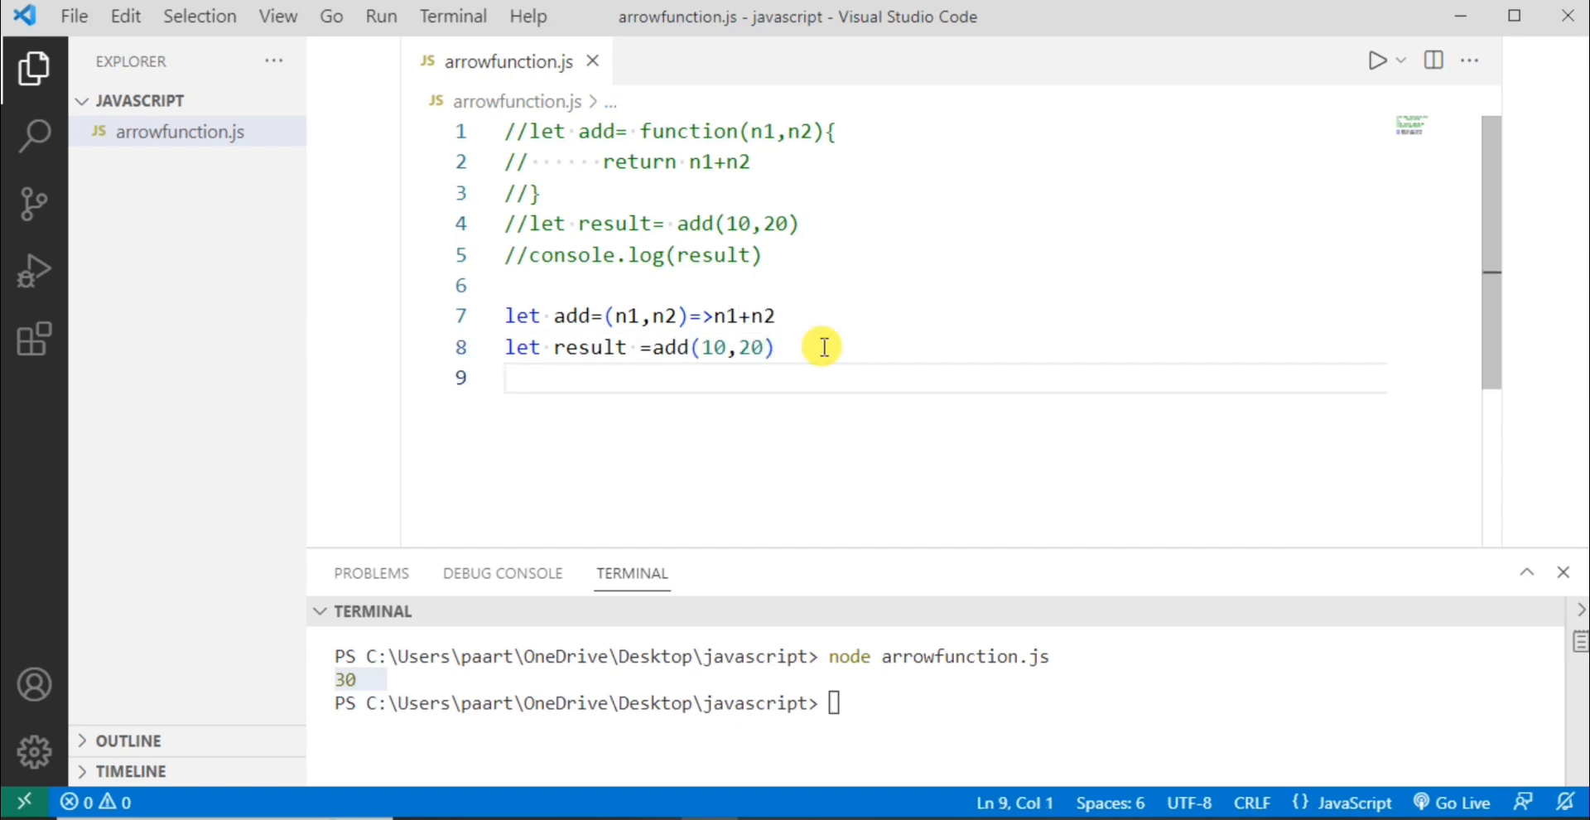
type("console.log(result)")
left_click(942, 703)
type("node arrowfunction.js")
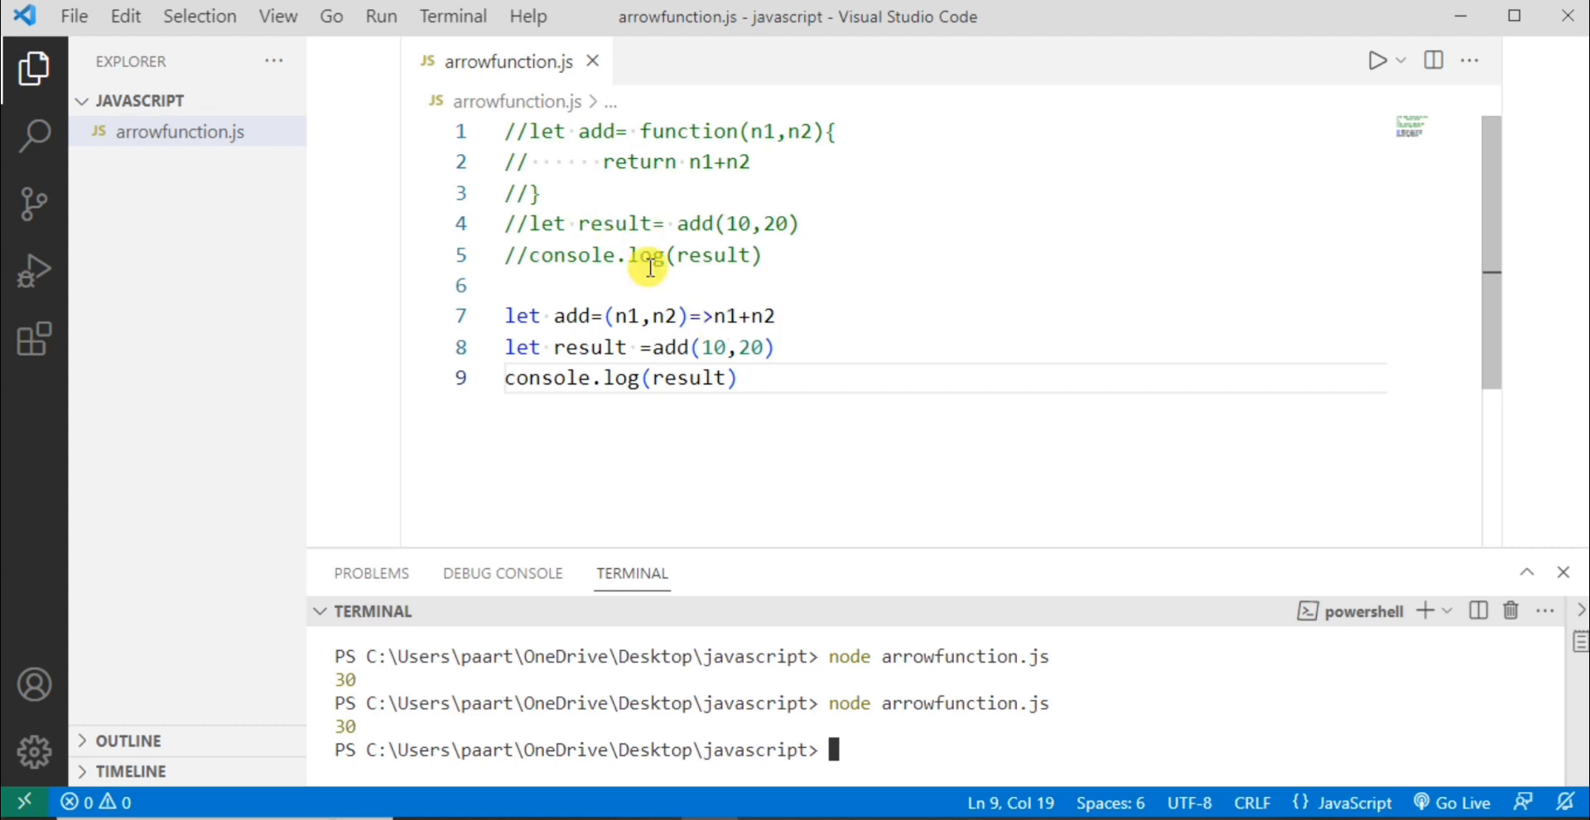
mouse_move(732, 207)
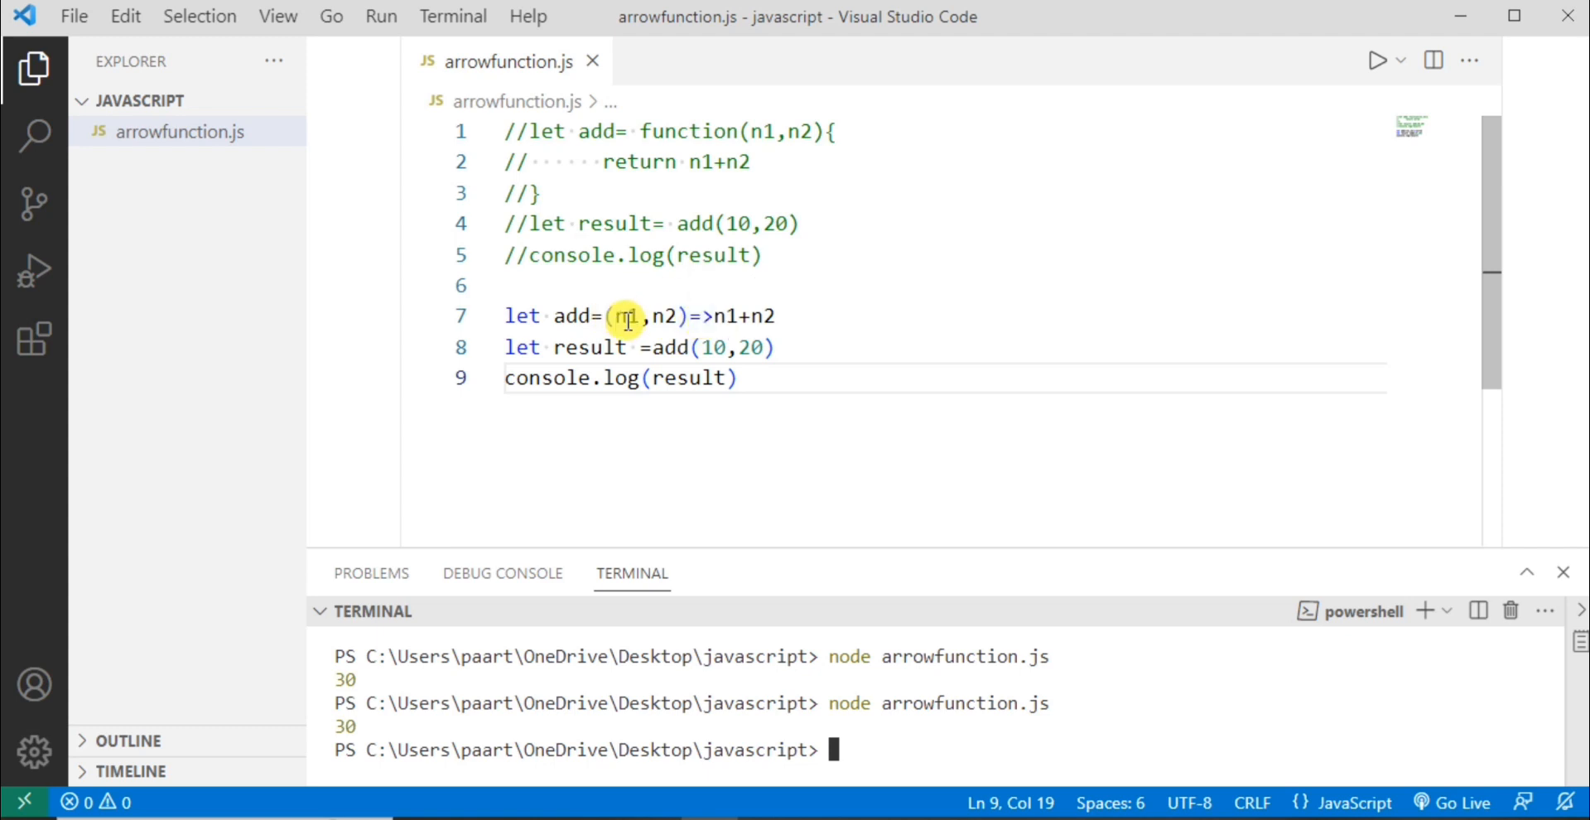
mouse_move(697, 316)
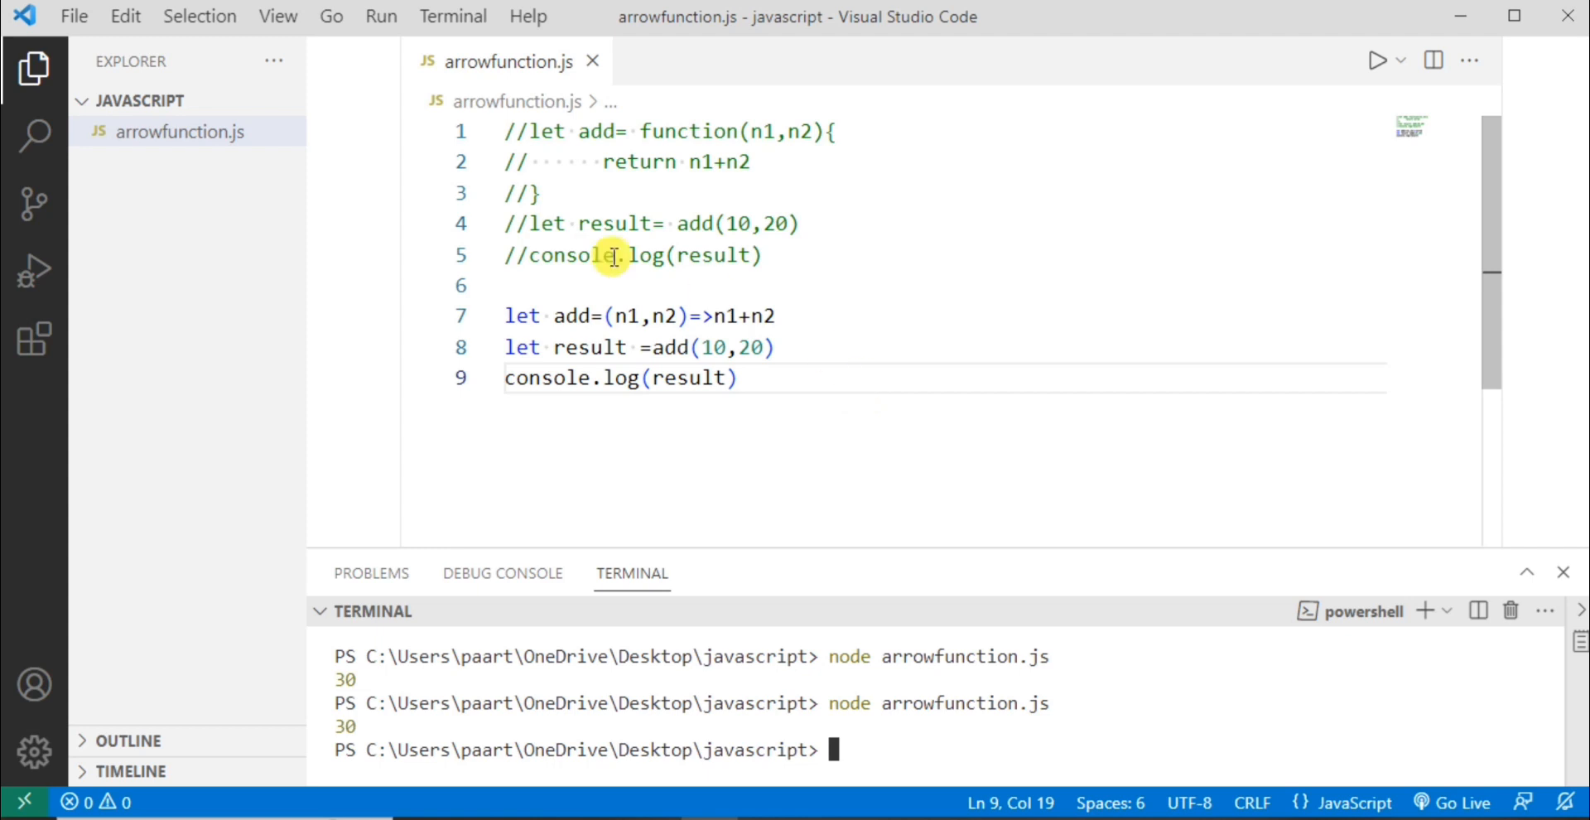
mouse_move(708, 163)
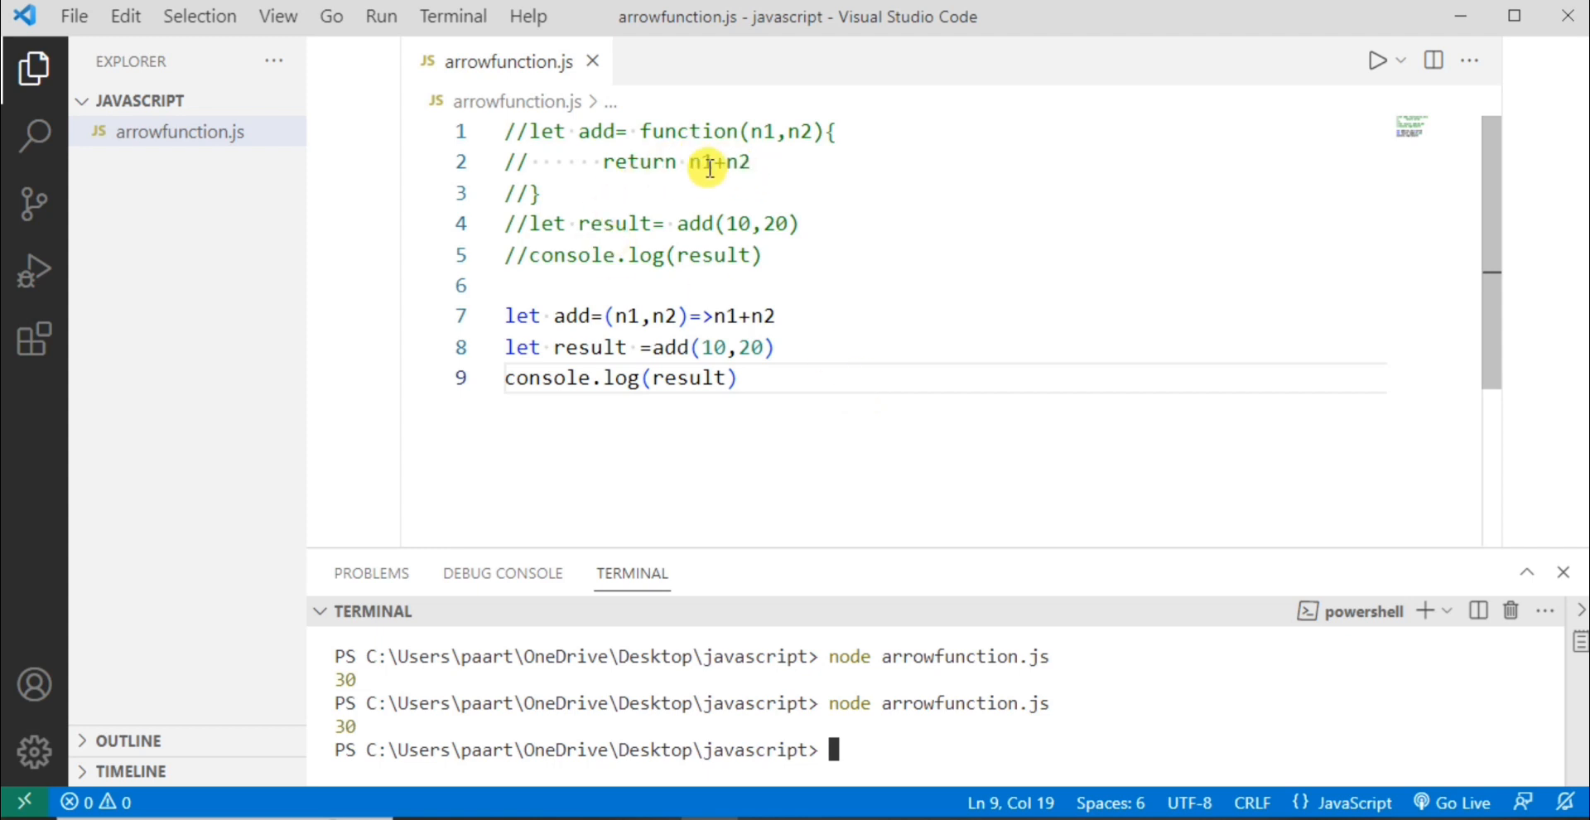
mouse_move(791, 473)
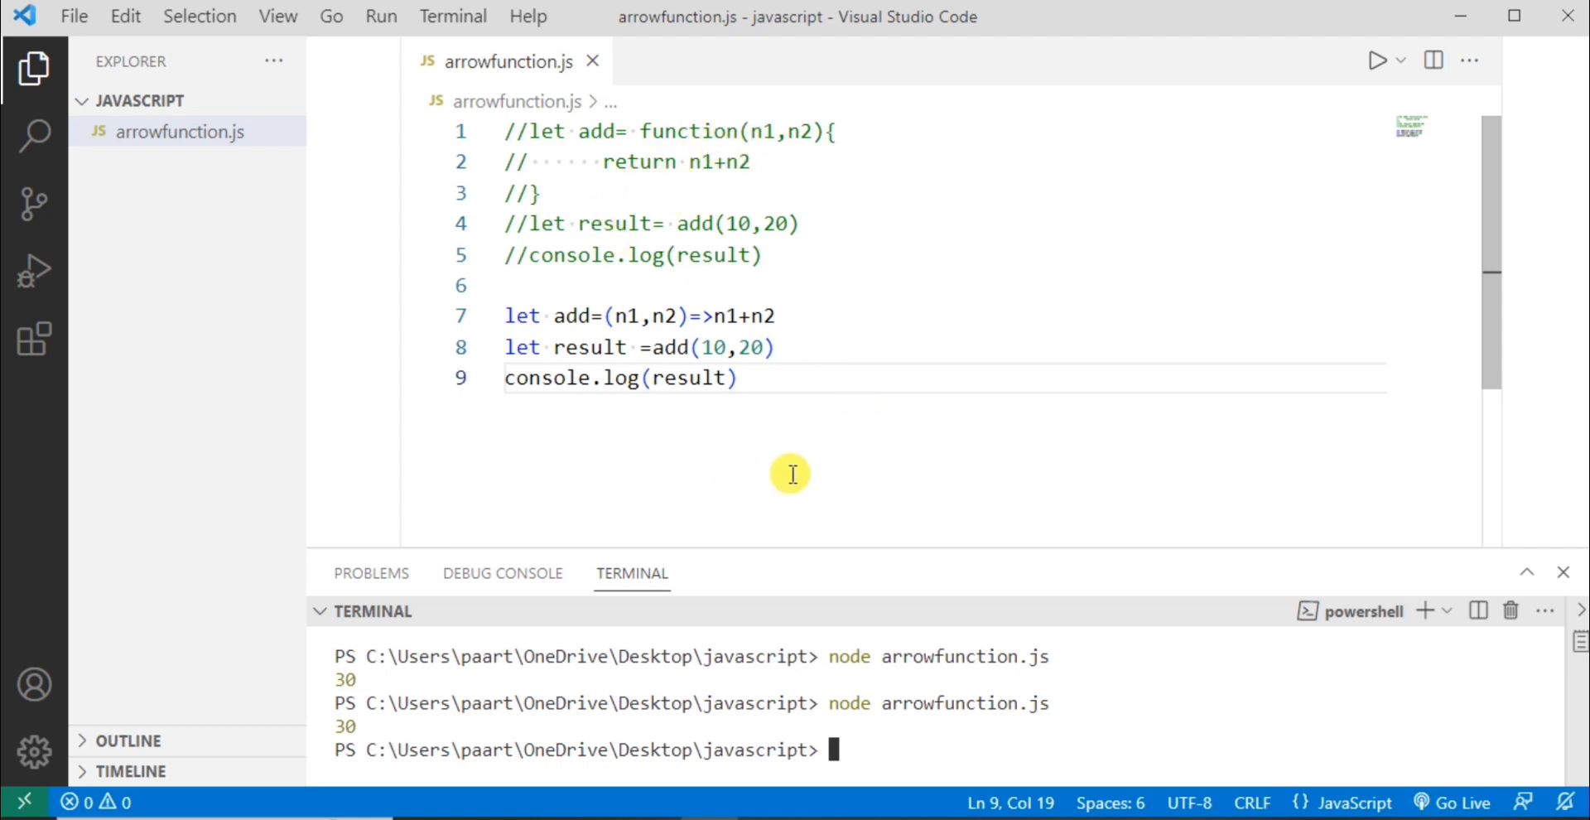
mouse_move(720, 315)
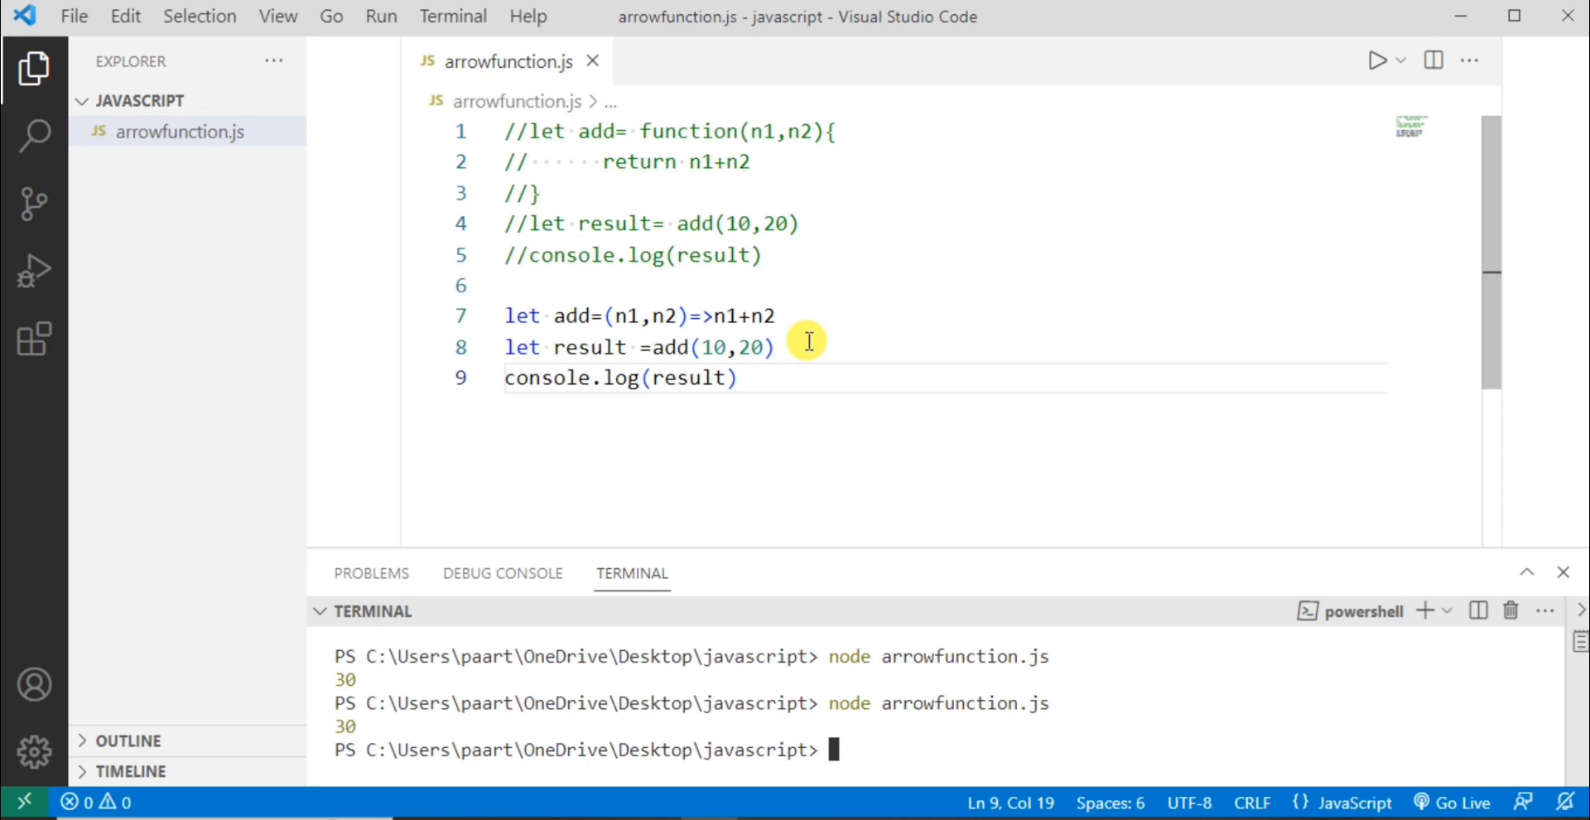
mouse_move(628, 163)
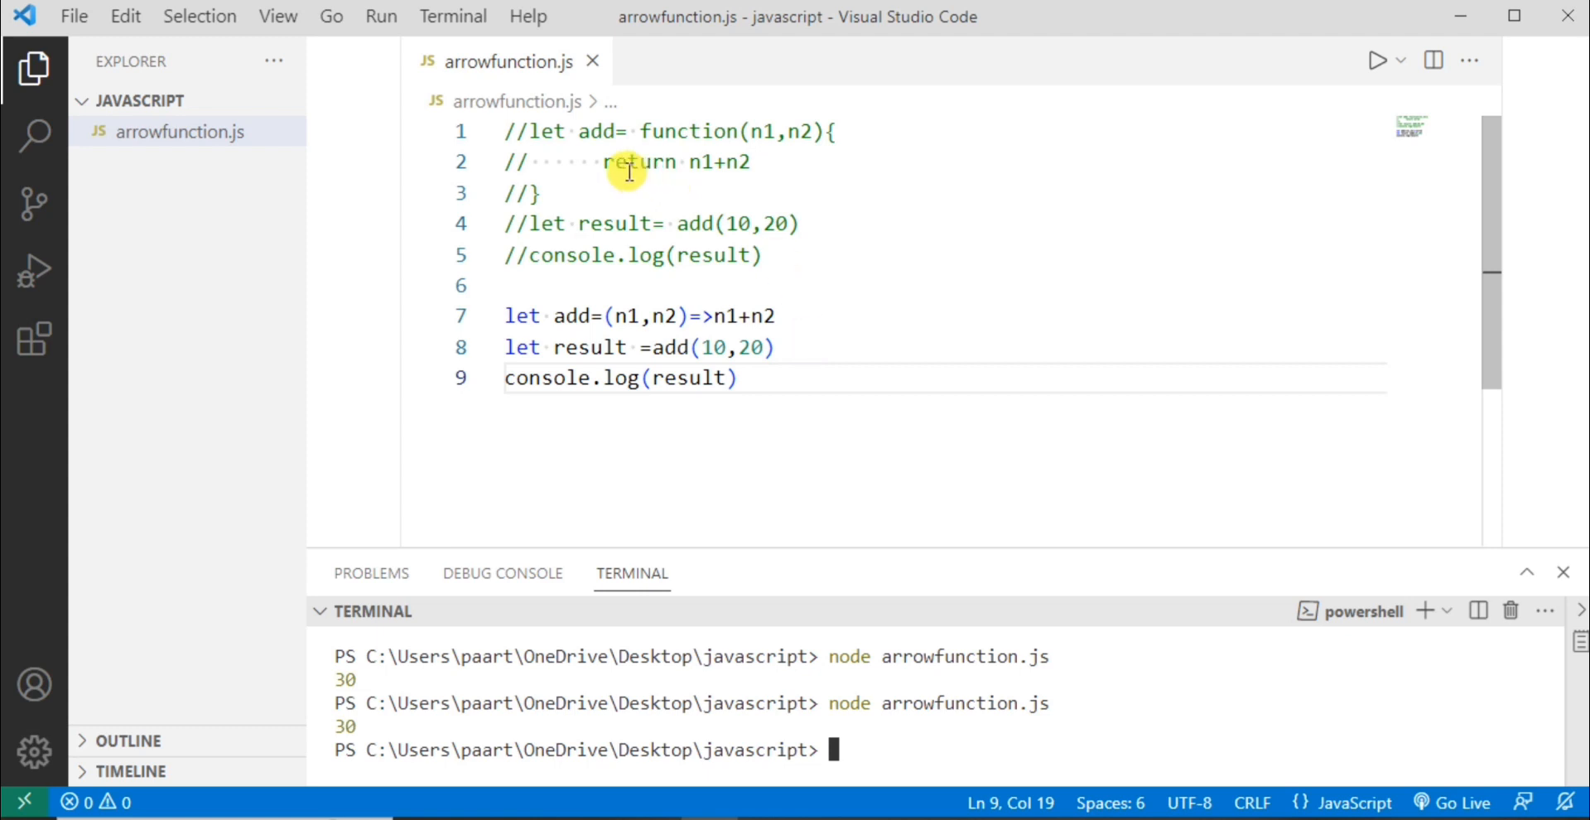
mouse_move(633, 181)
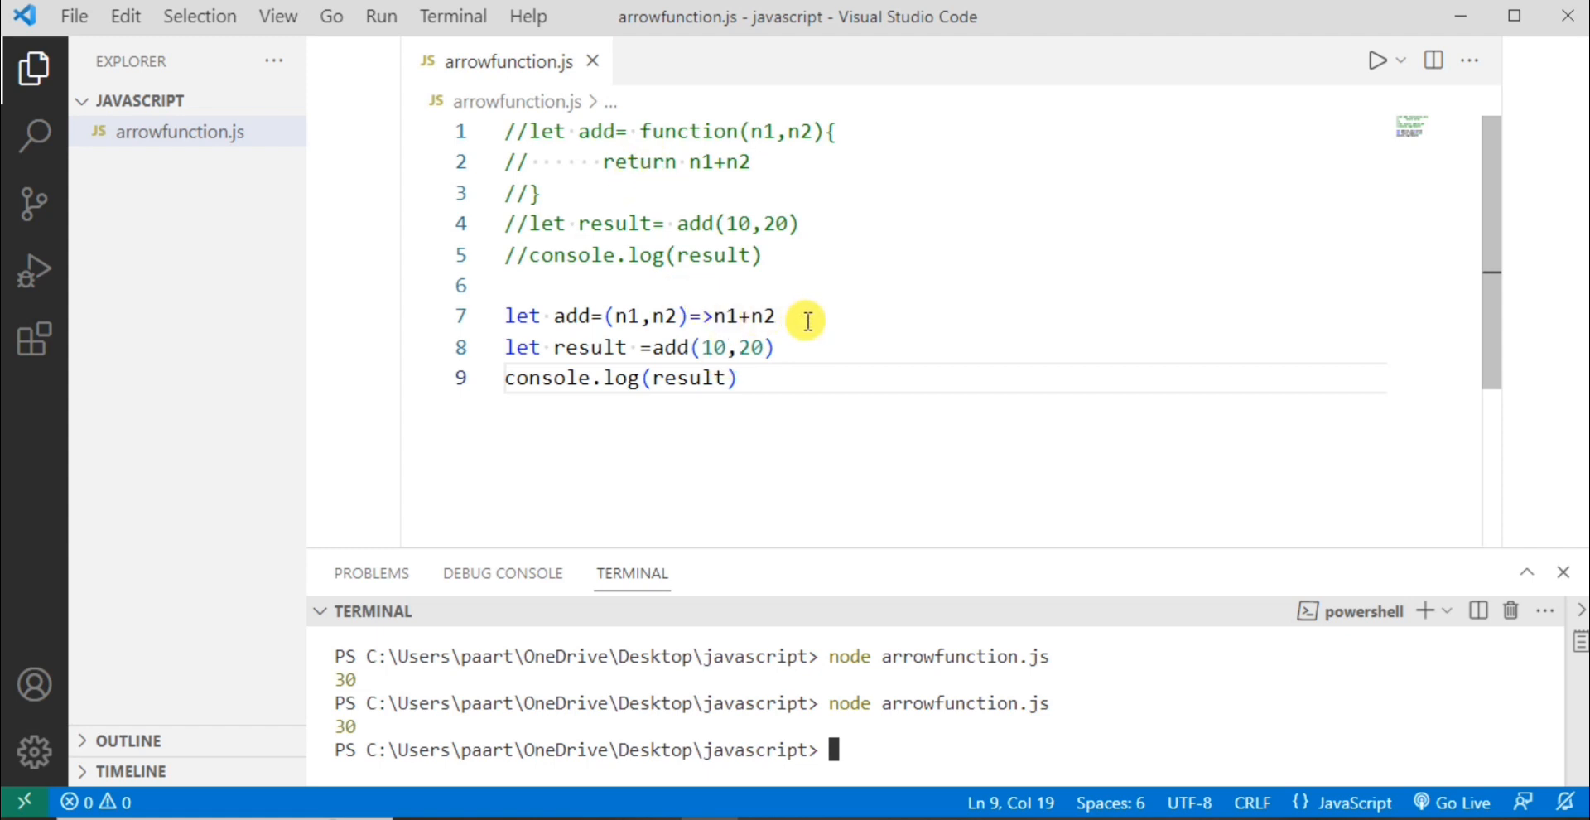
mouse_move(789, 328)
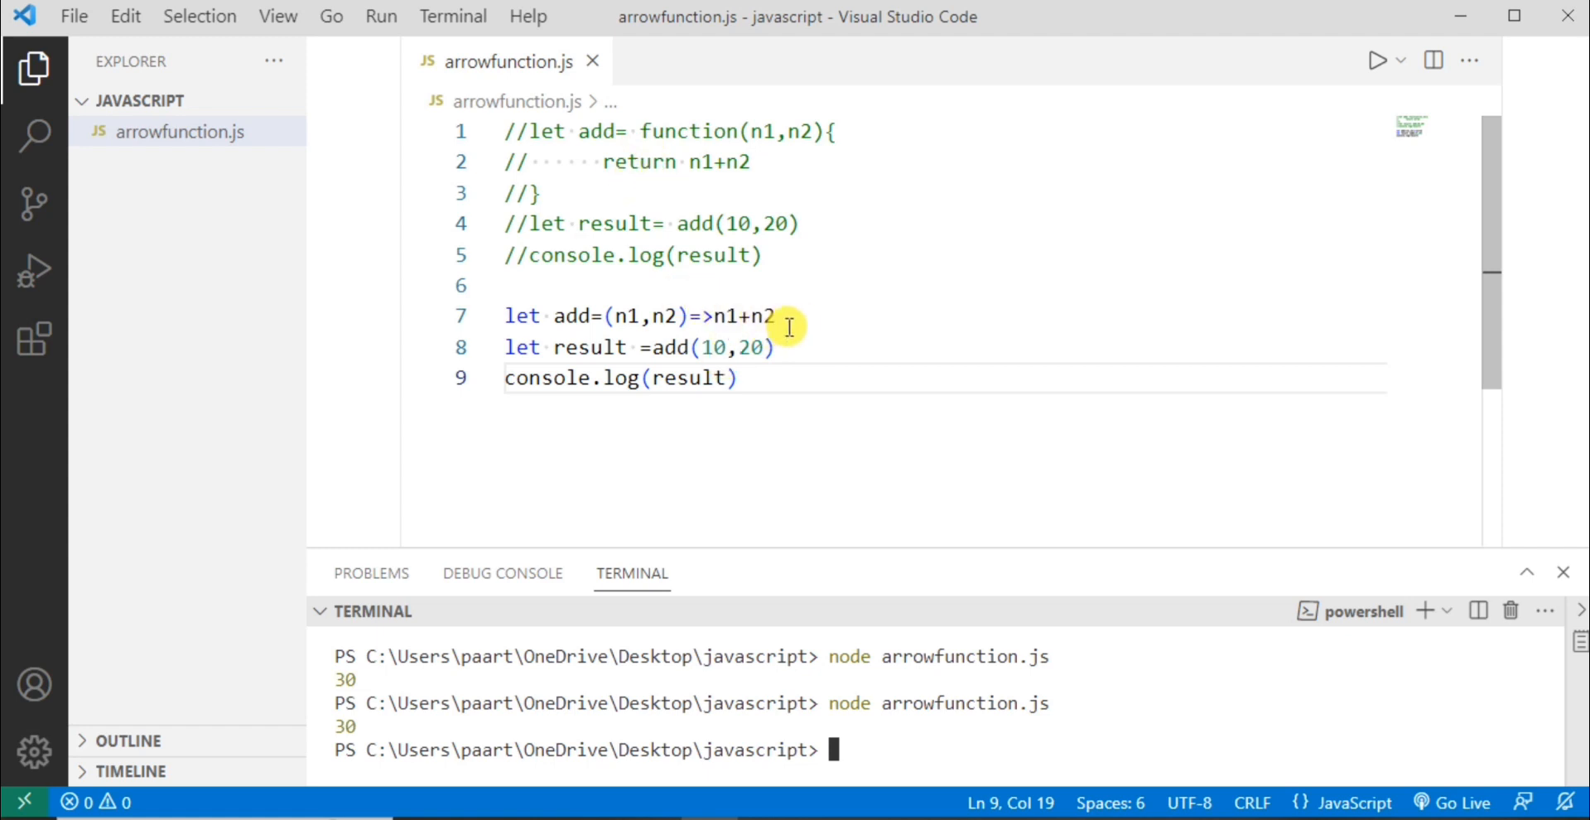